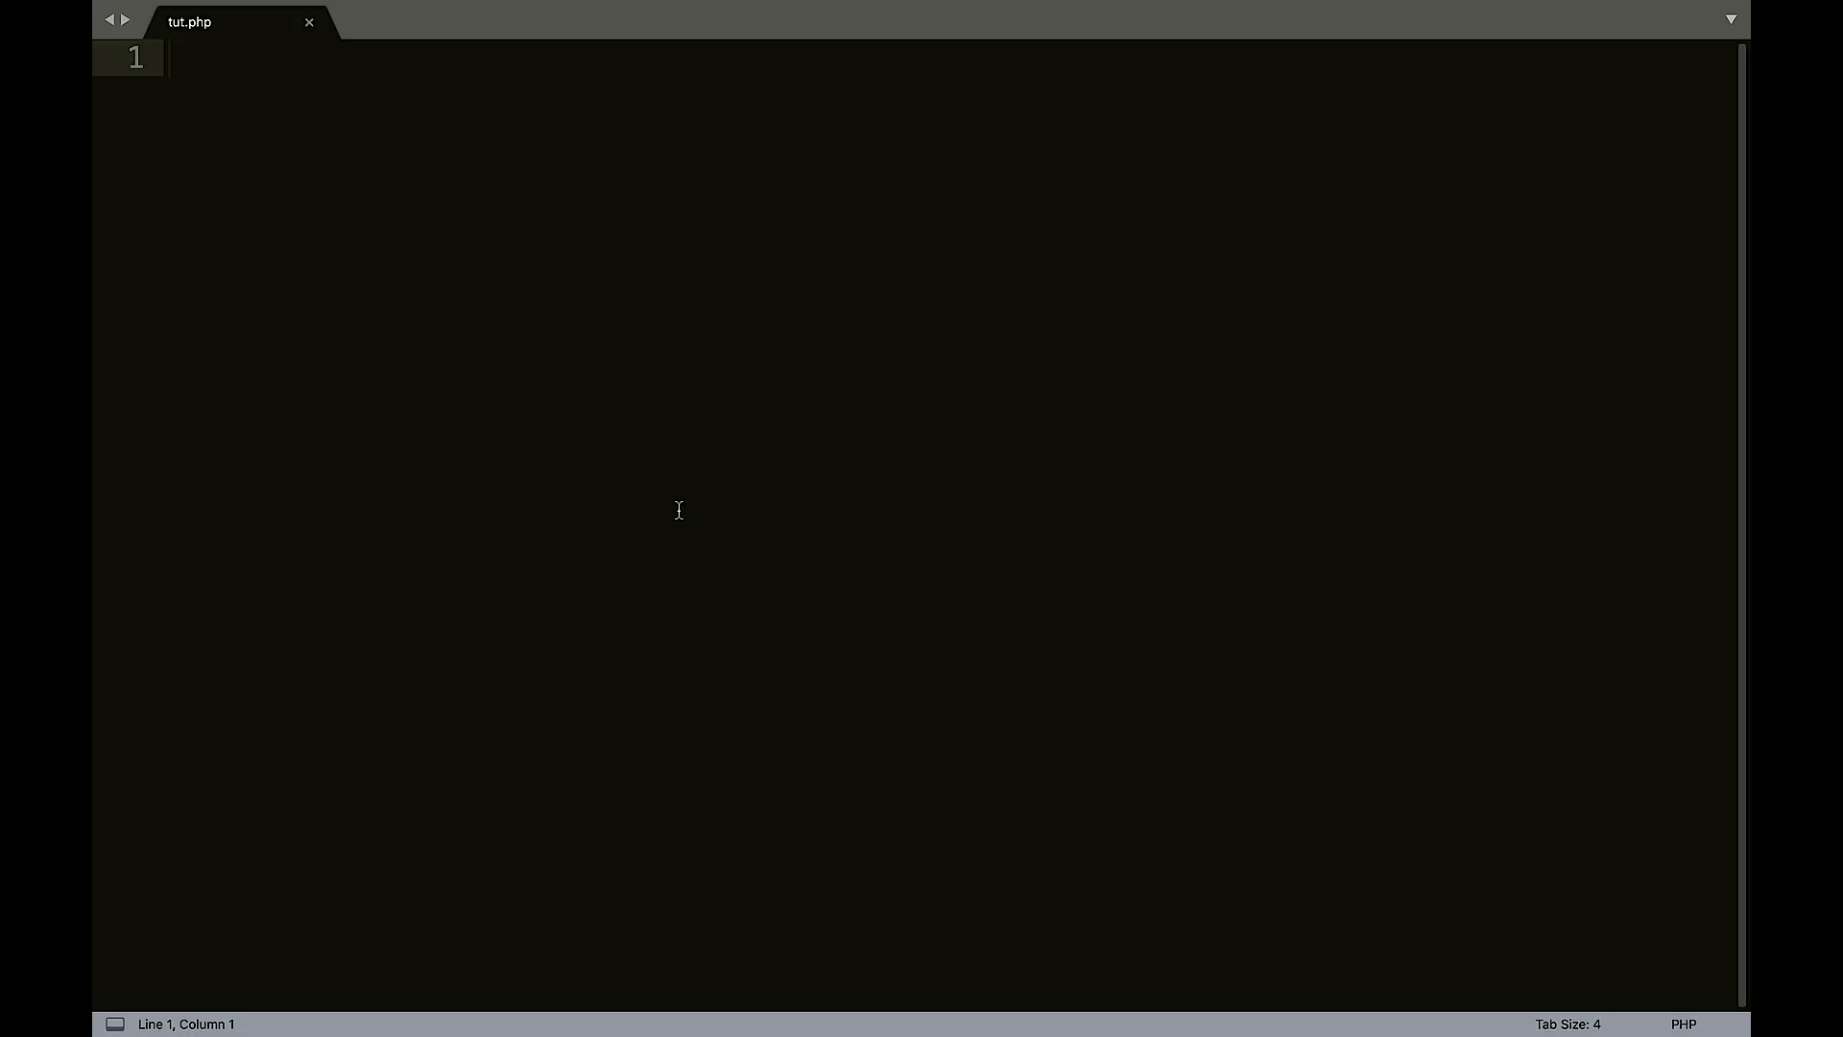
Start the PHP block with the opening <?php tag on line 1.
type("<php")
type("?")
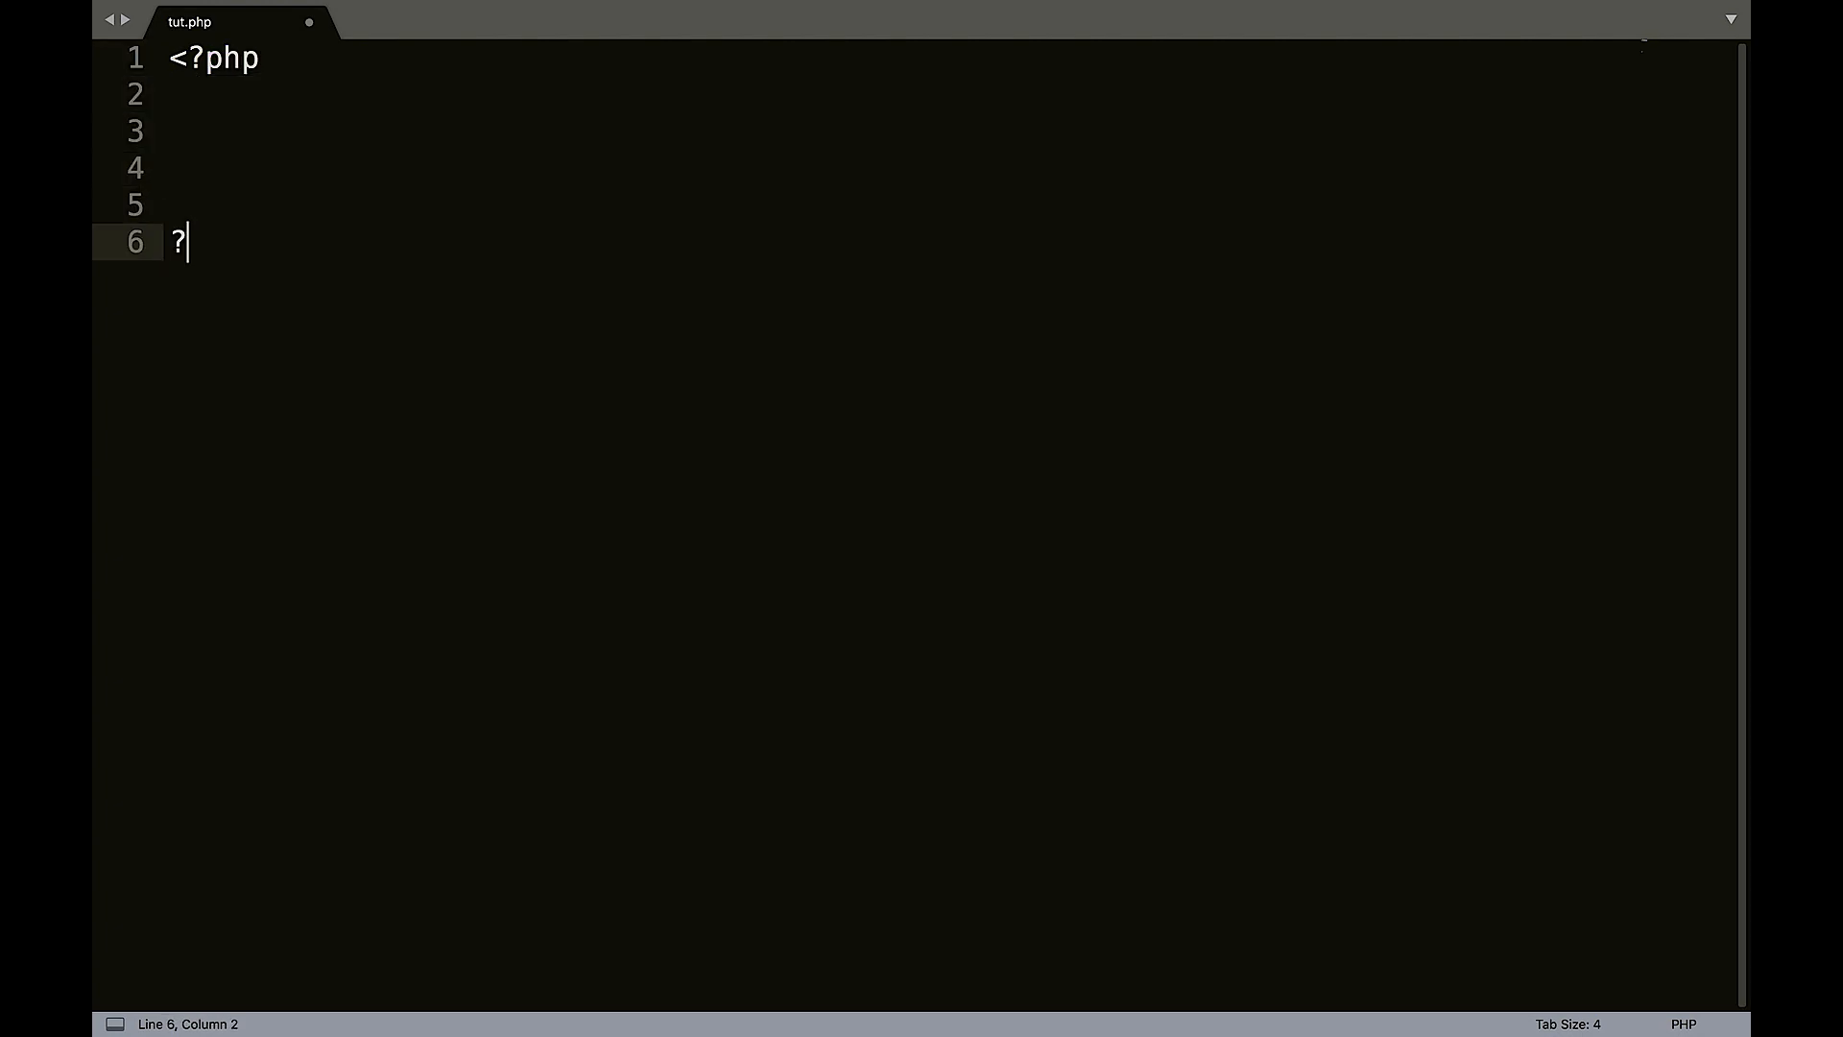
Close the PHP tag, assign $number = 10; and start echoing it.
type(">")
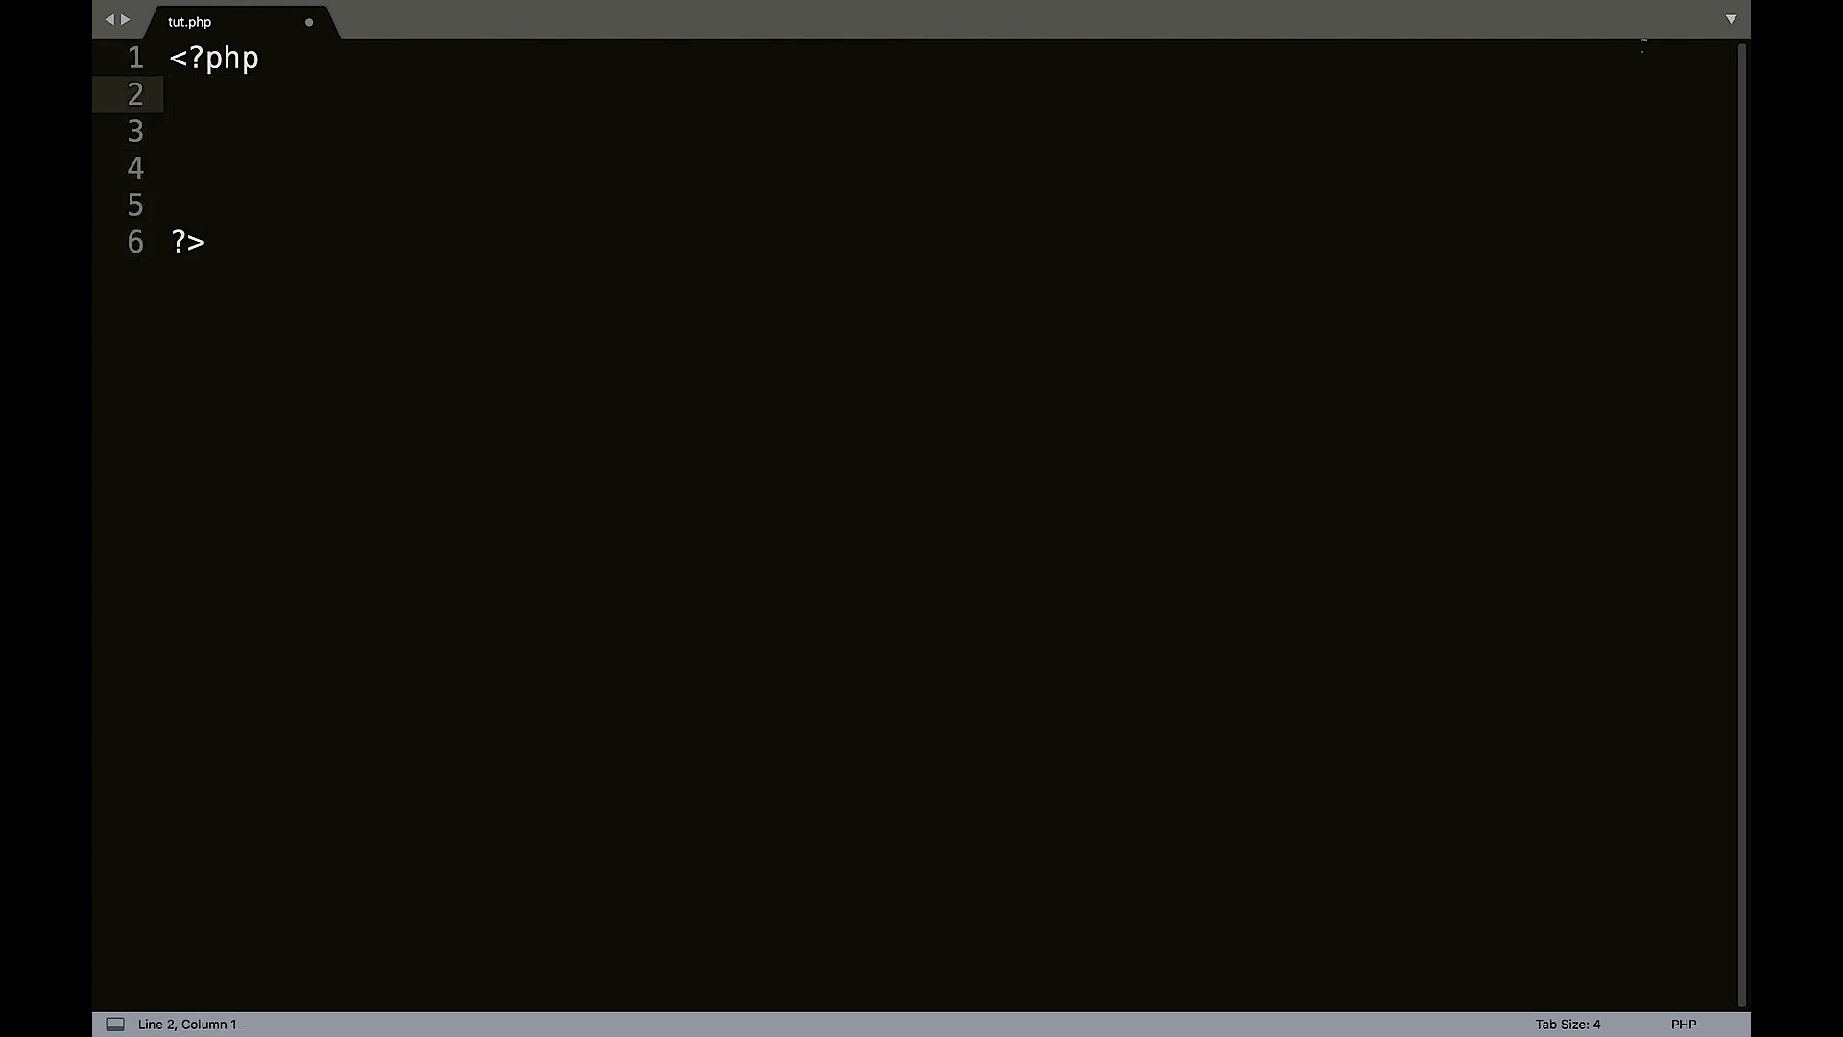
type("$num")
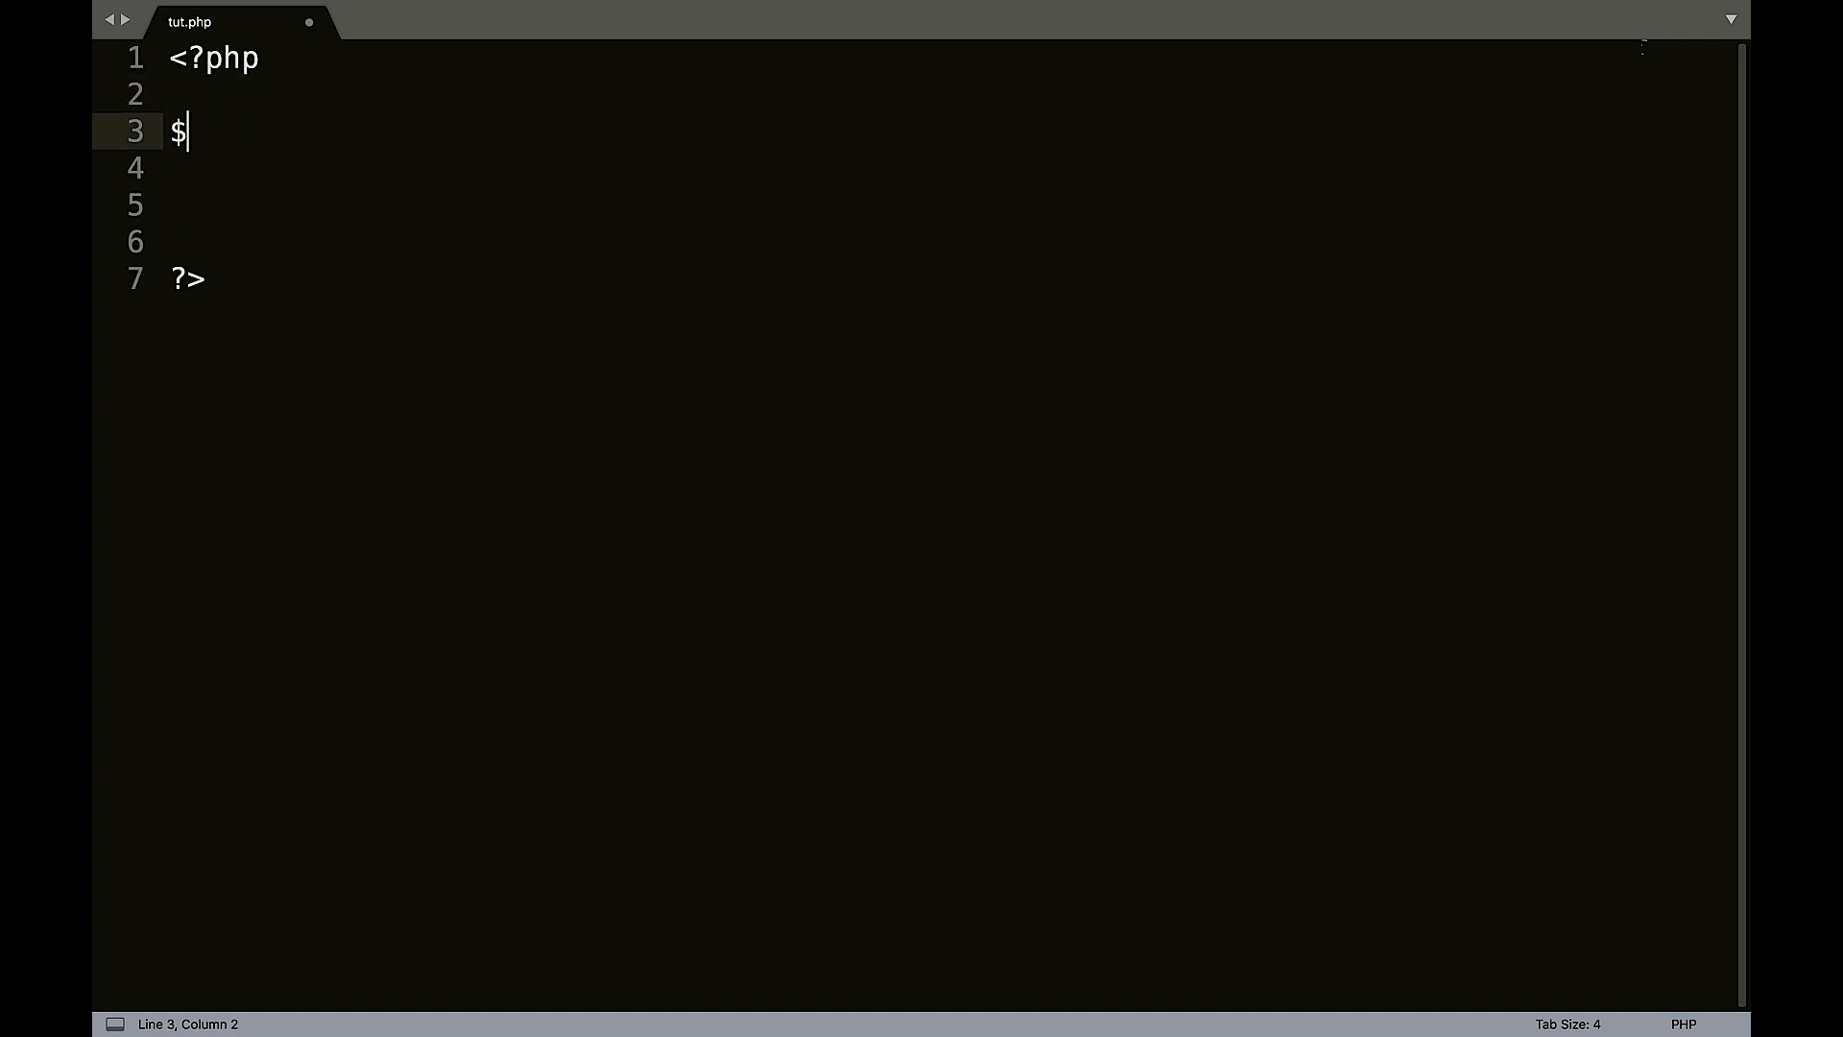
type("number = 10")
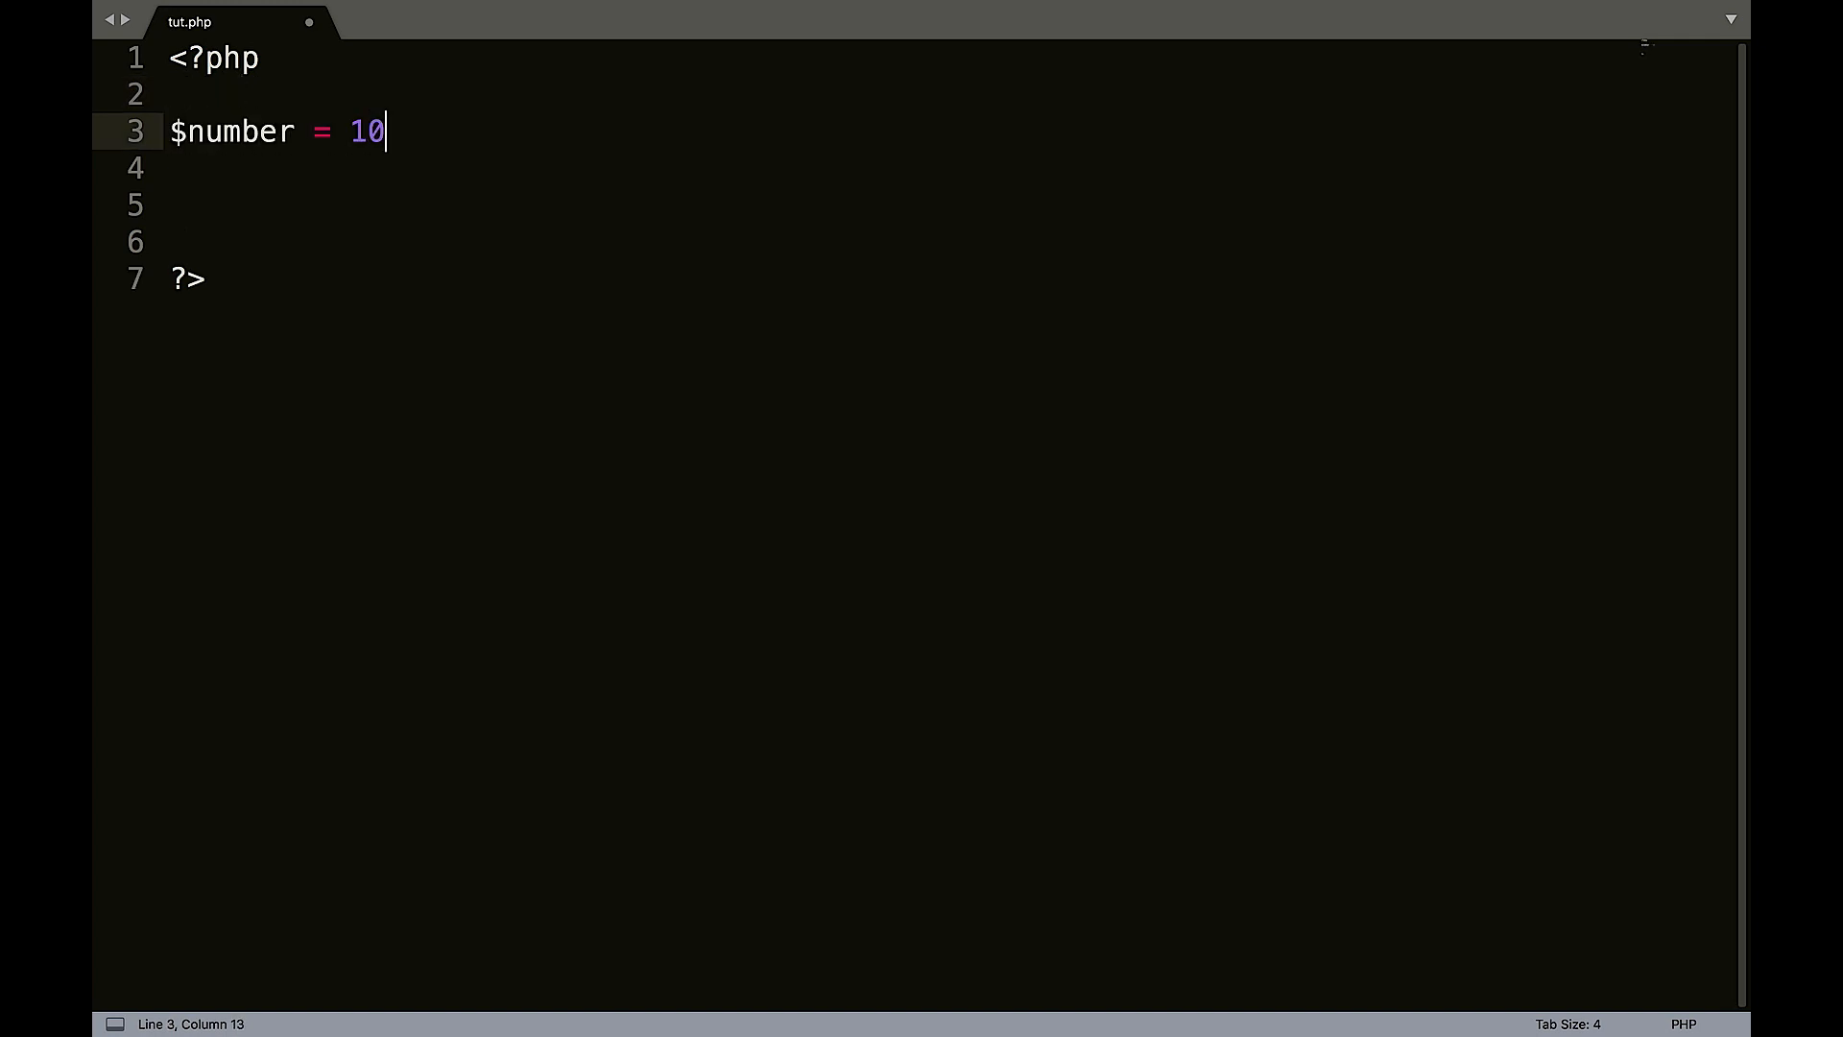
type(";")
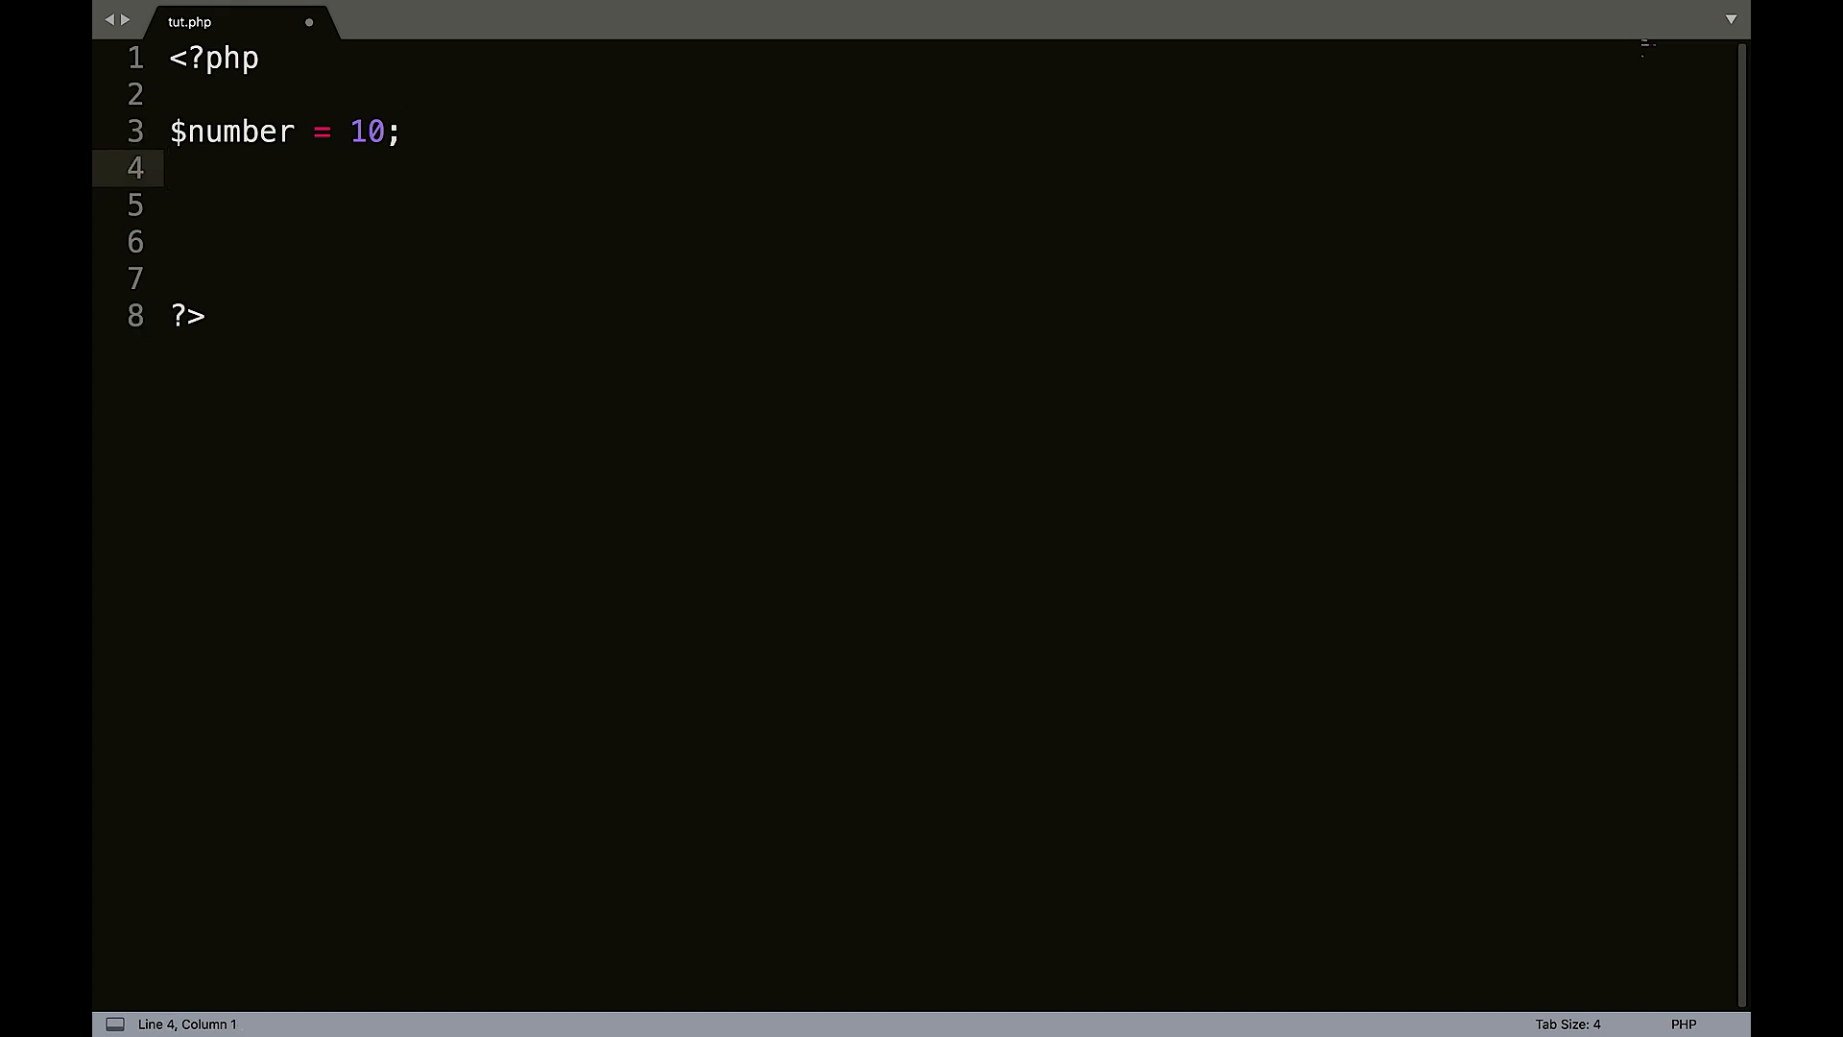
type("e")
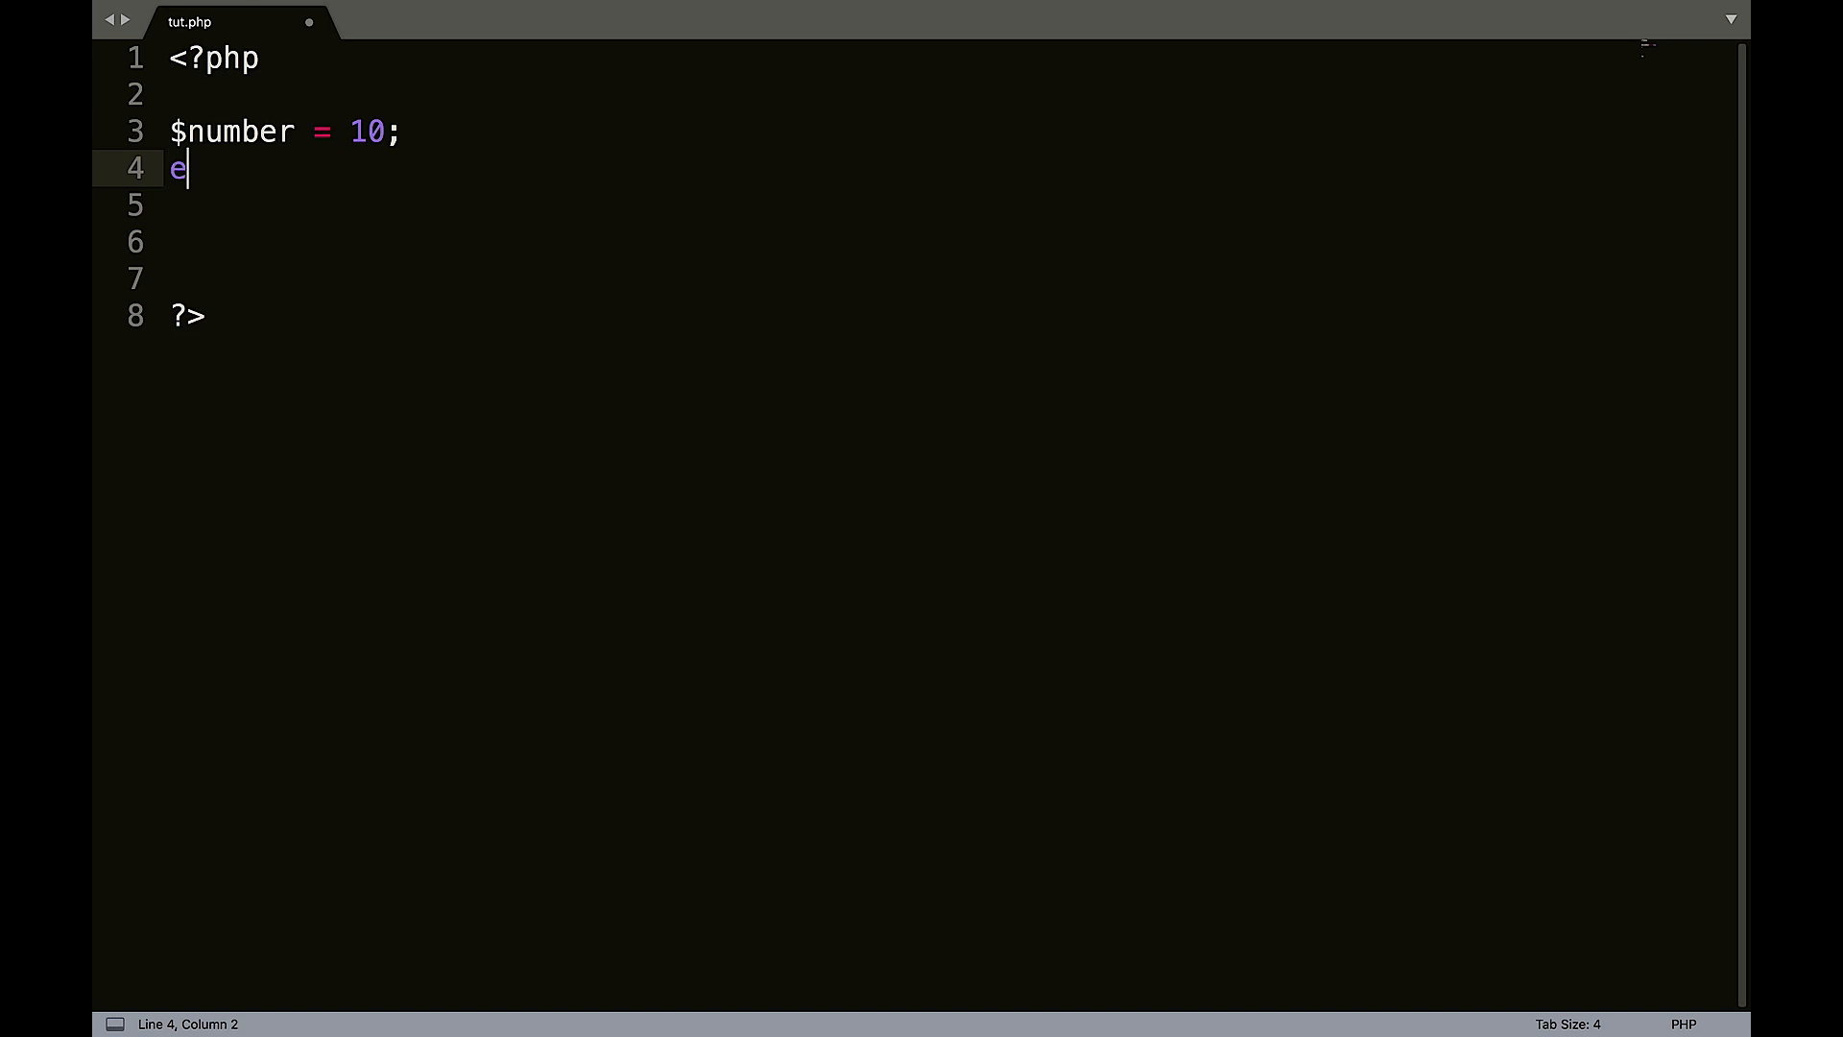
type("cho $number;")
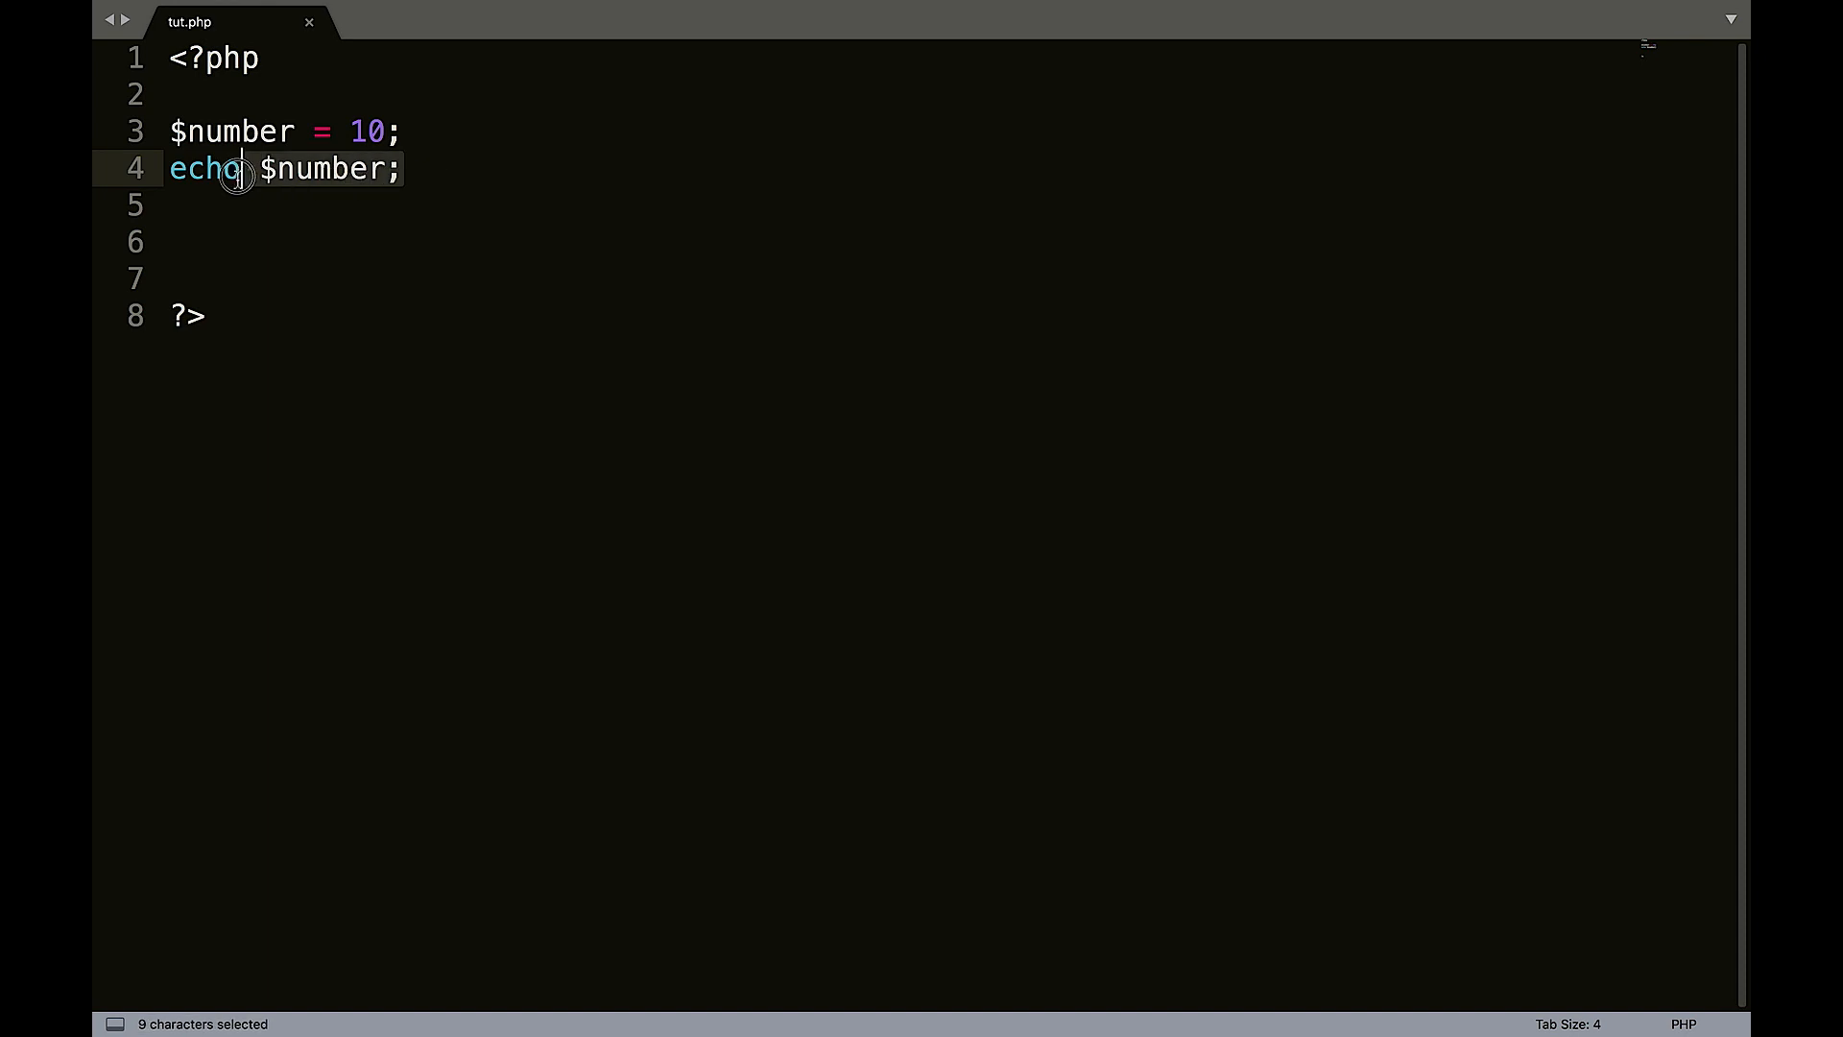
Replace the echo line with $number += 5; and add echo $number below.
key("Delete")
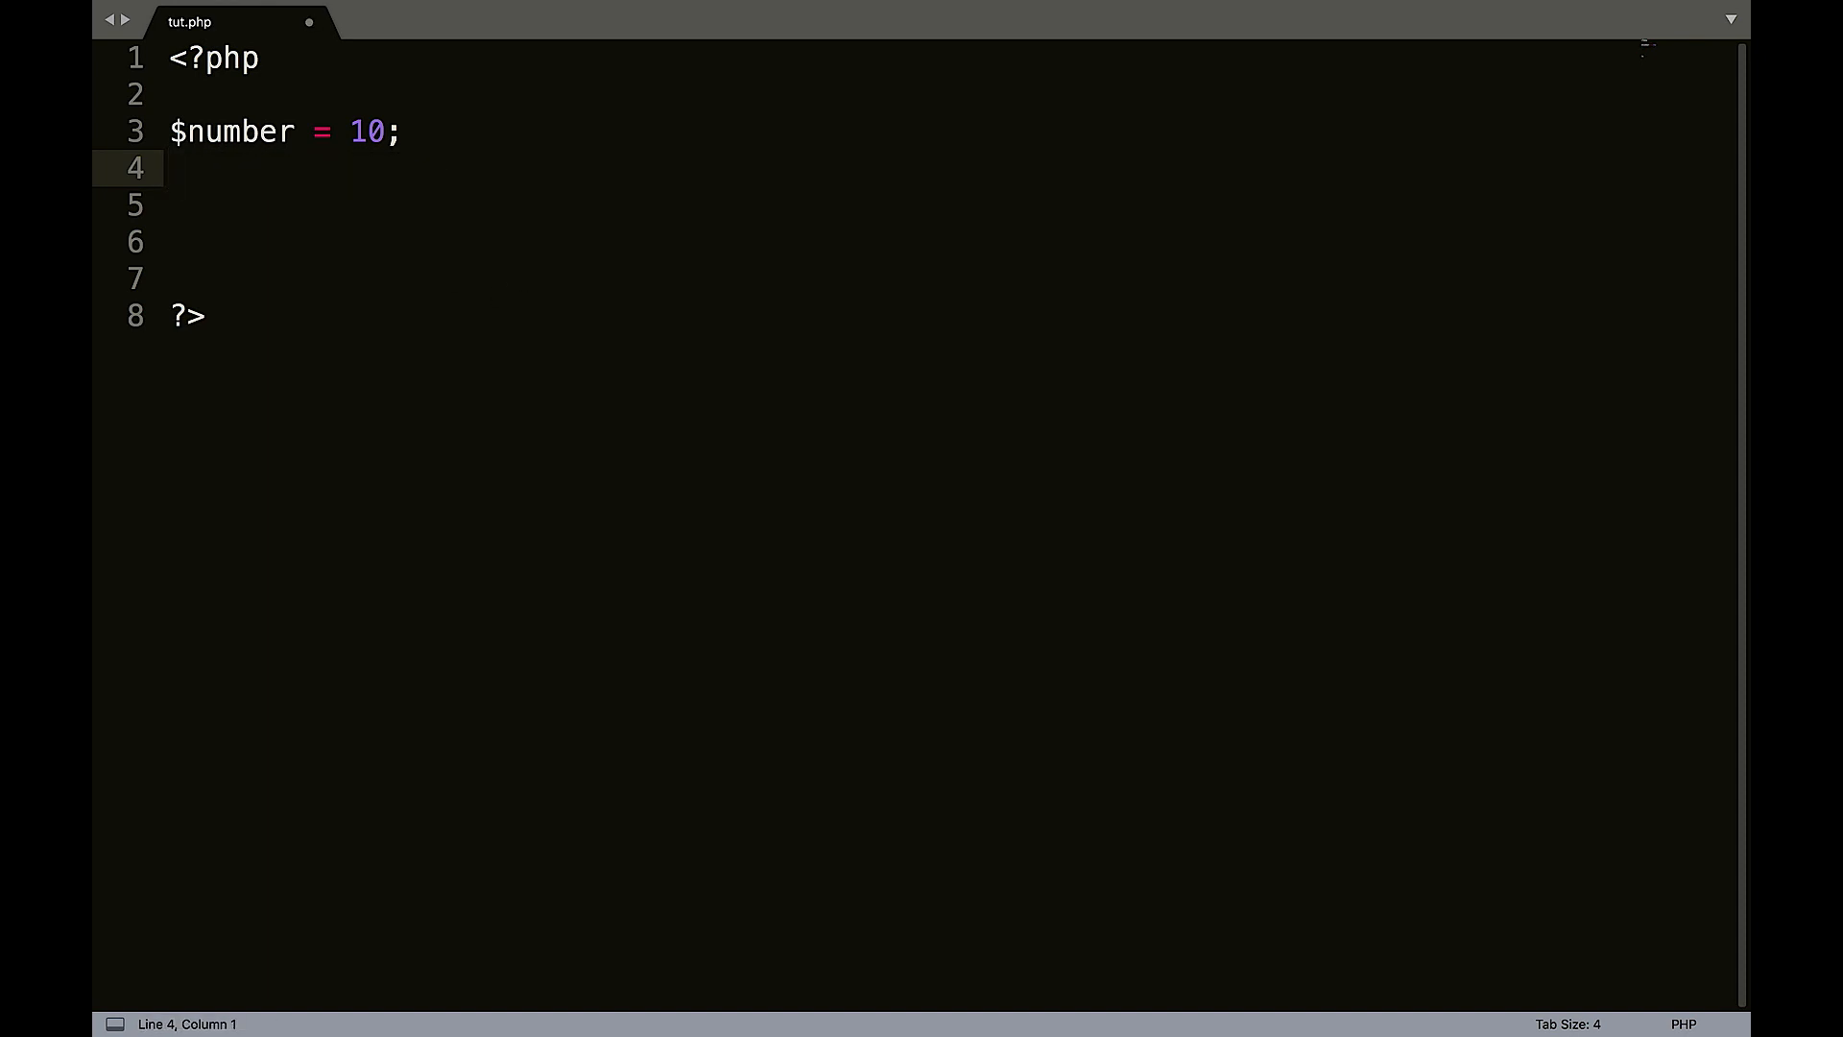
type("$number")
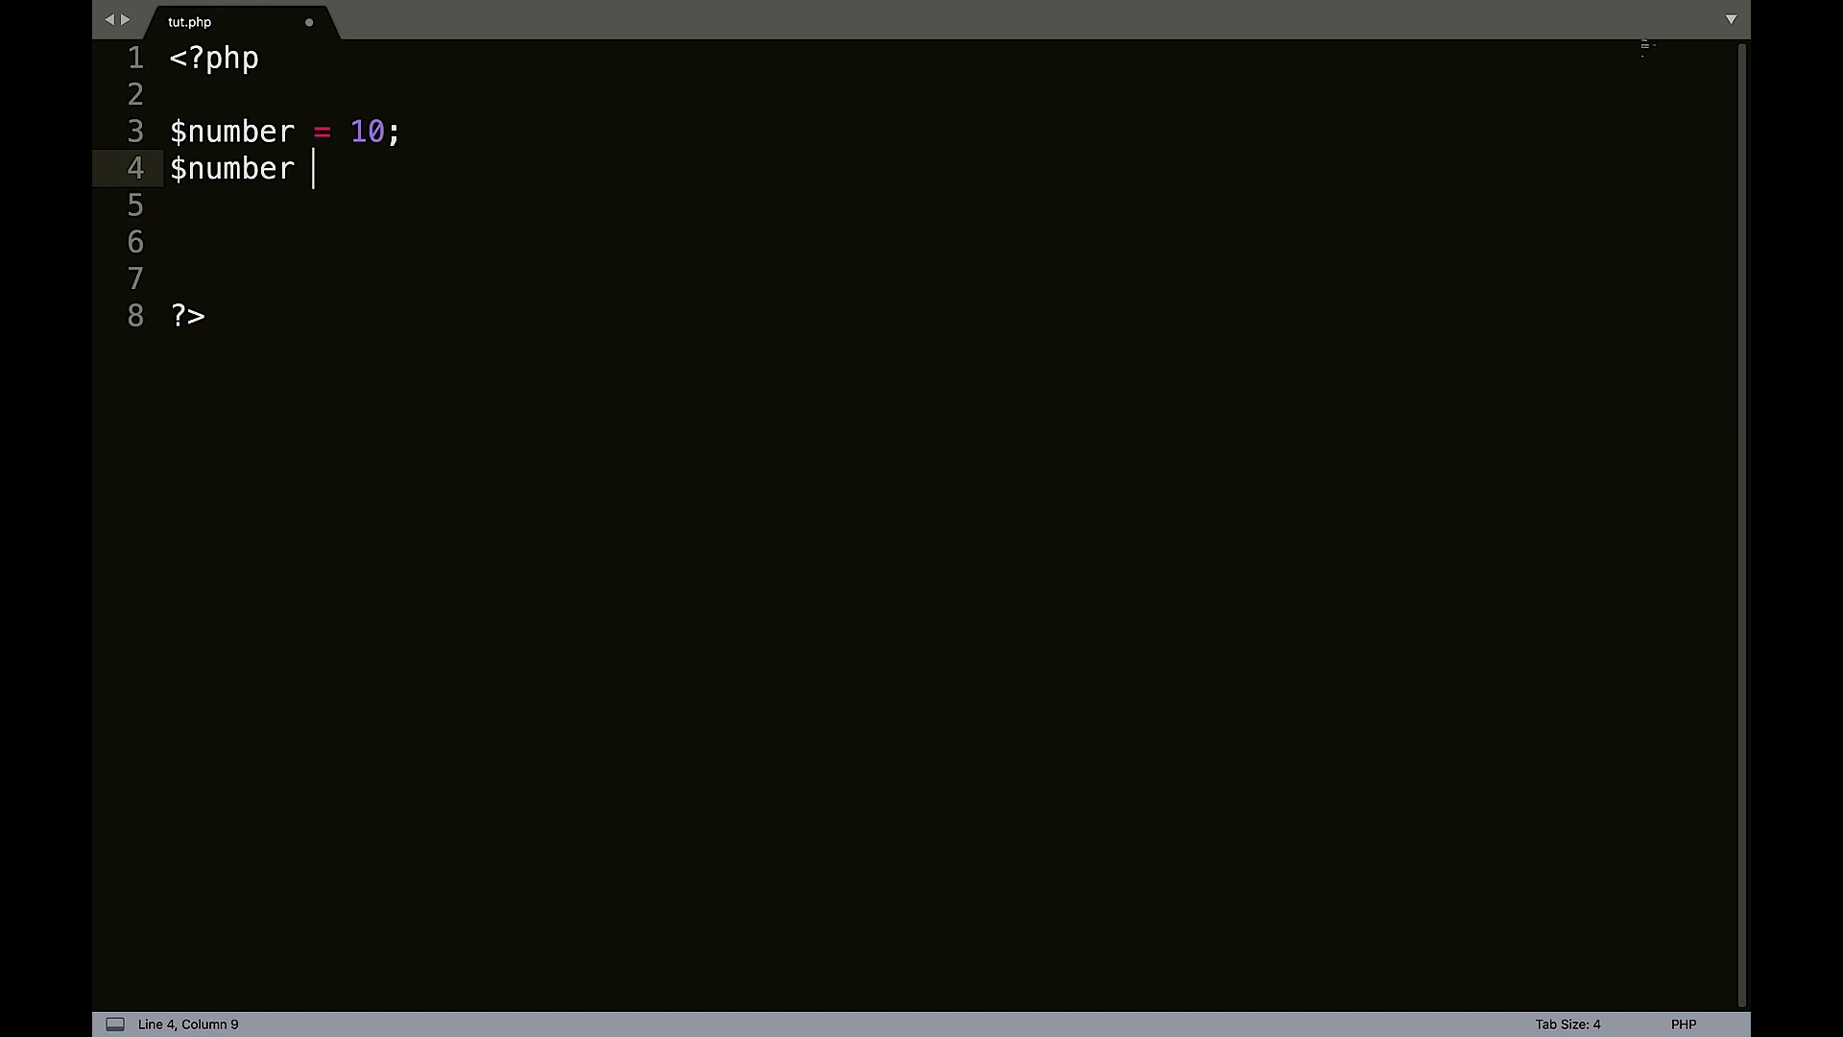
type("+=")
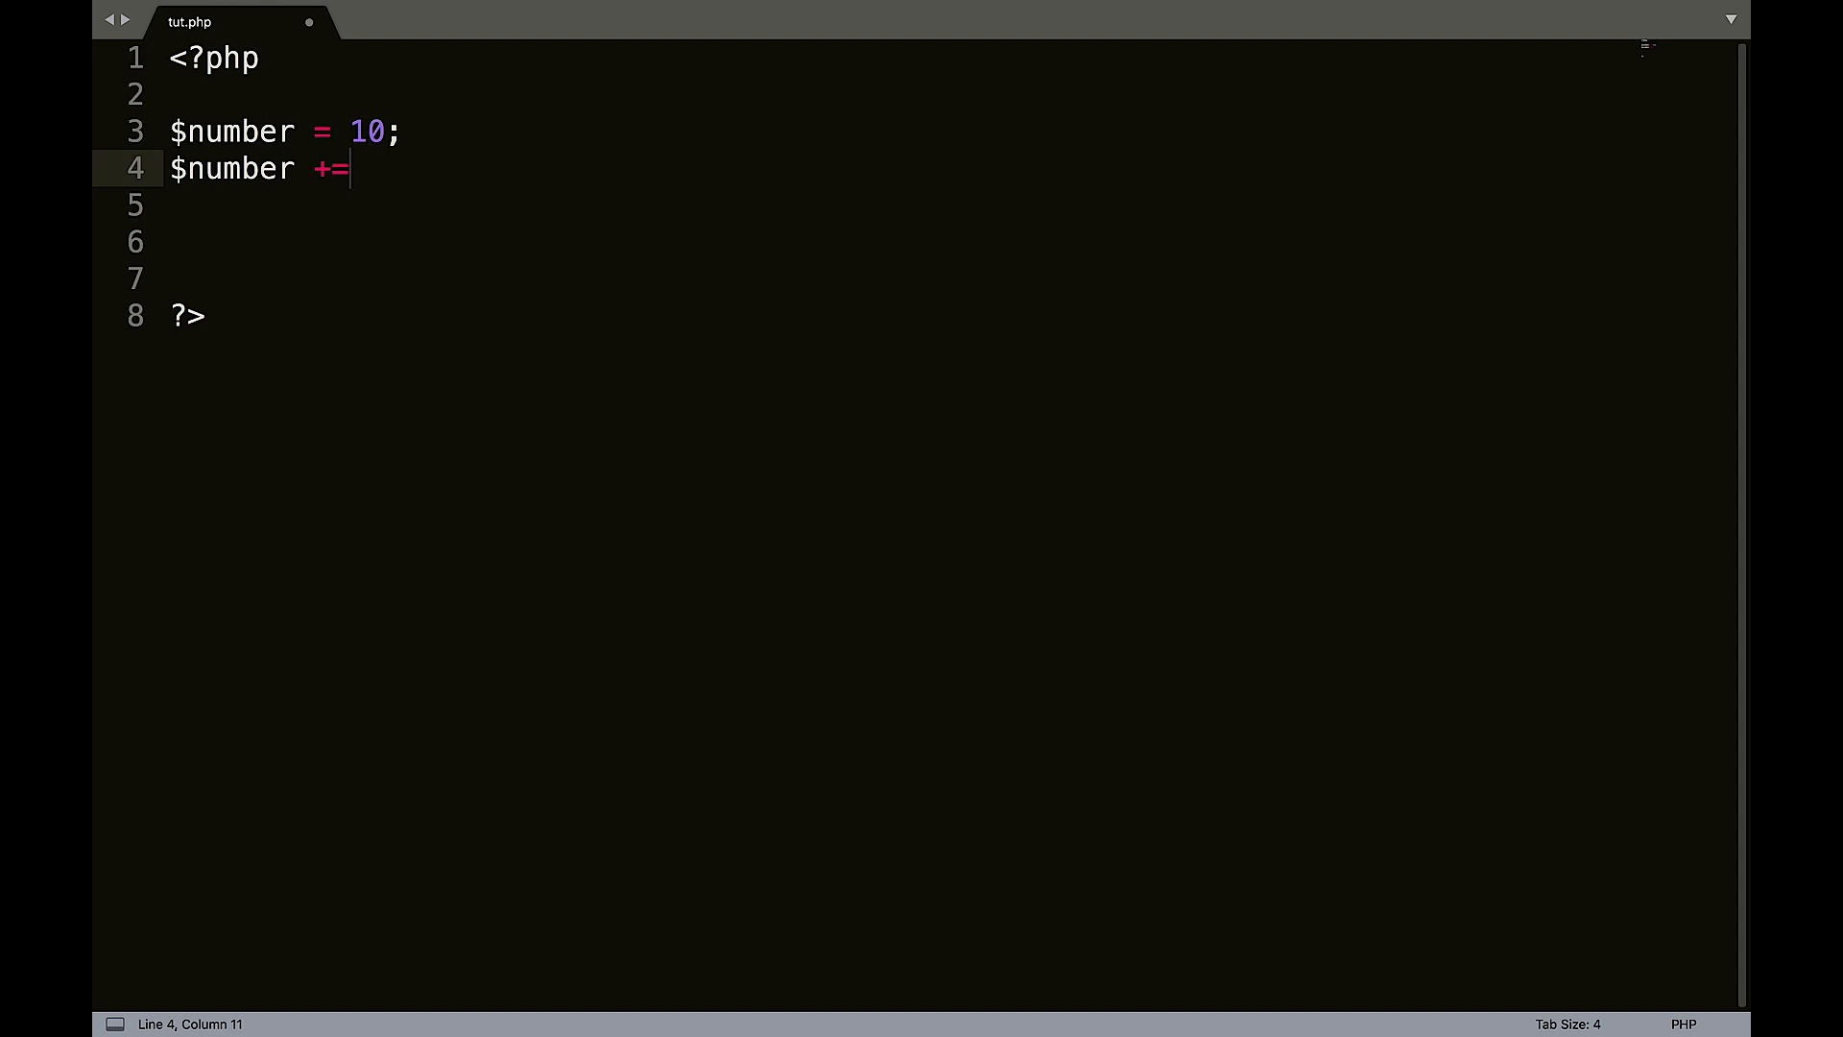
type("5;")
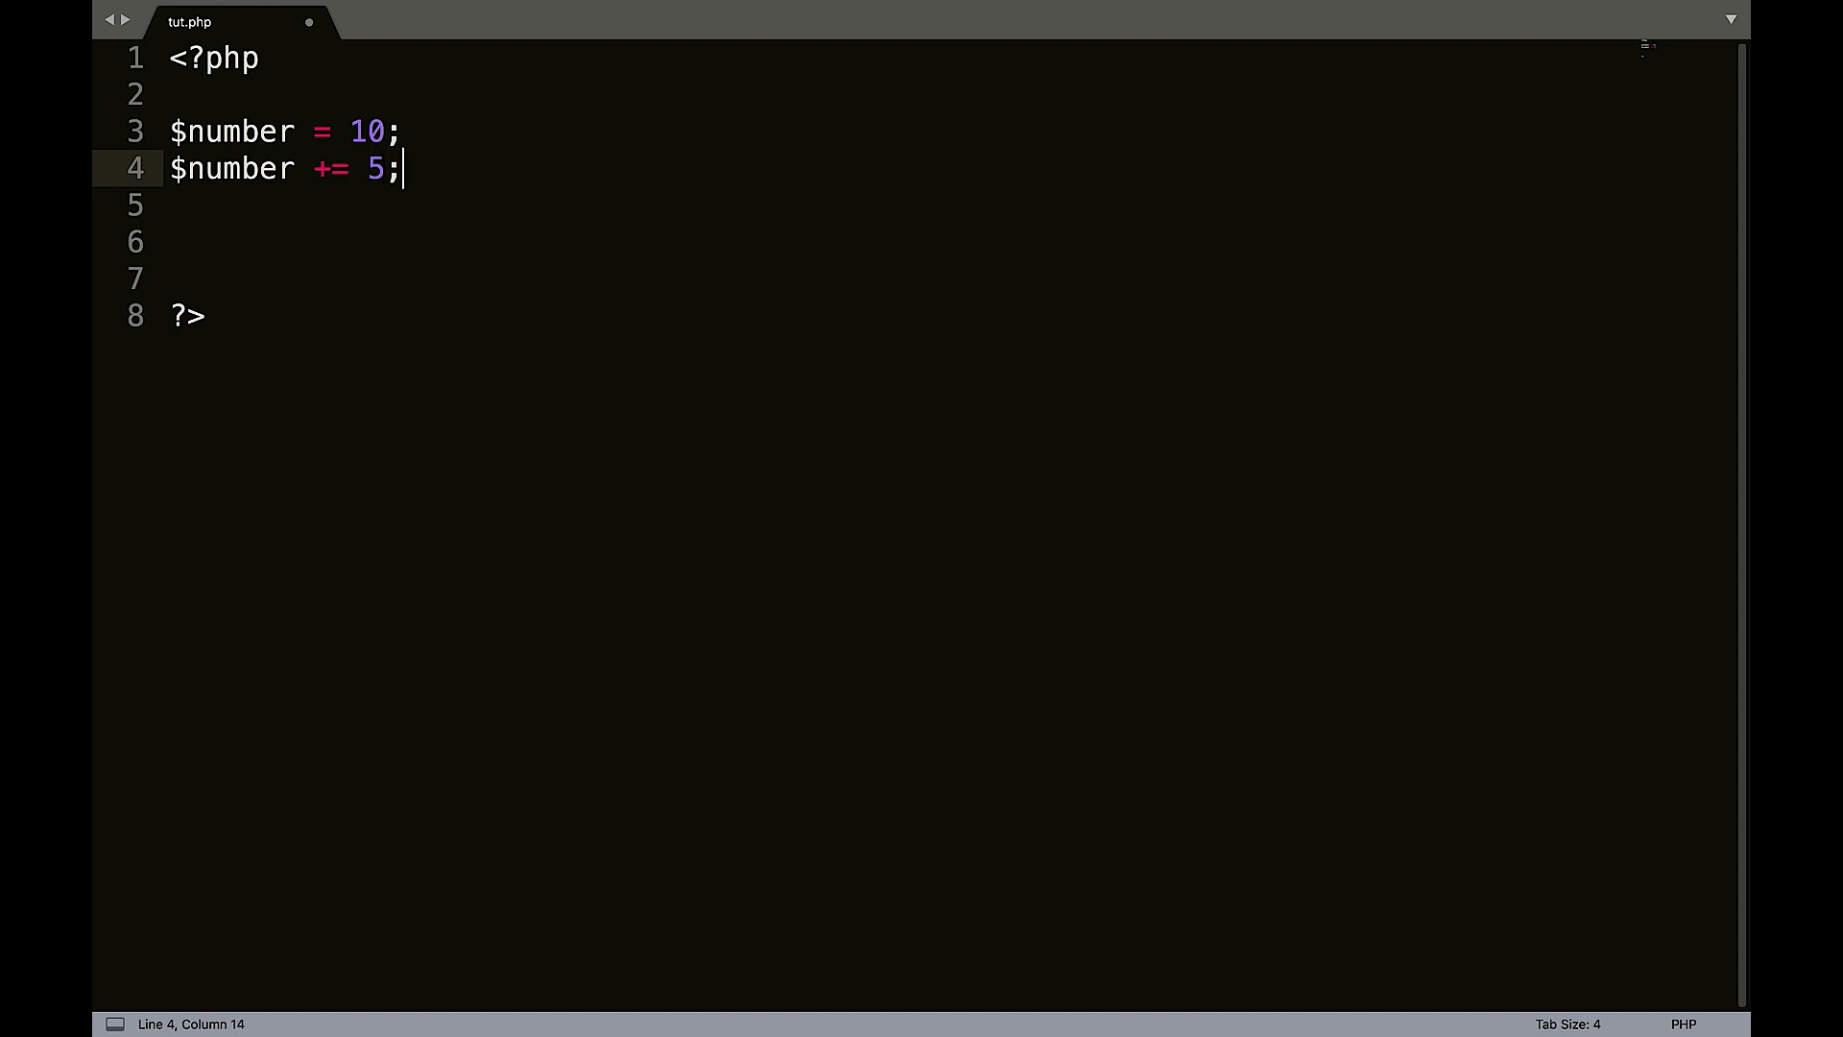
type("echo")
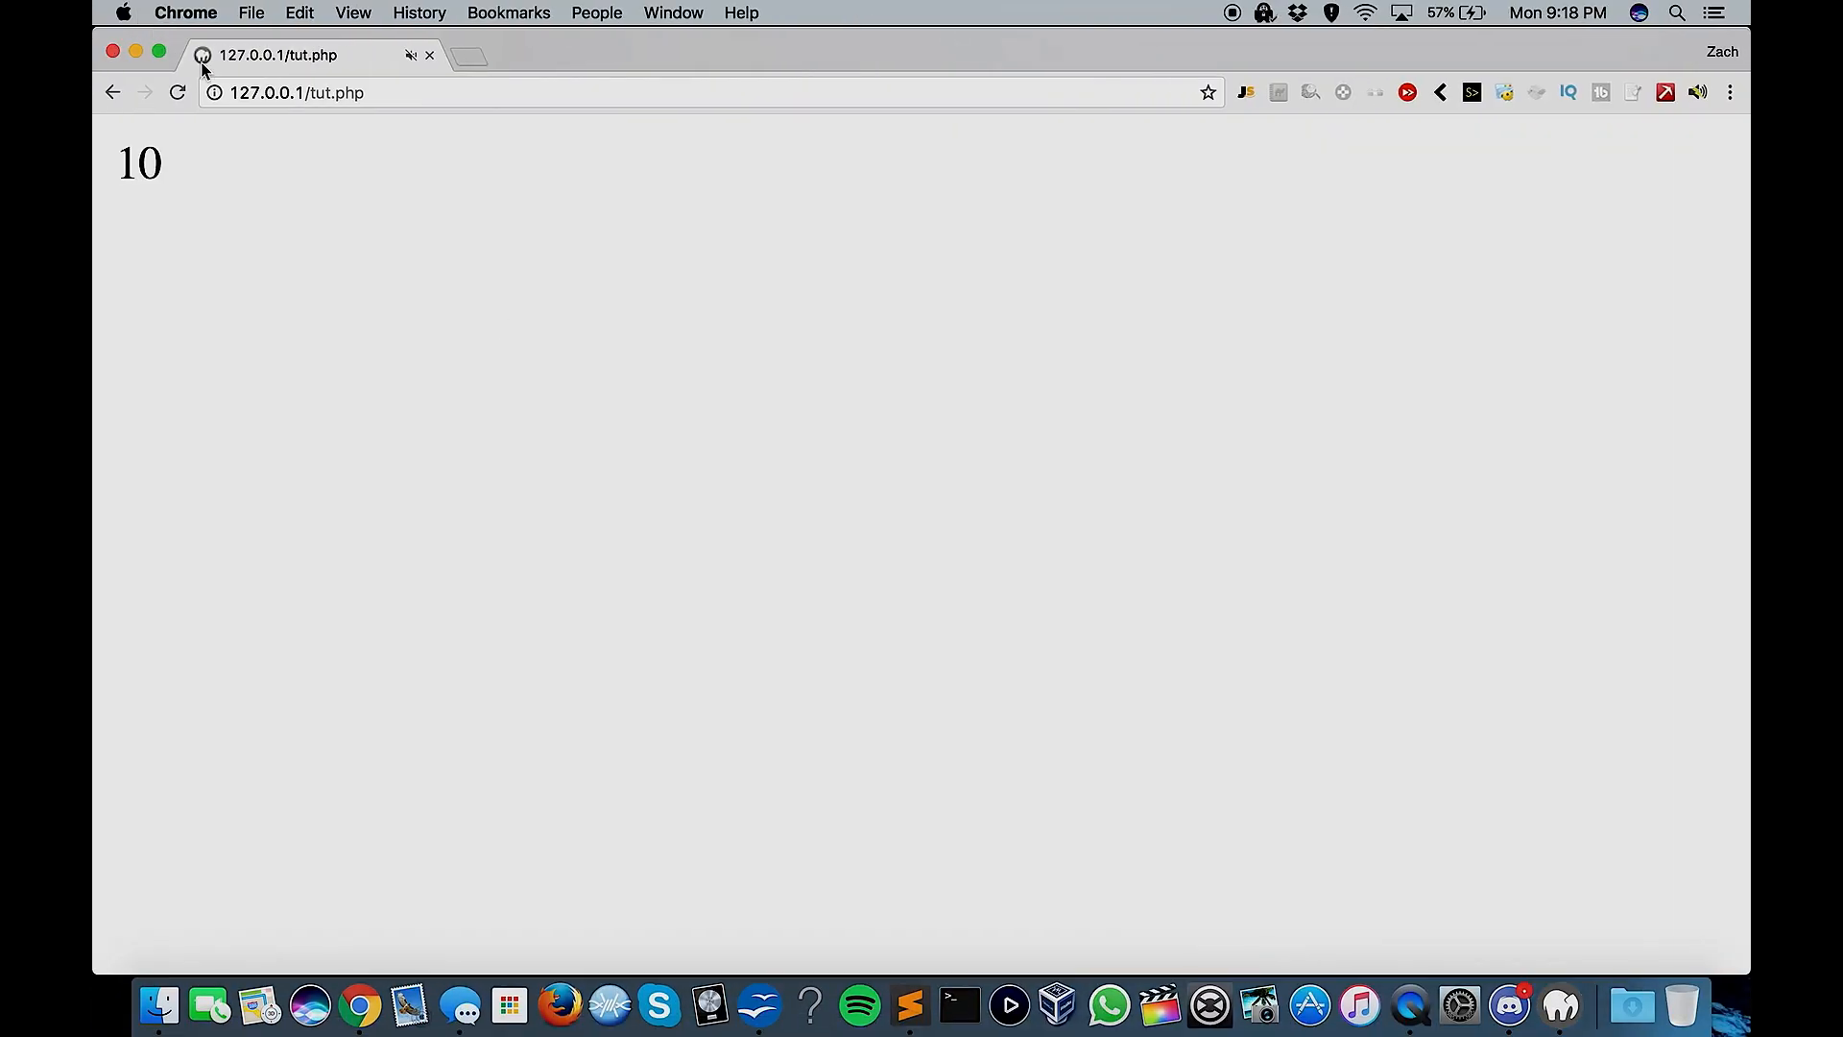
left_click(907, 1006)
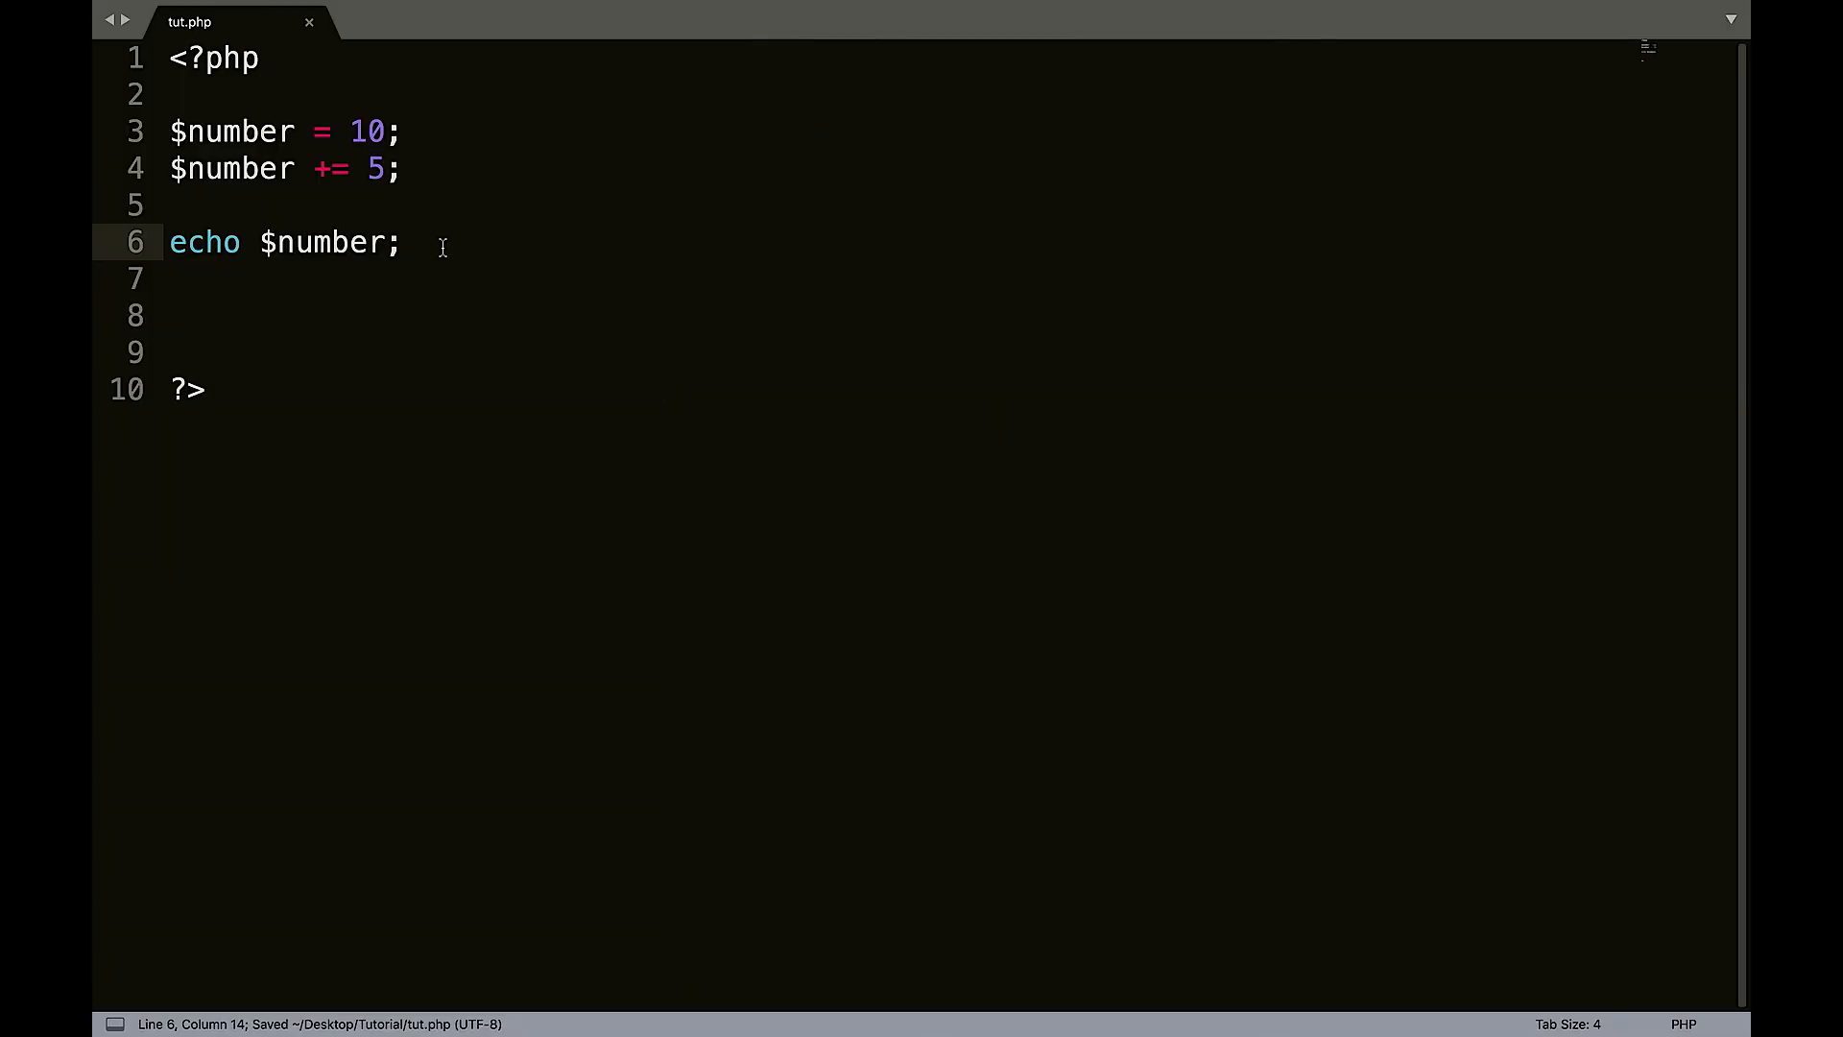
left_click(331, 168)
type("$age =")
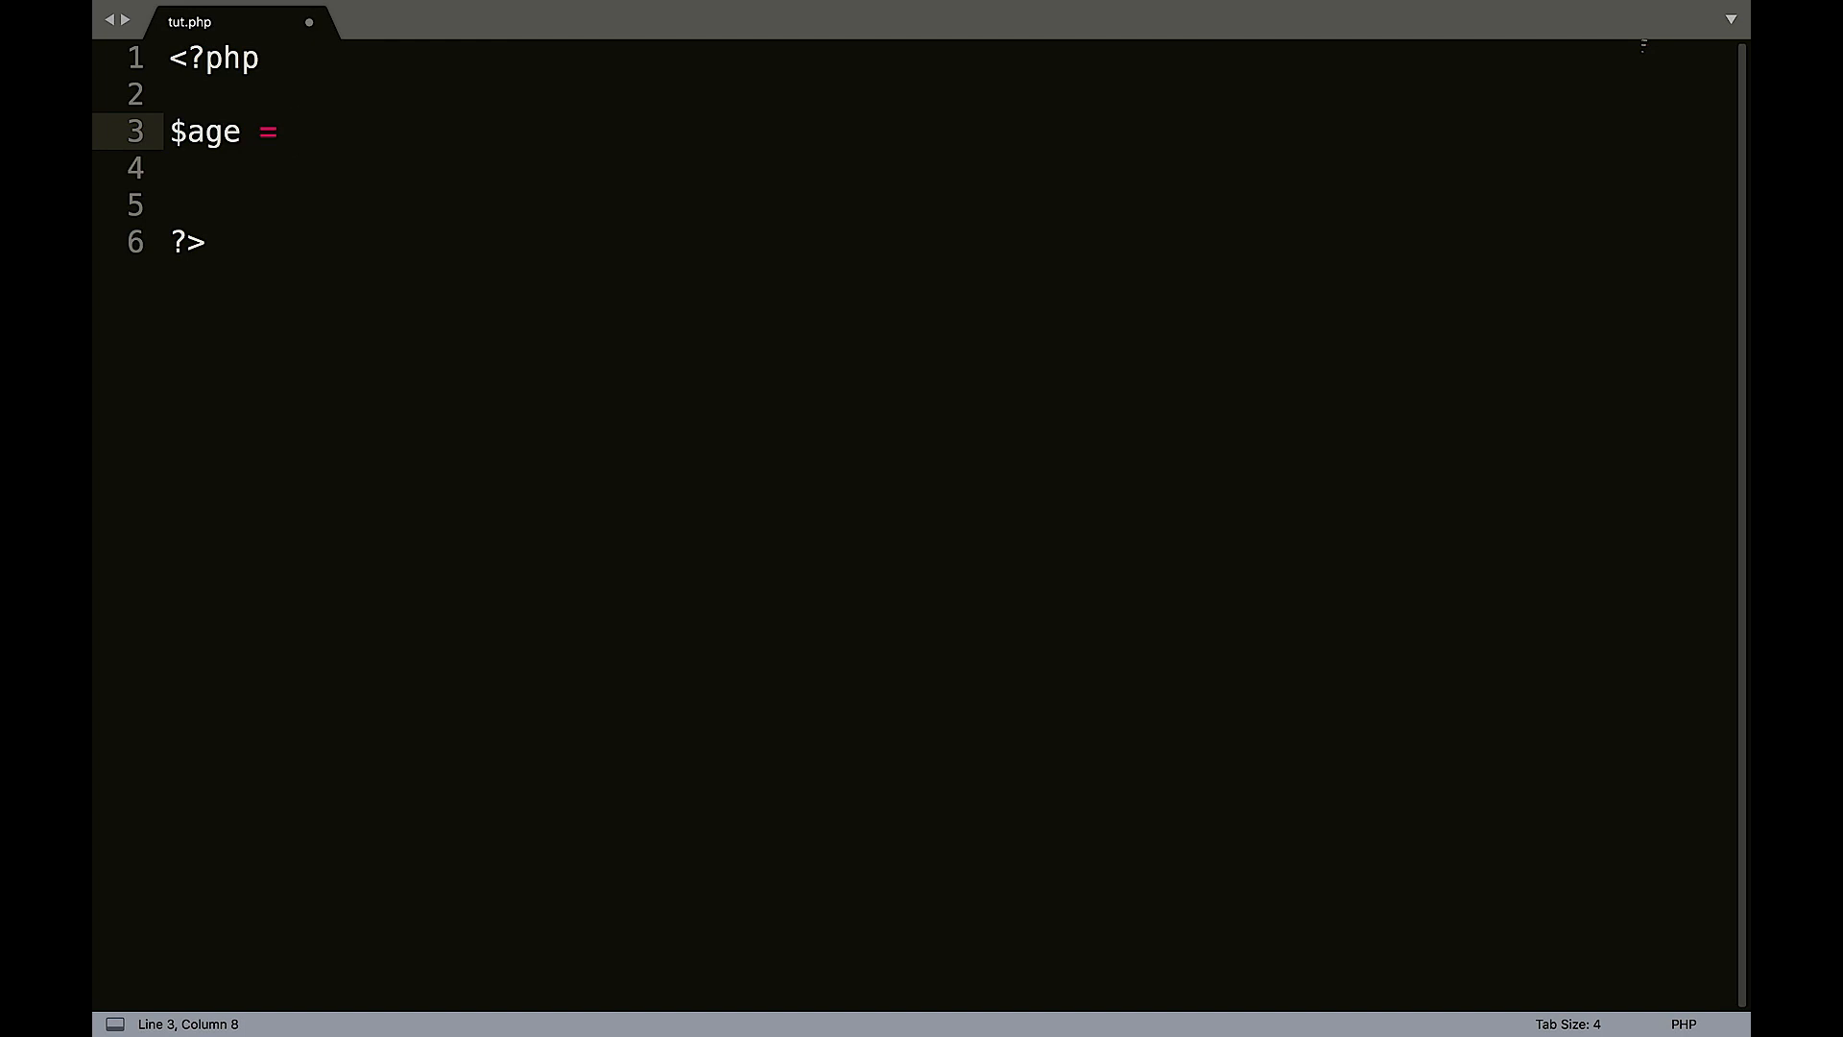
Set $age to 18 and add $name = 'Zach' on the line above.
type("18;")
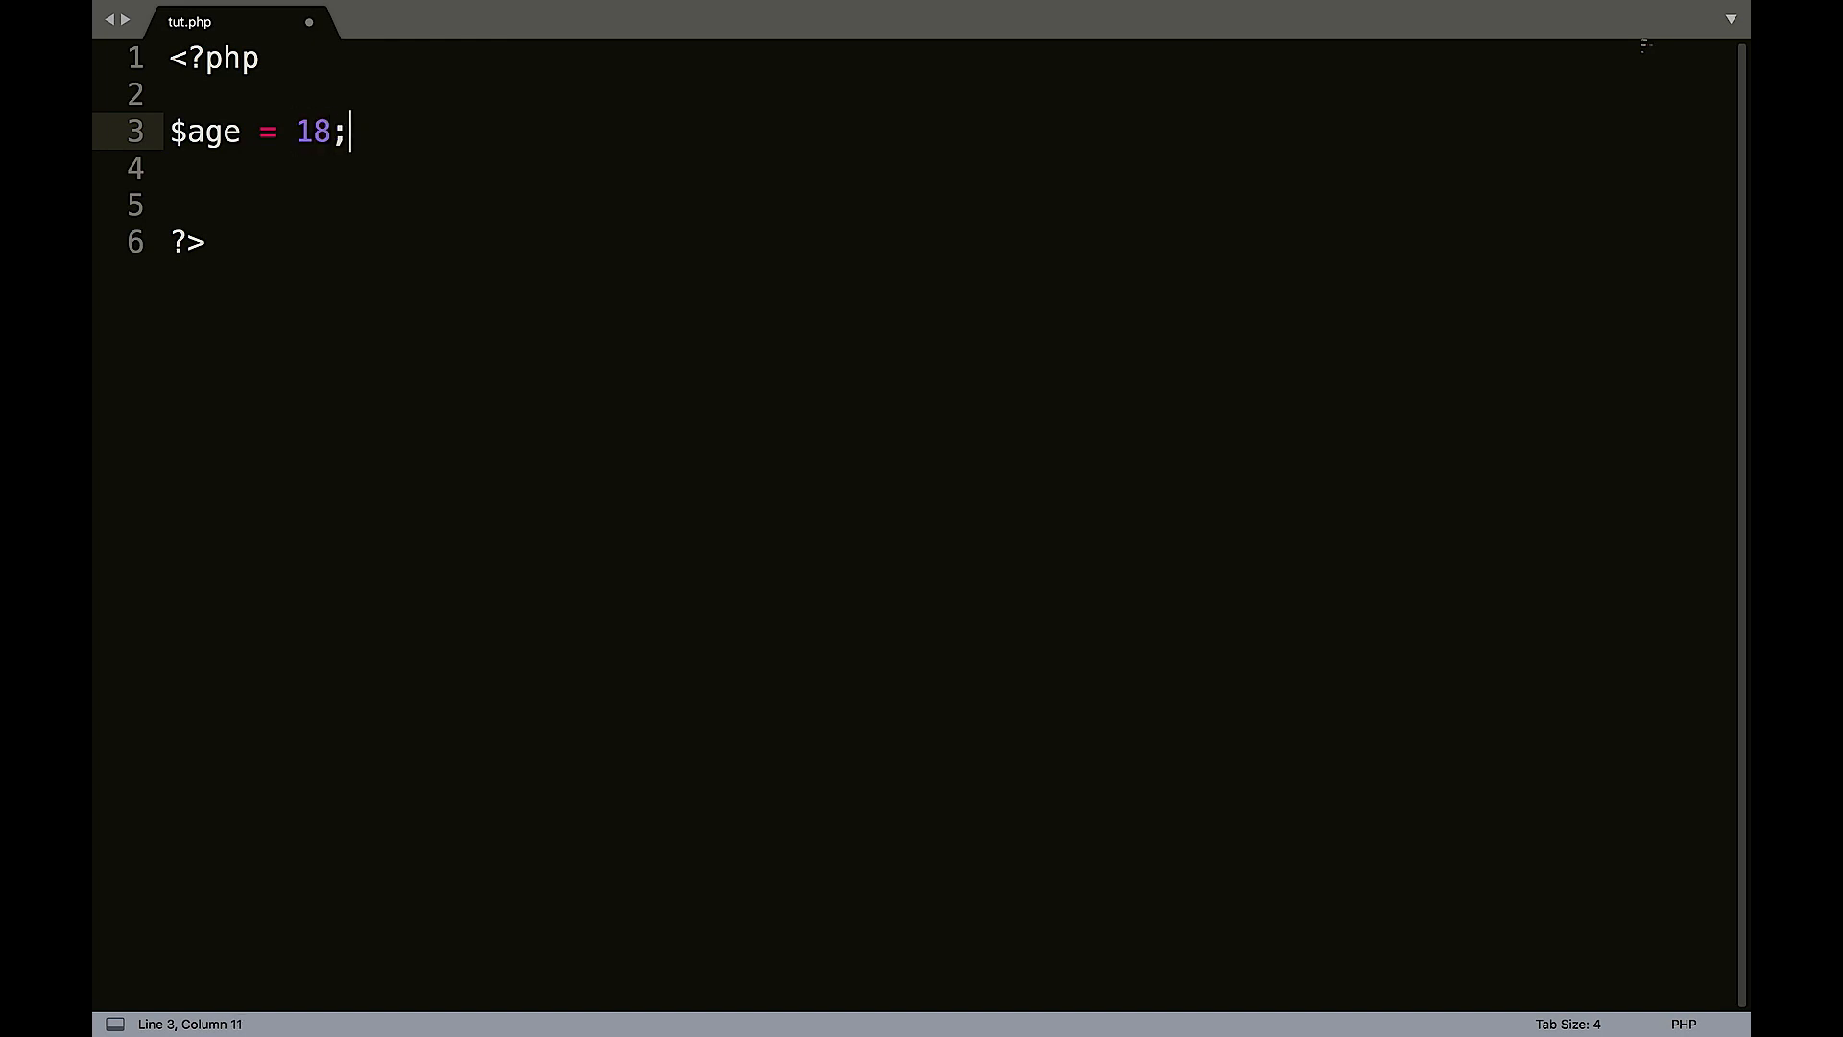
key("Home")
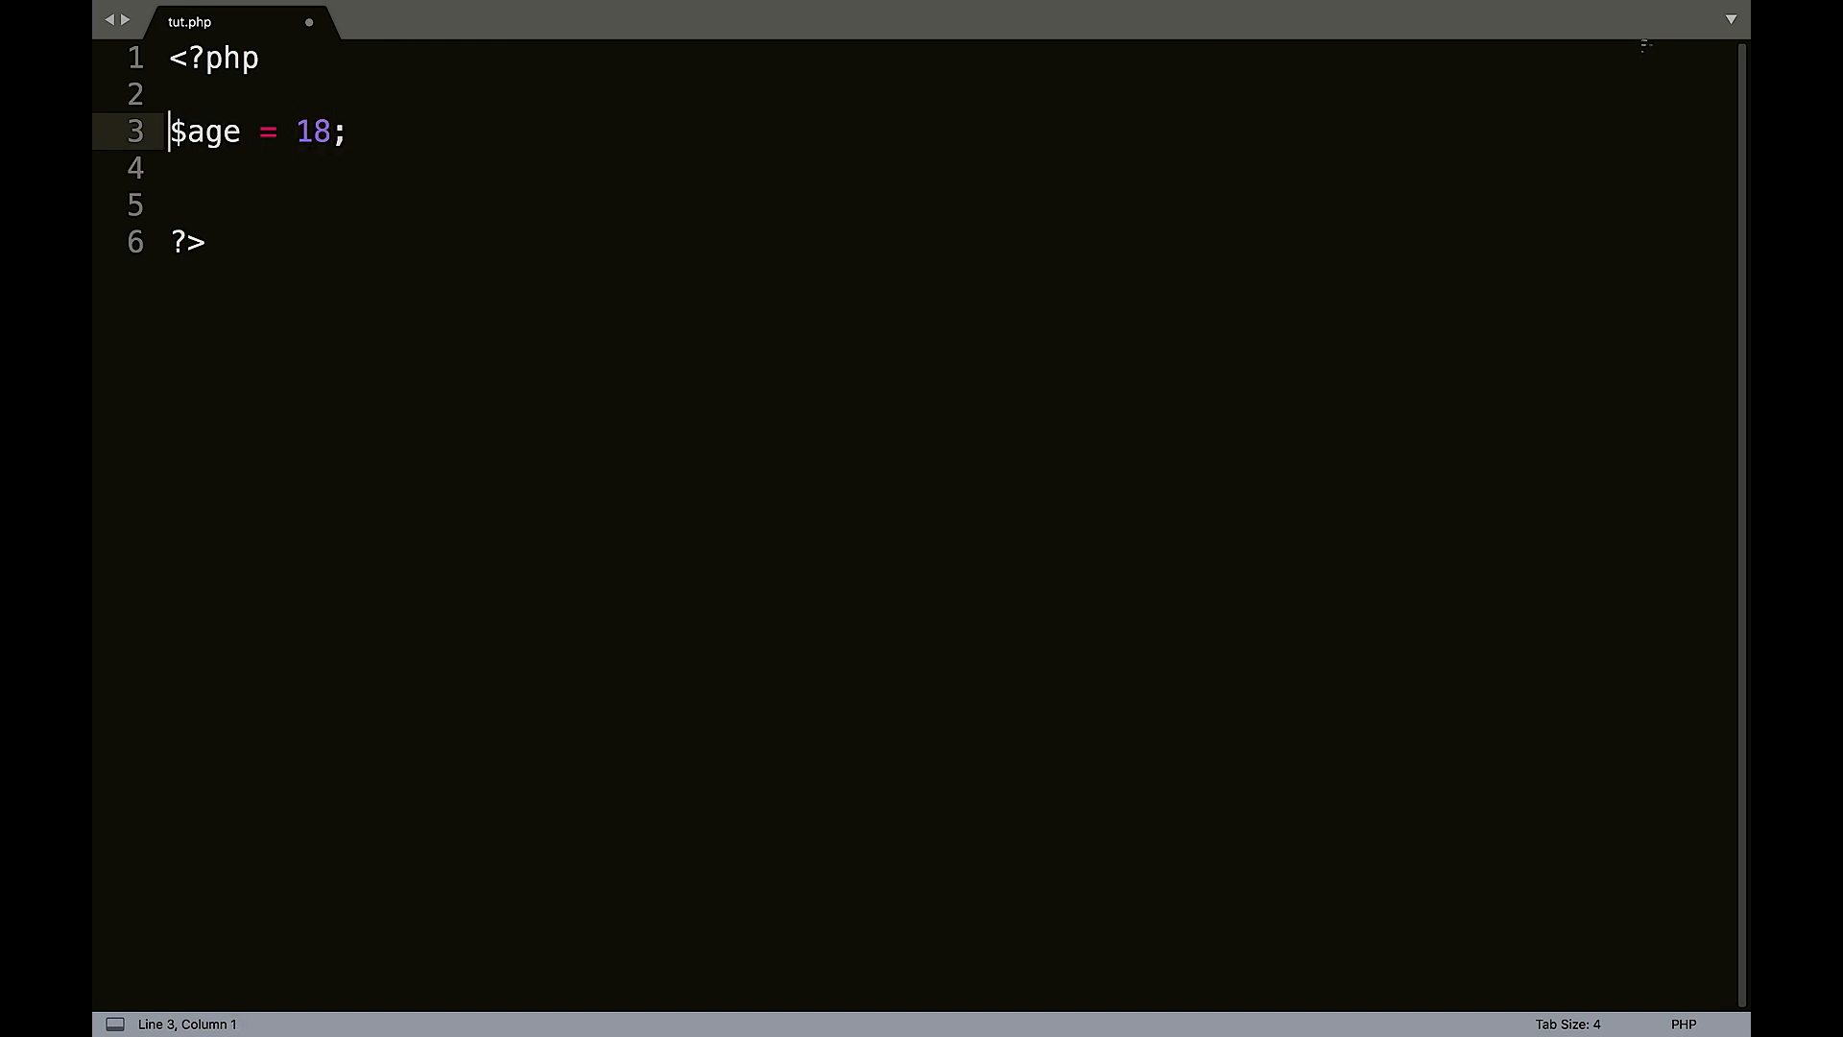
key("Return")
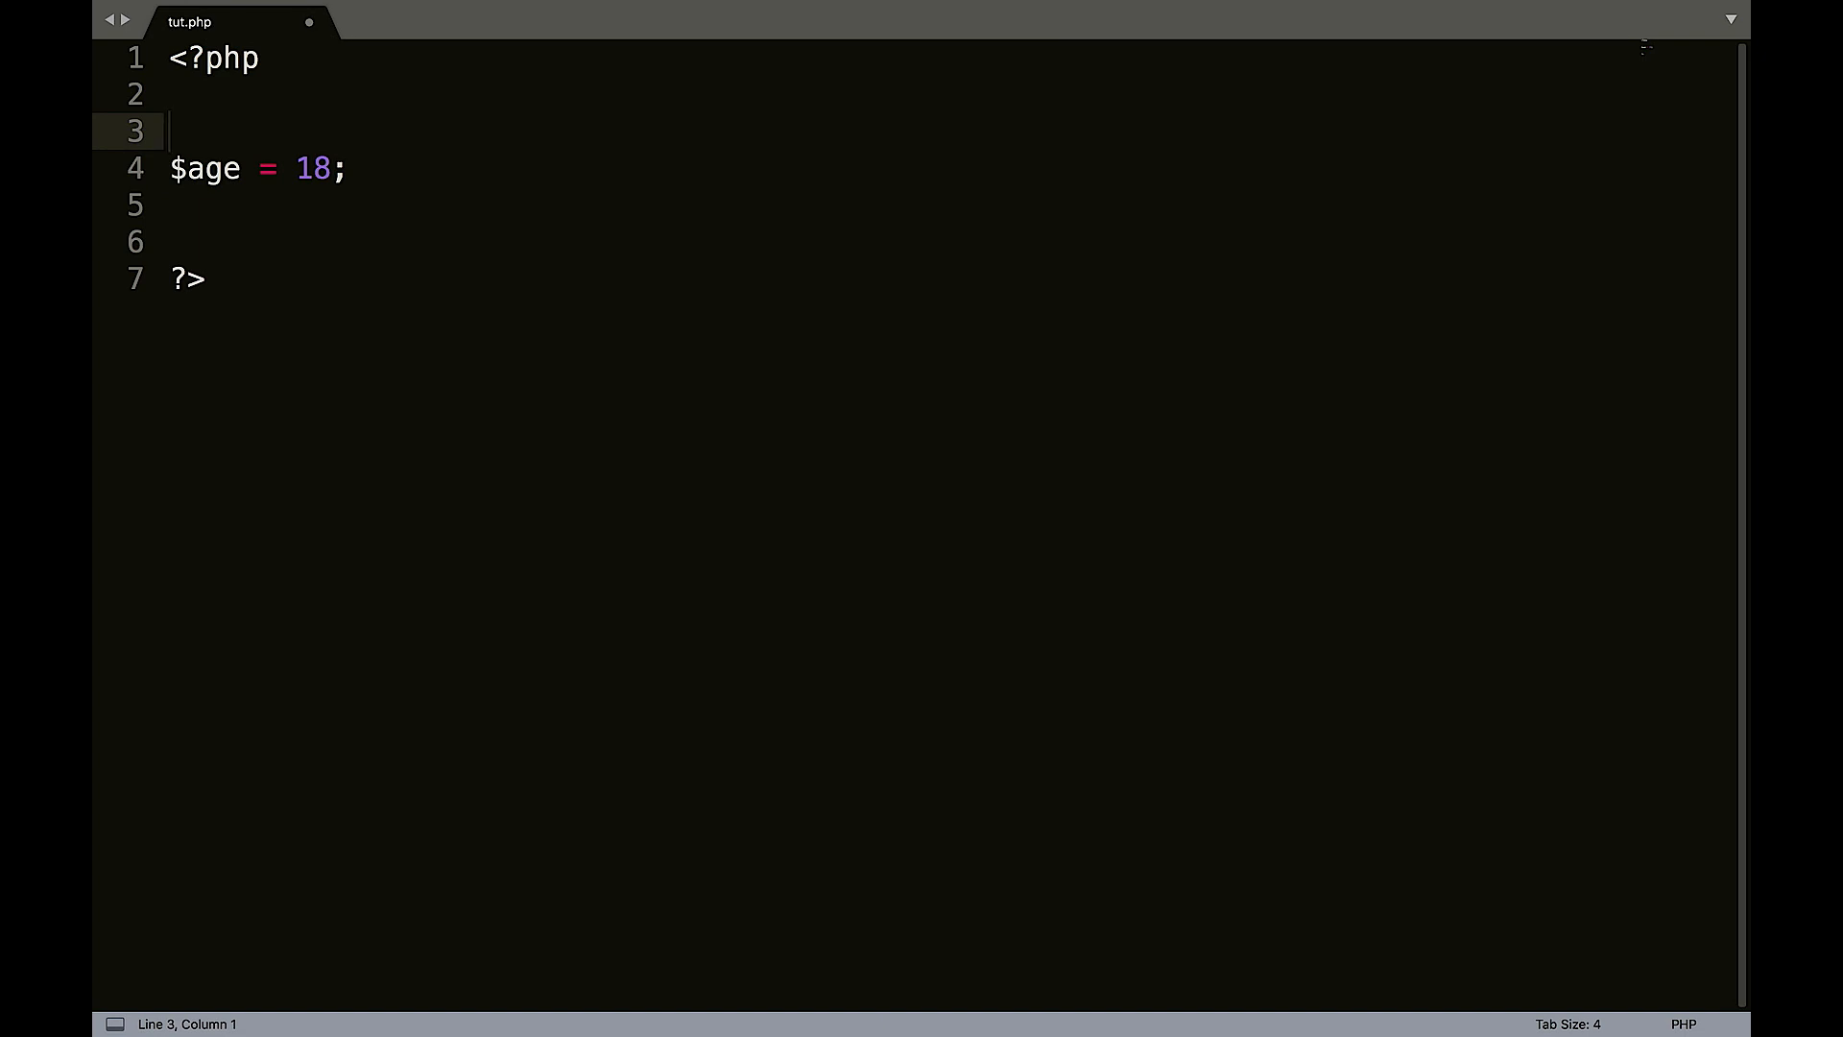
type("$nam")
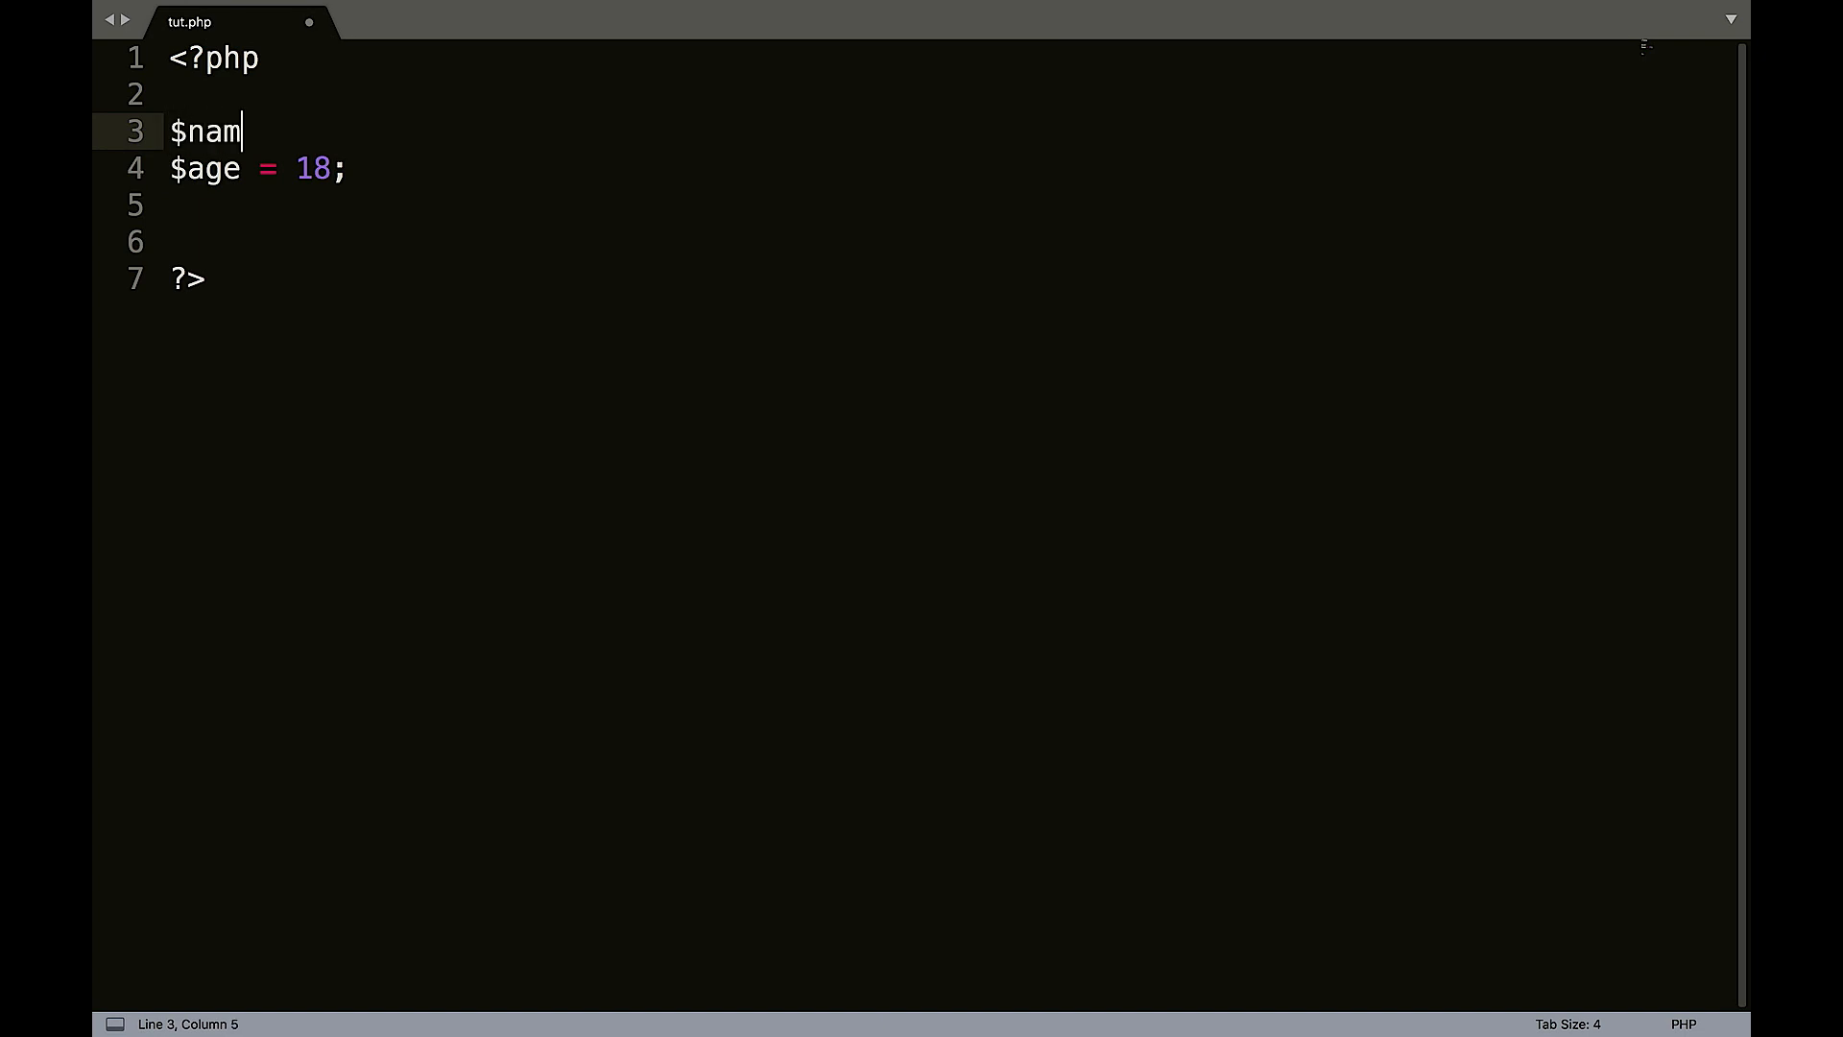
type("e = 'Zach'")
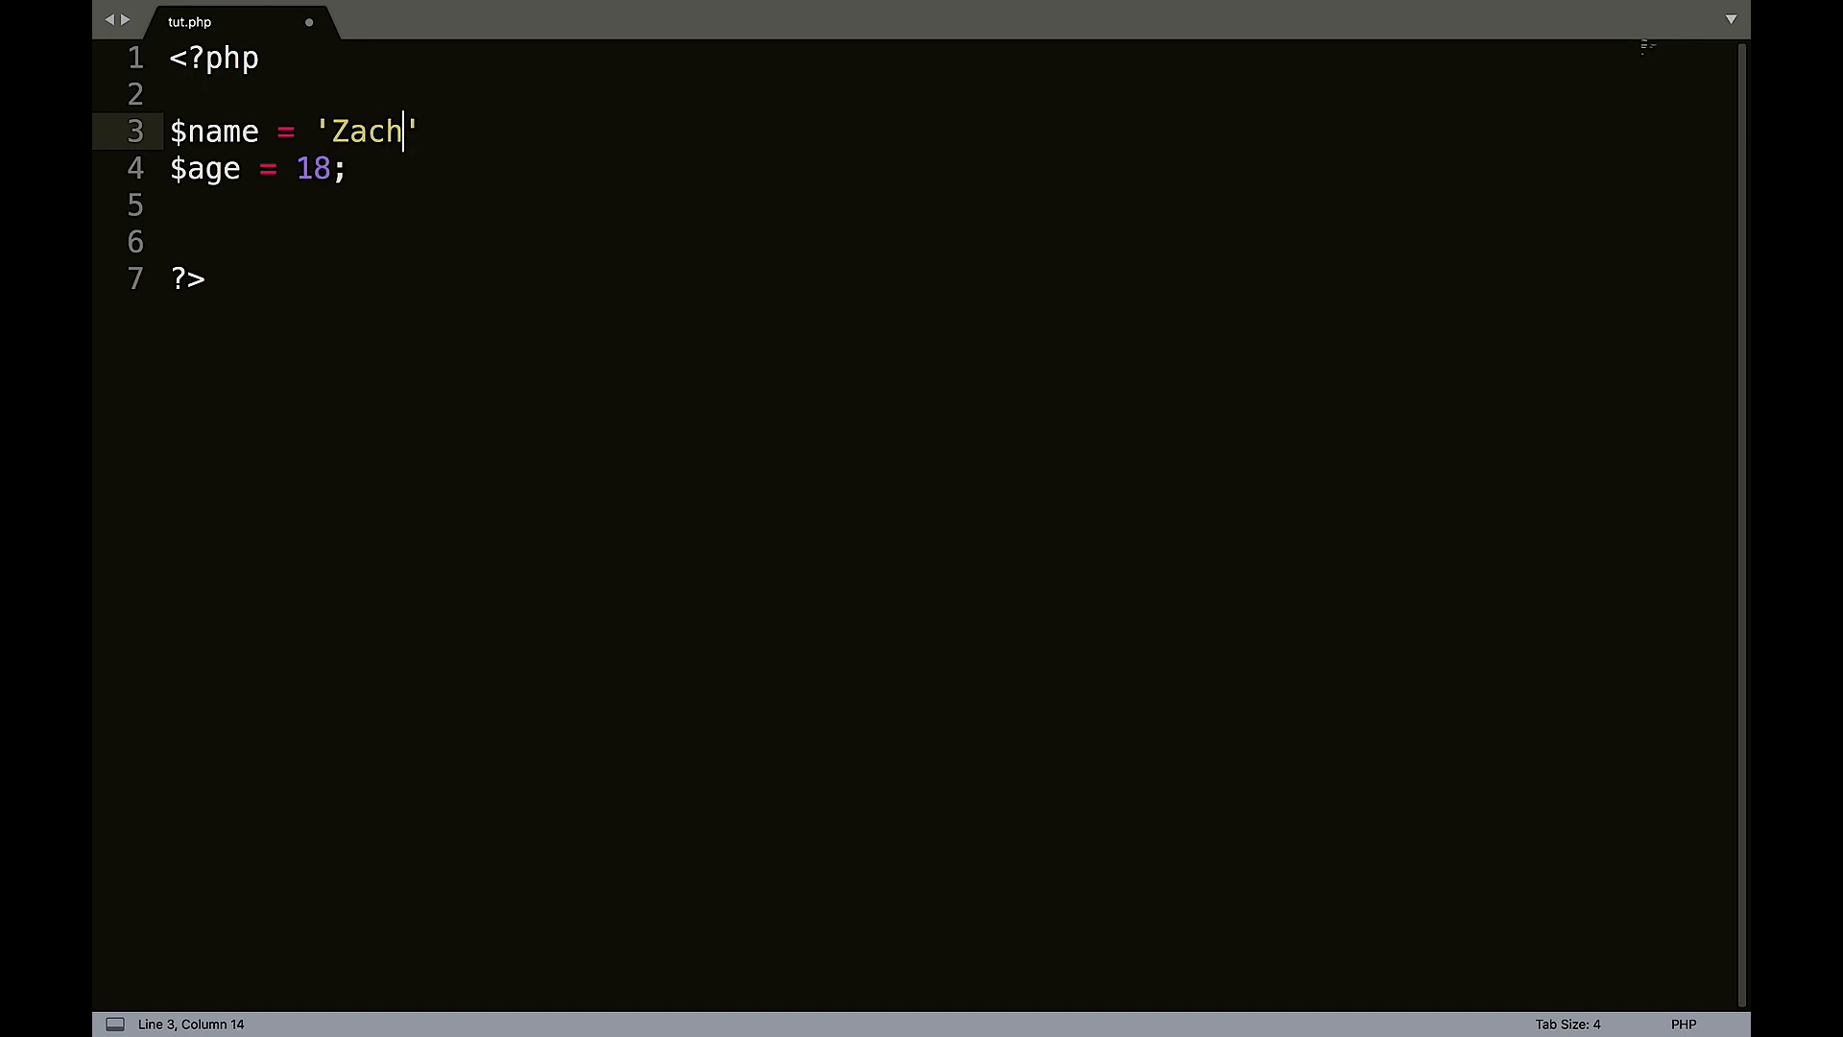
key("Enter")
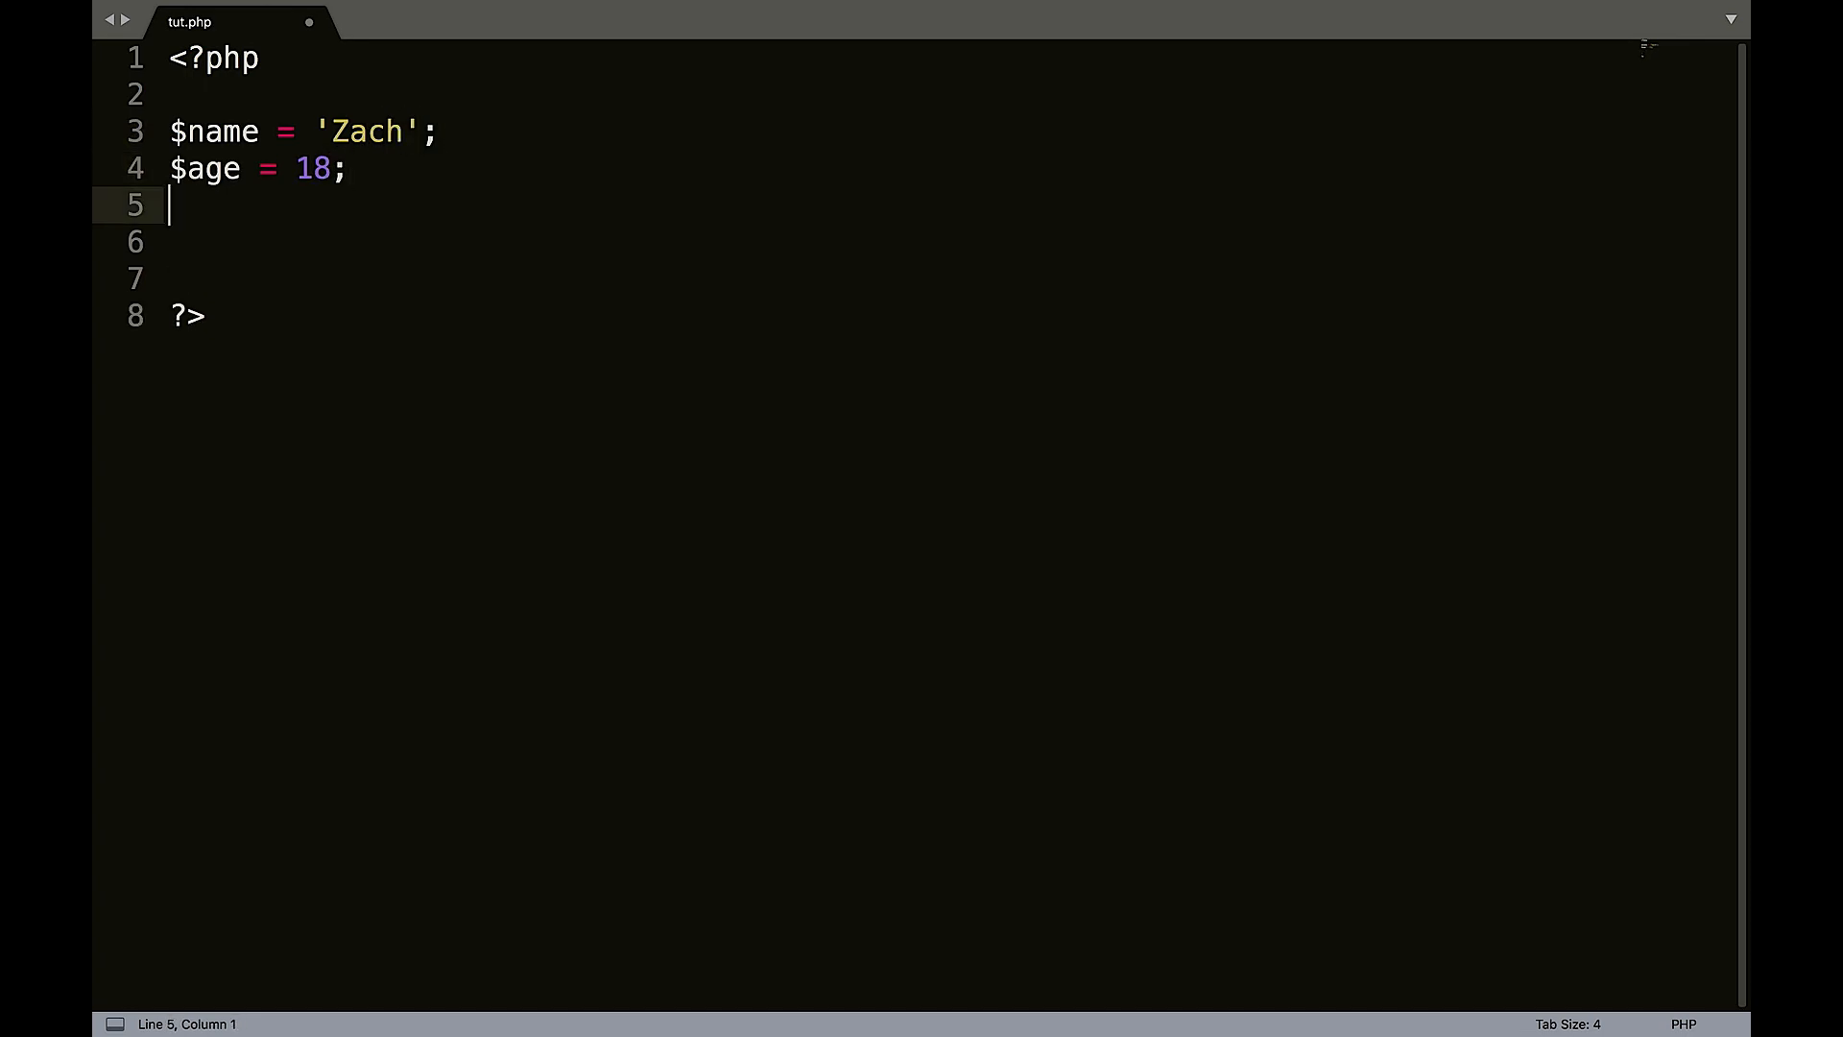
Begin the $intro string, concatenating a greeting with $name.
type("$in")
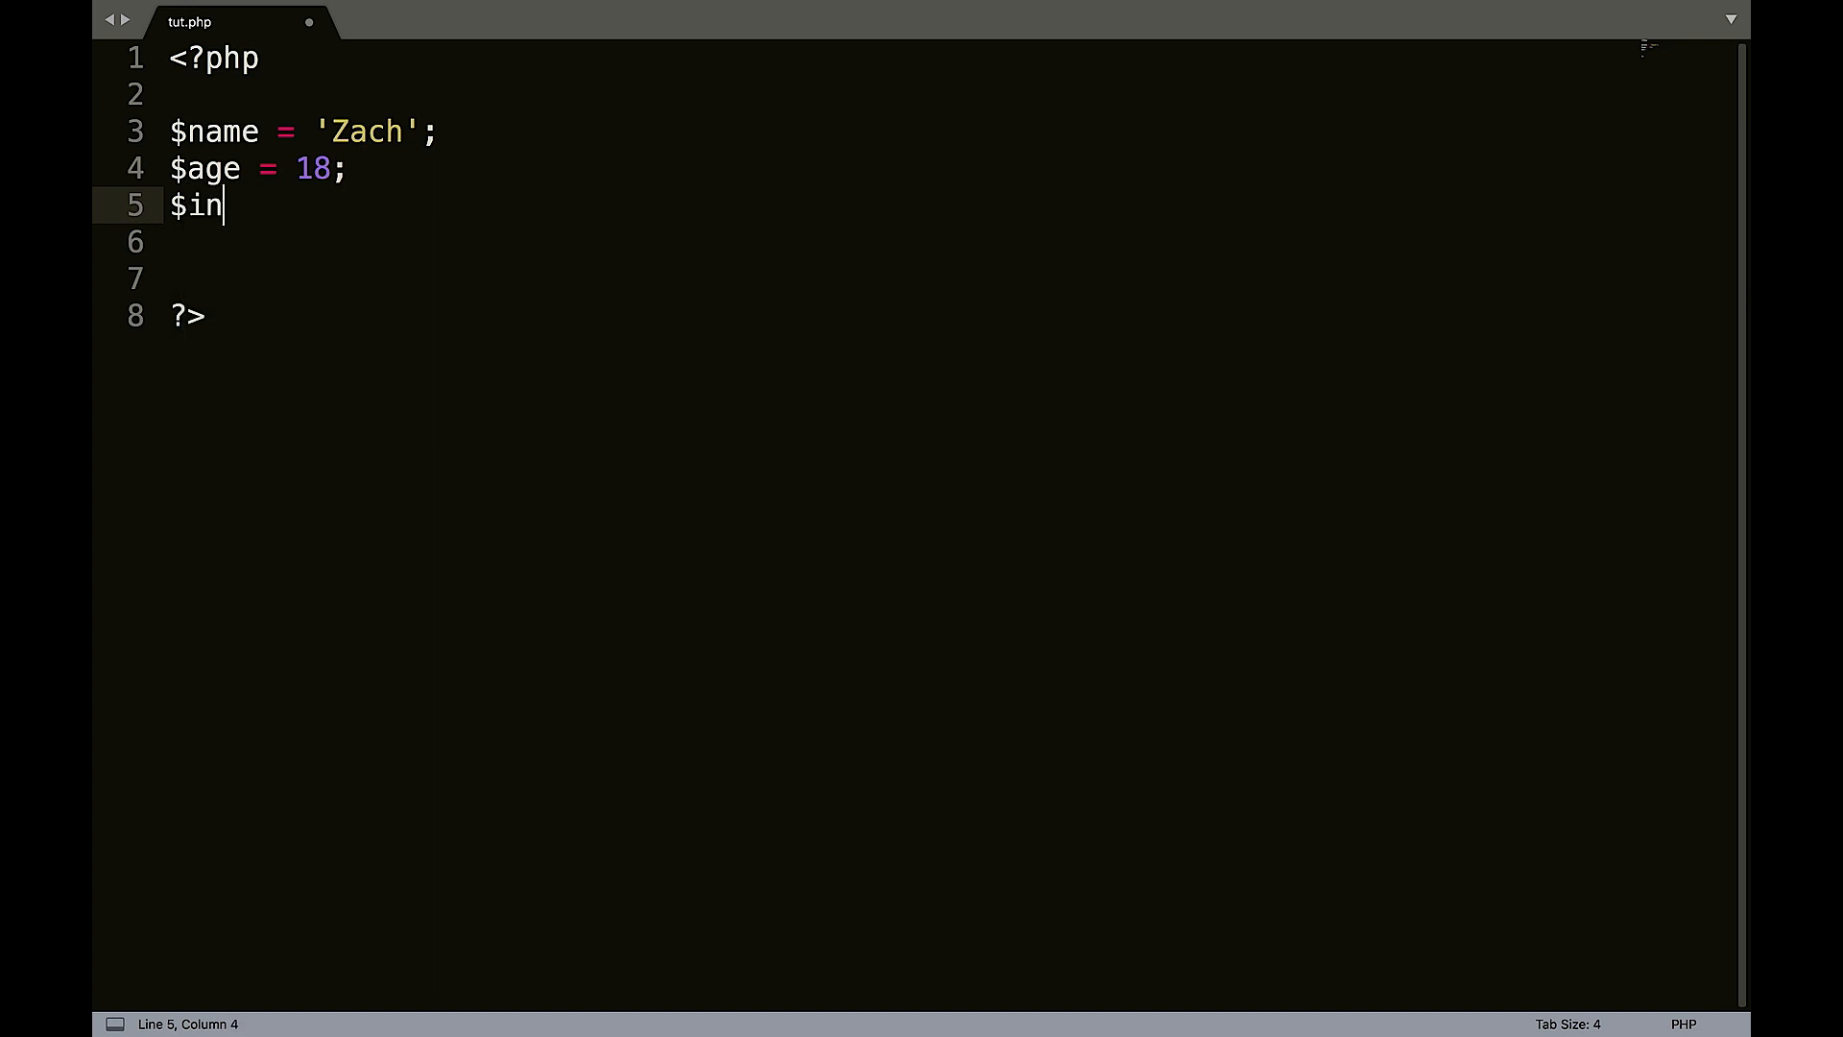
type("tro")
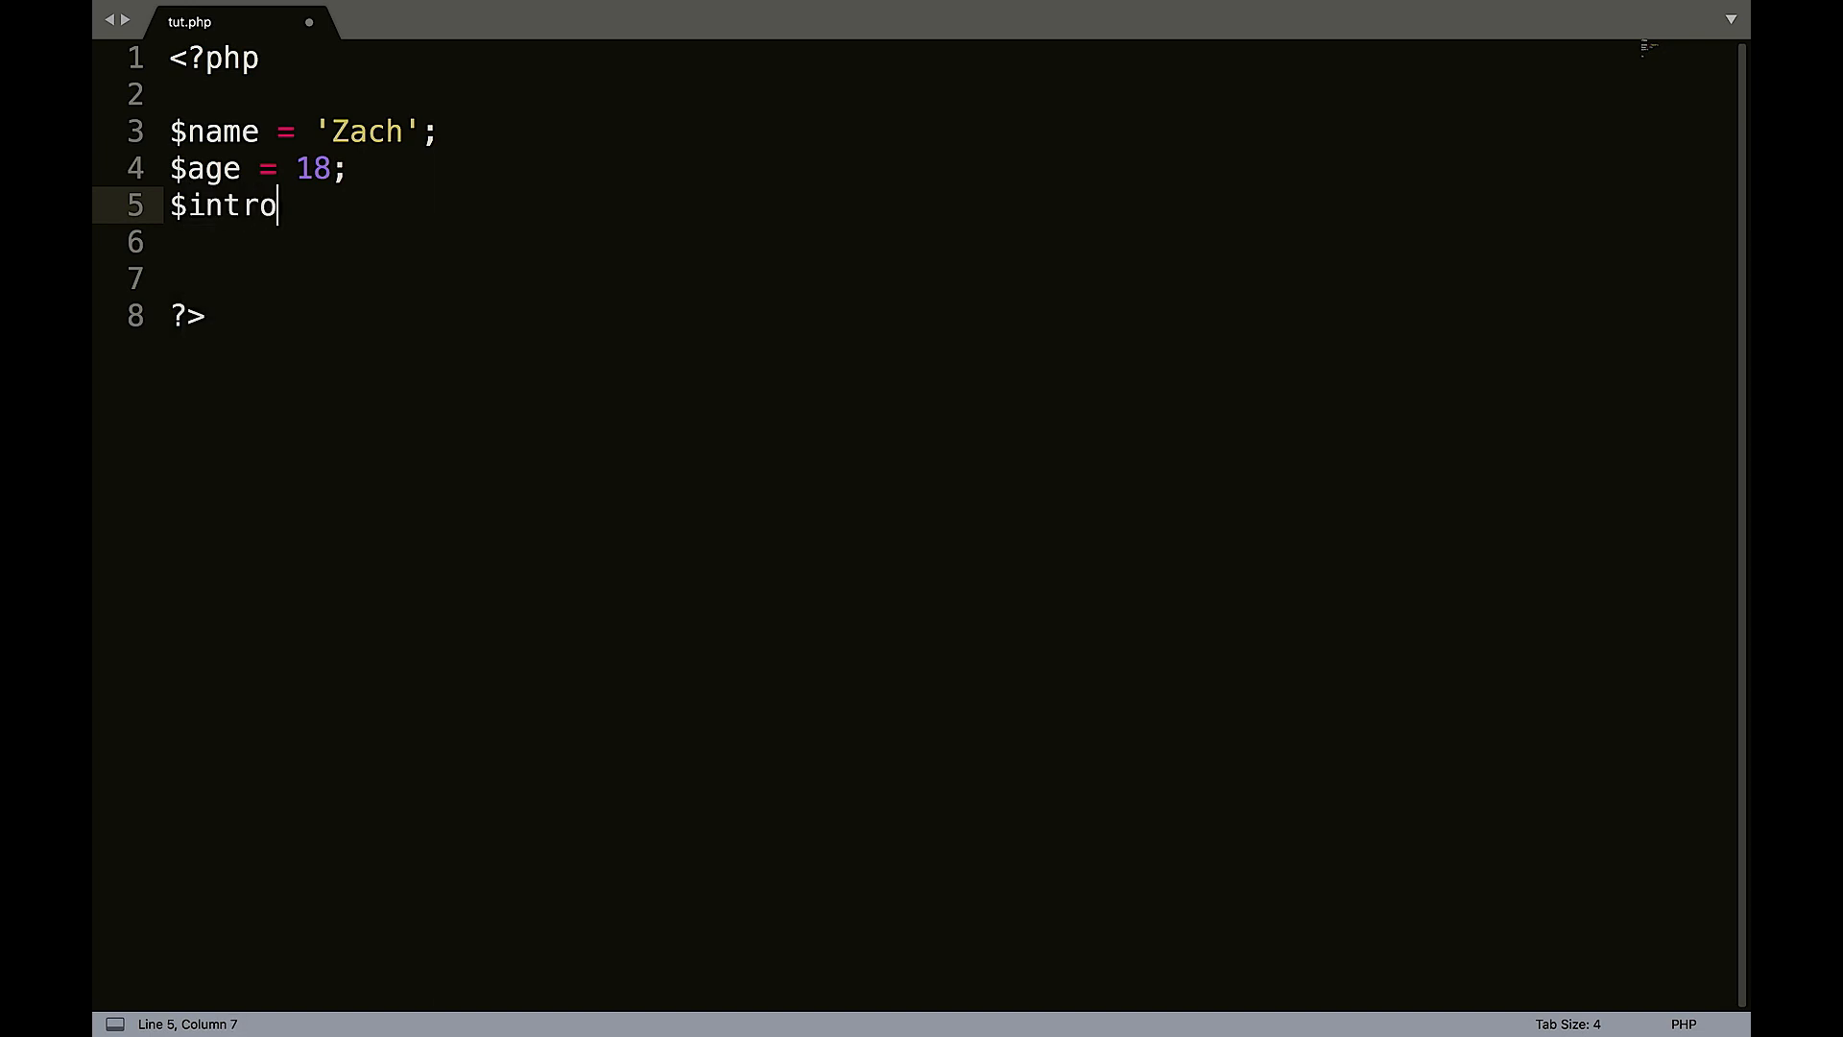
type("= 'Hello")
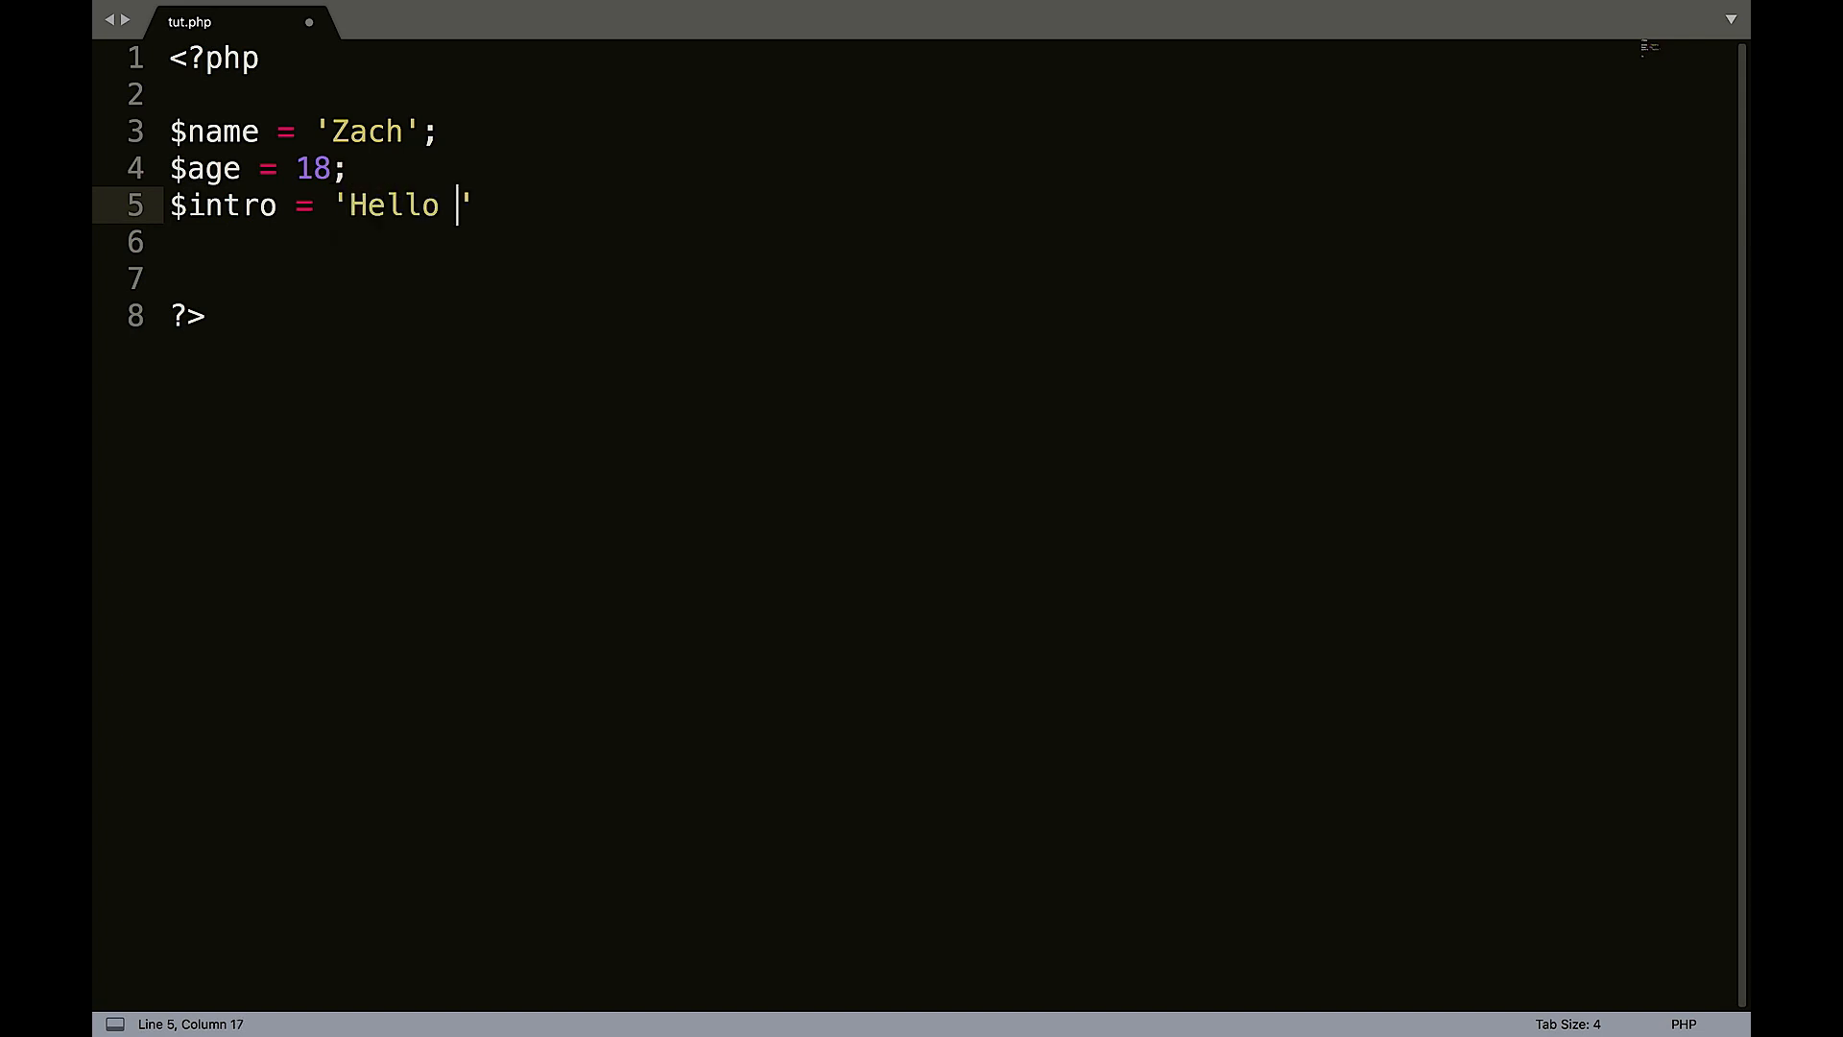
type(",")
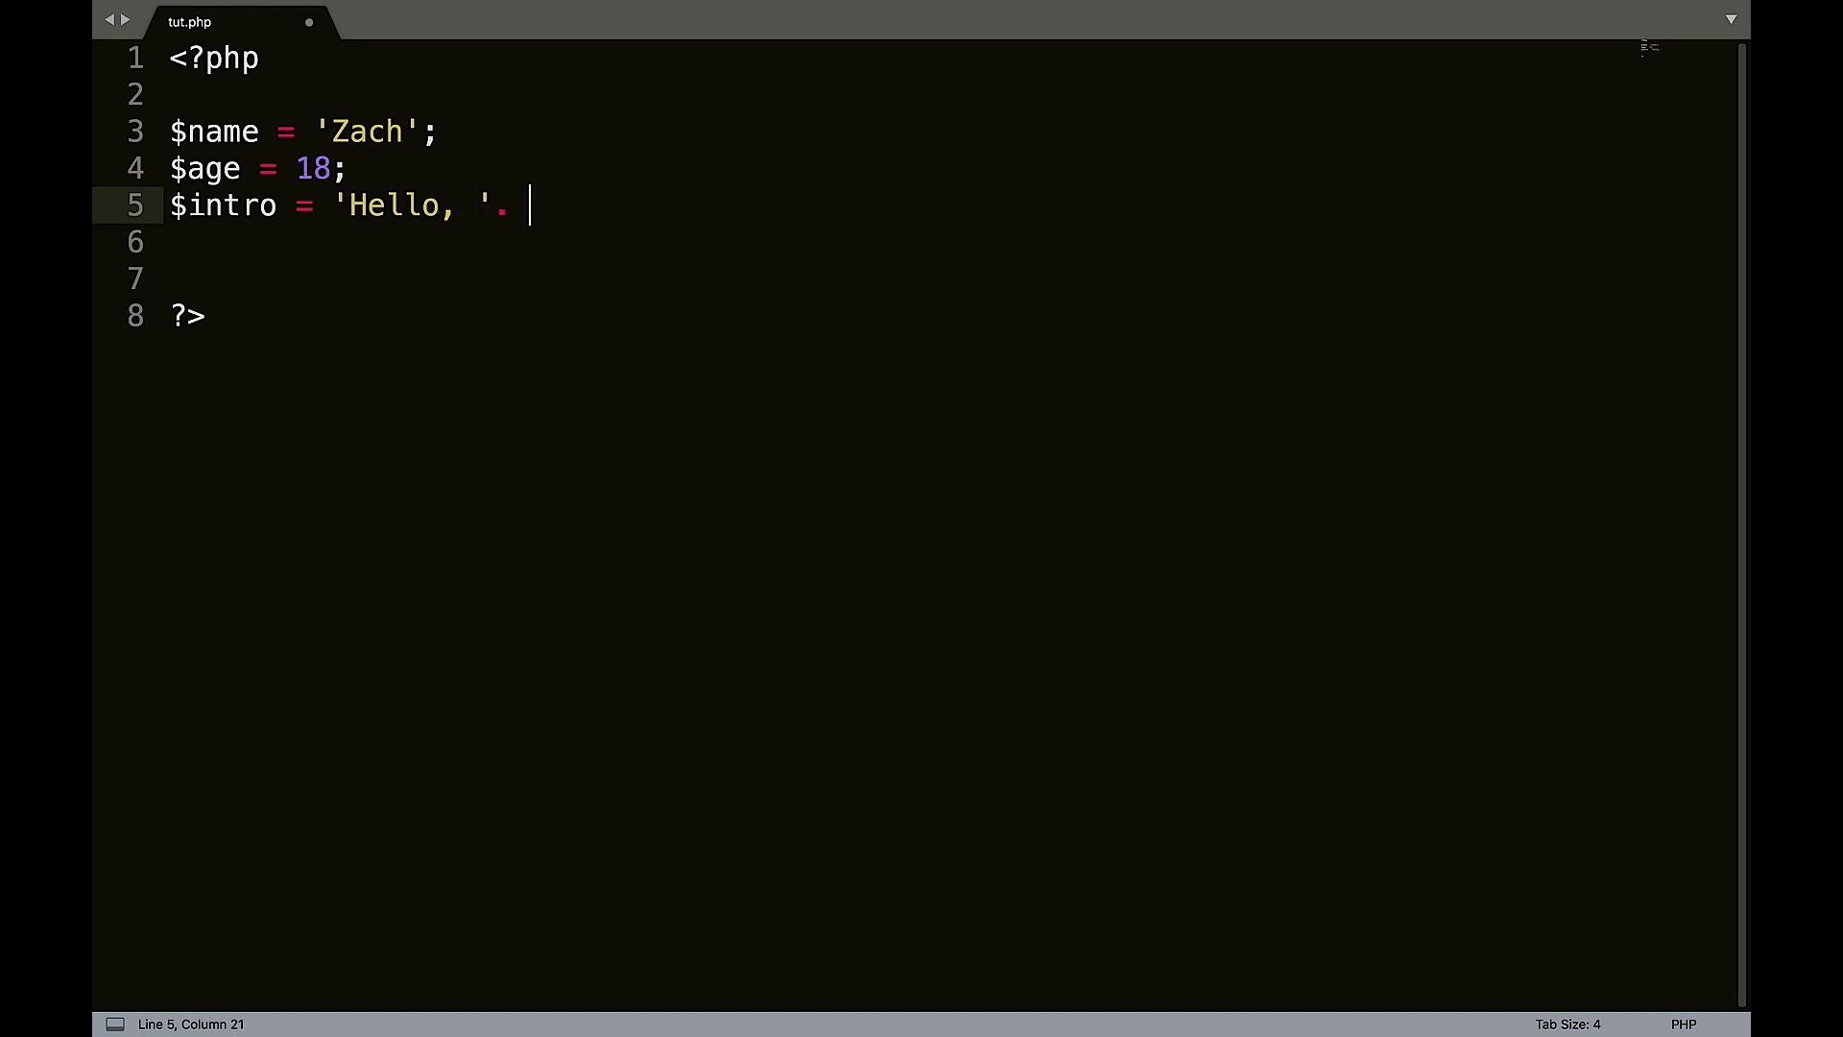
type("$name")
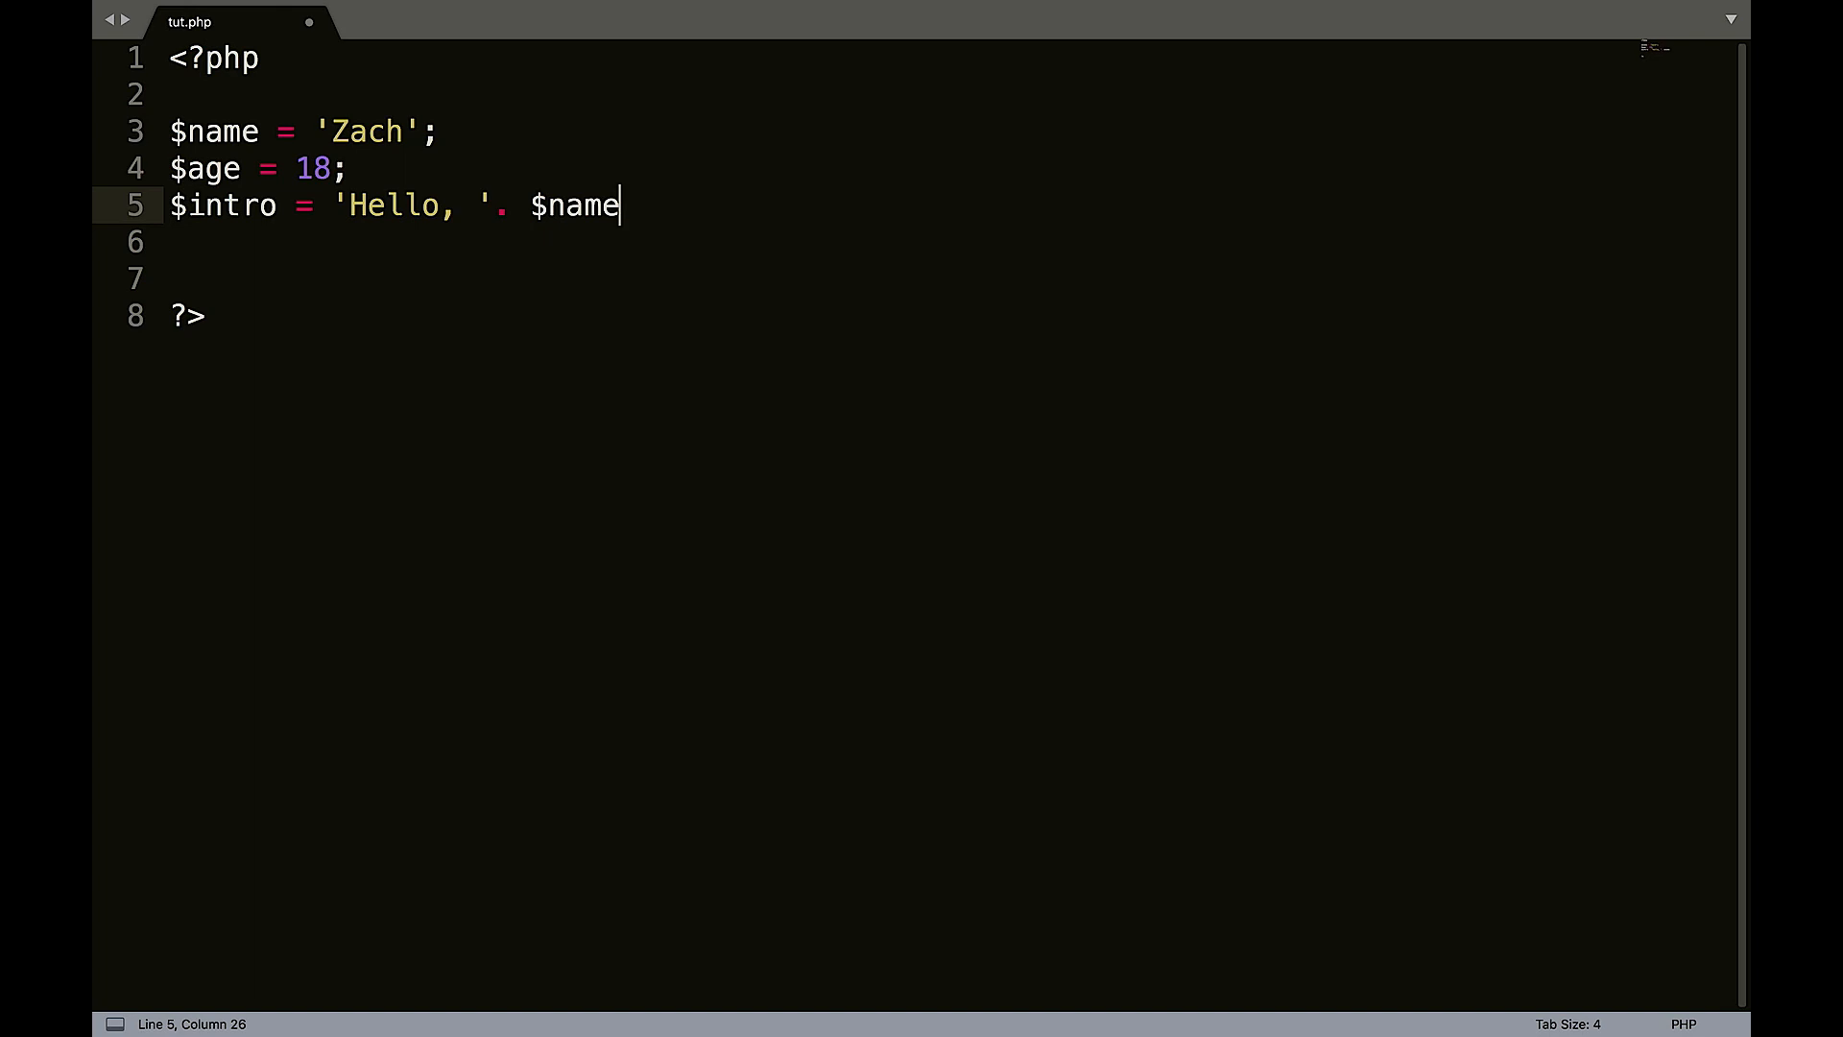
type(". '")
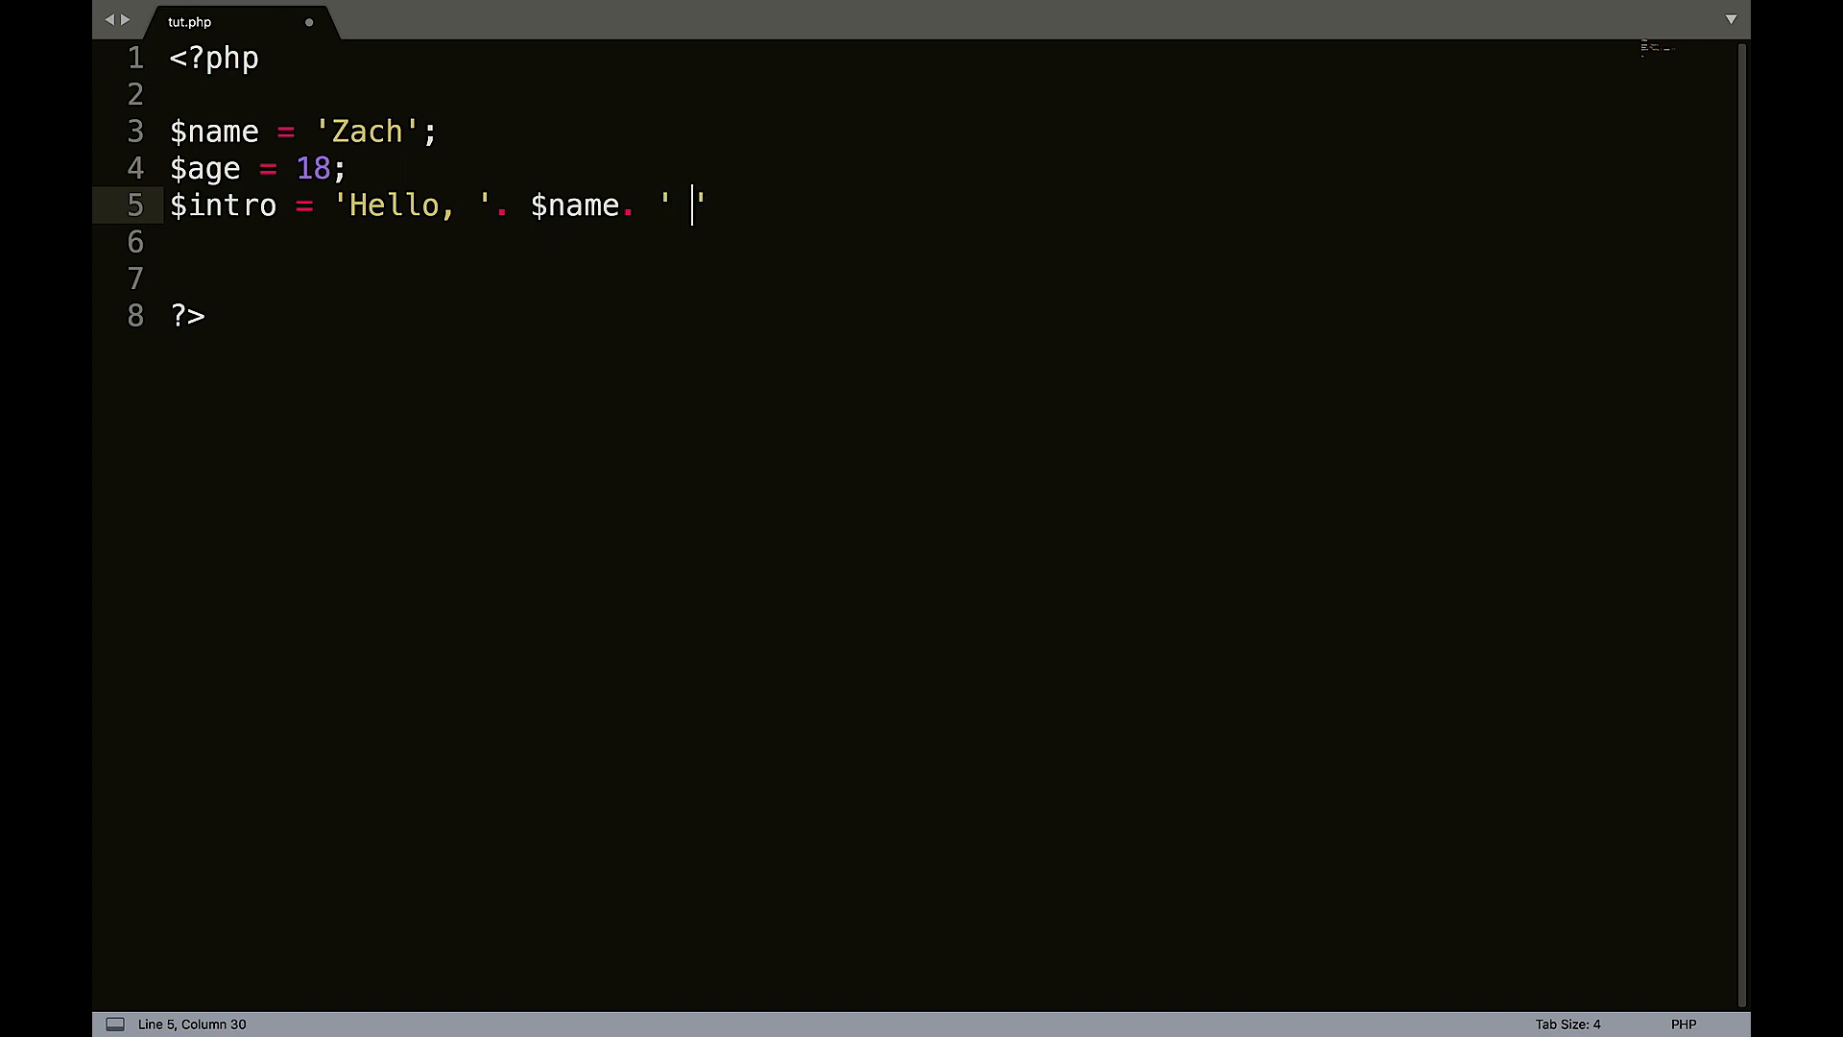
Finish $intro with 'You must be at least' . $age . ' to enter the site.' and echo it.
type("You")
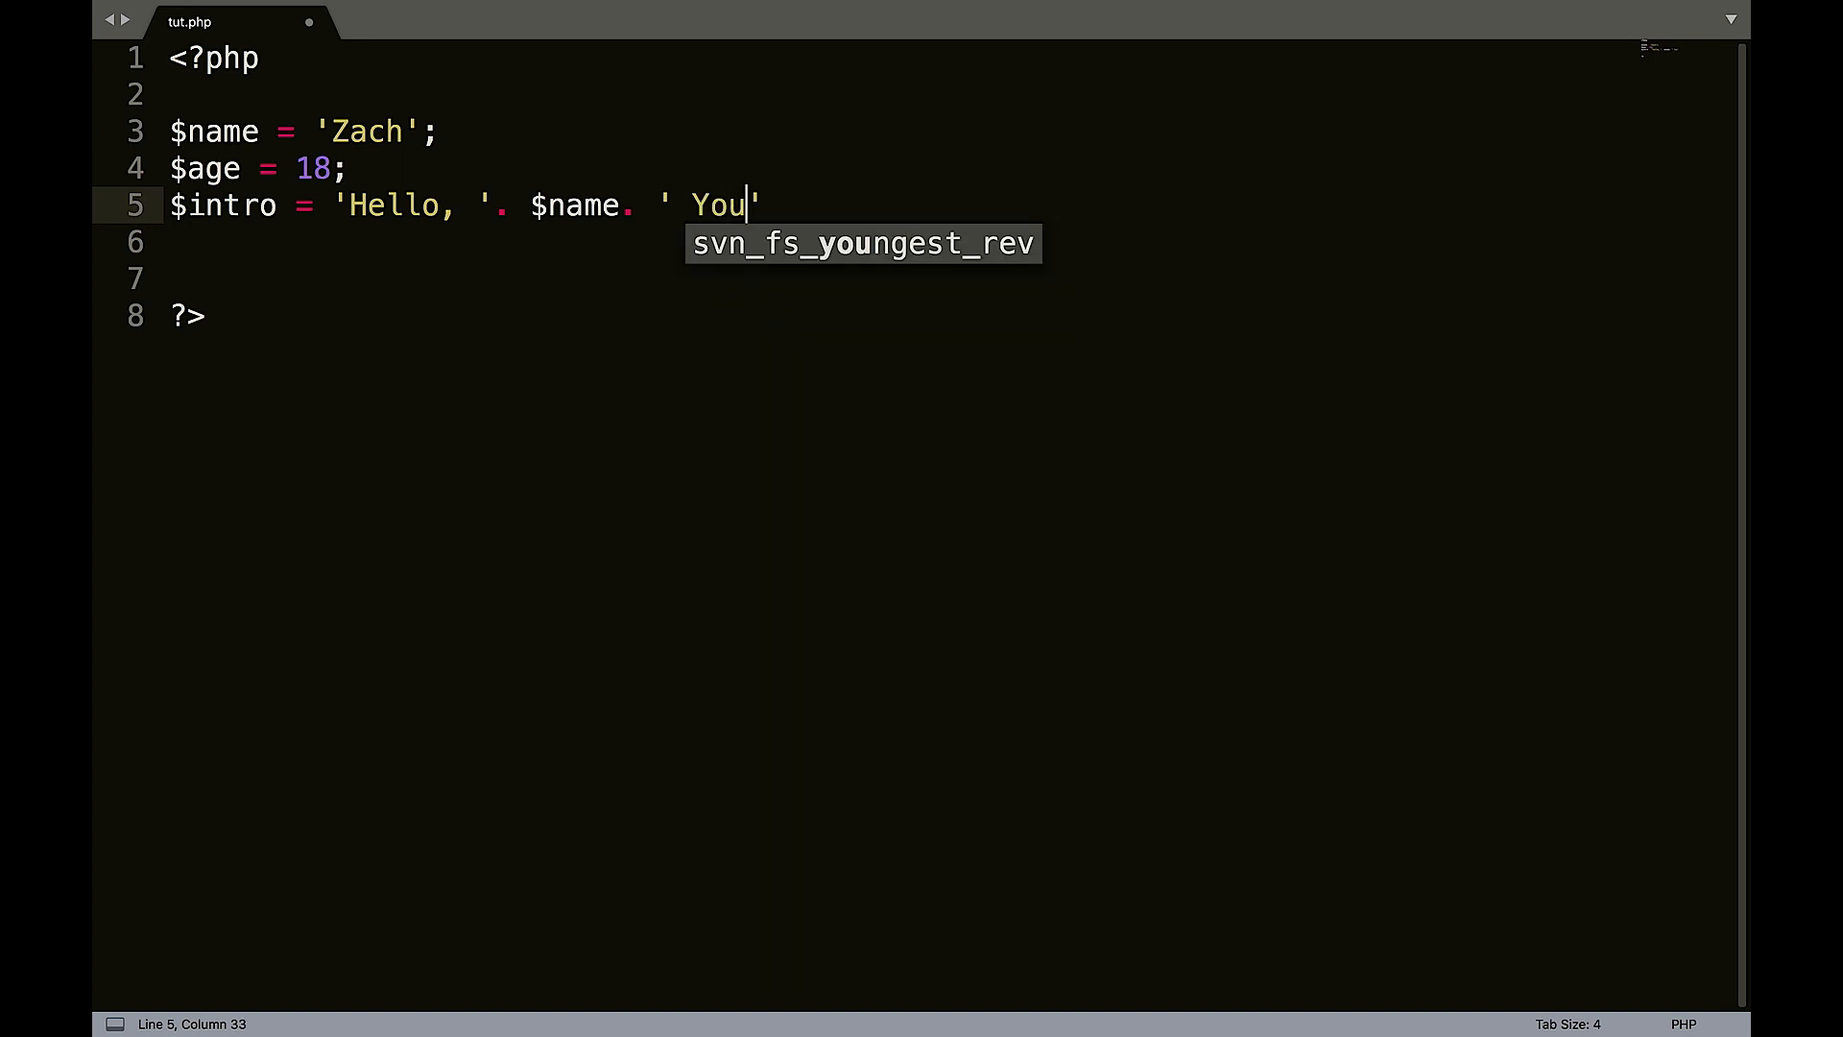
type("must be")
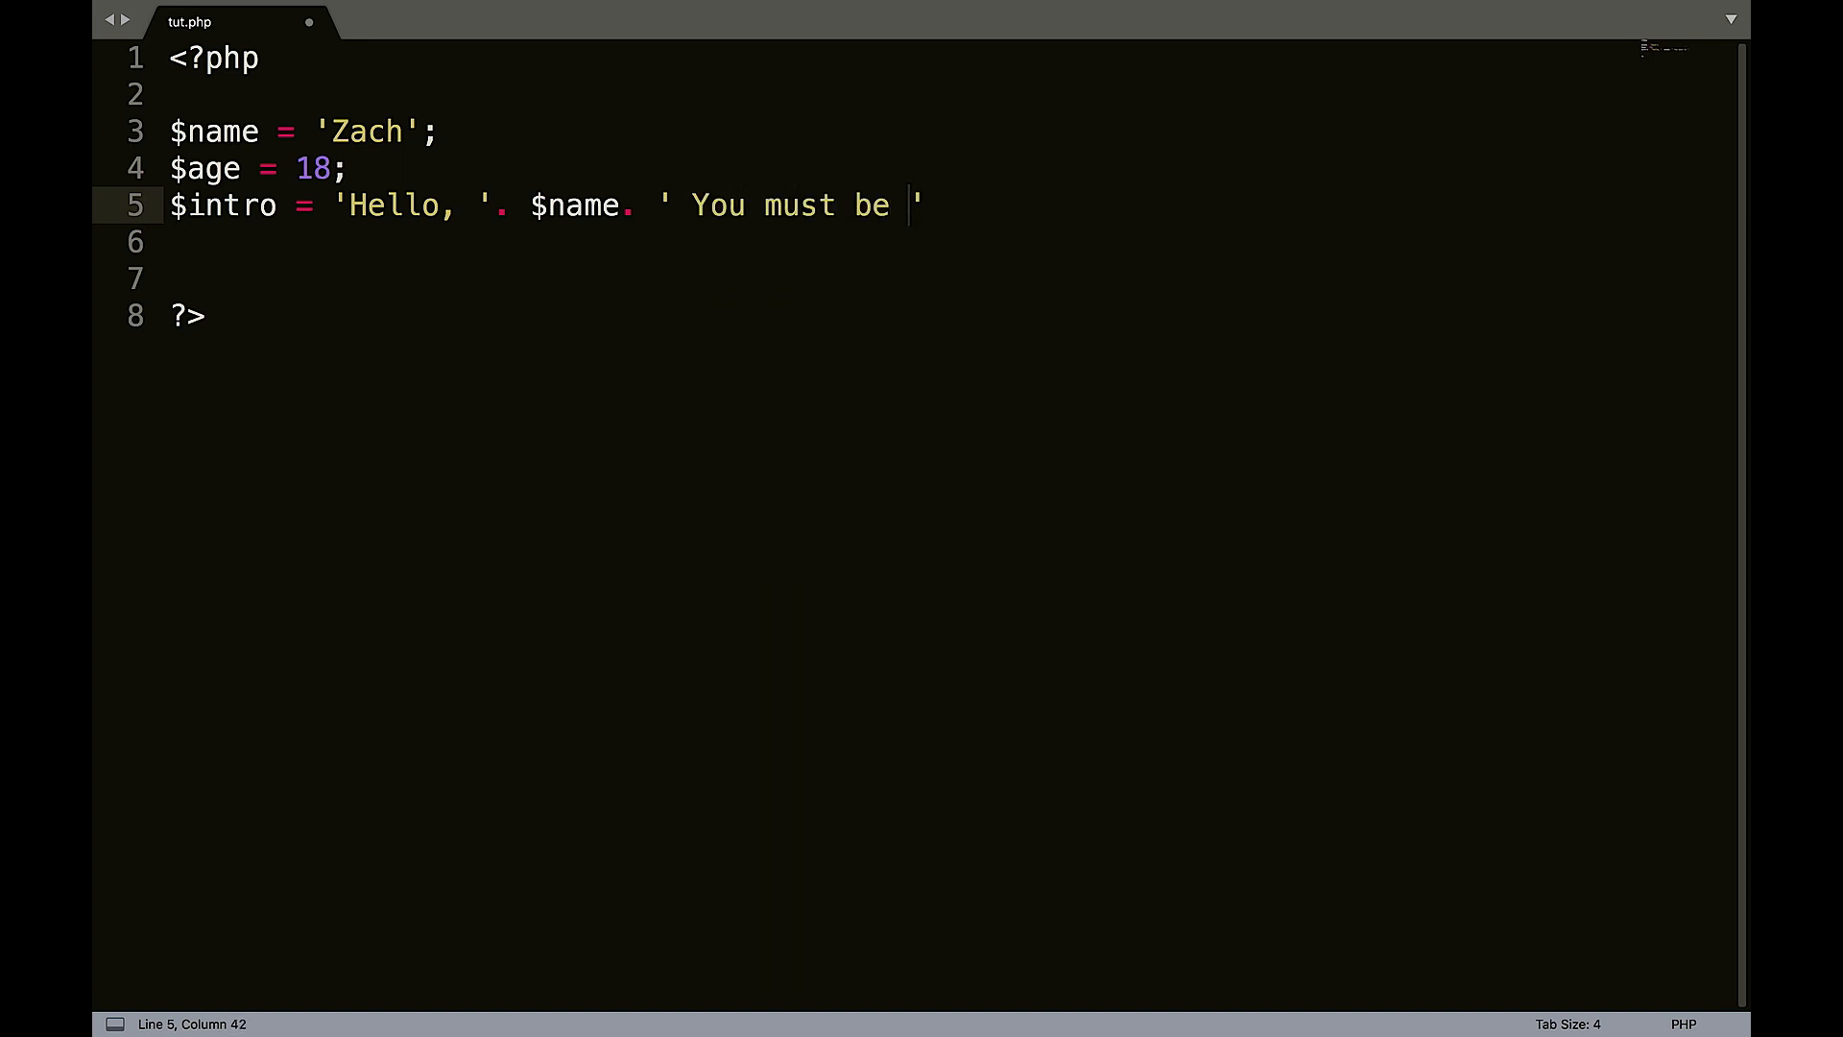
type("at least")
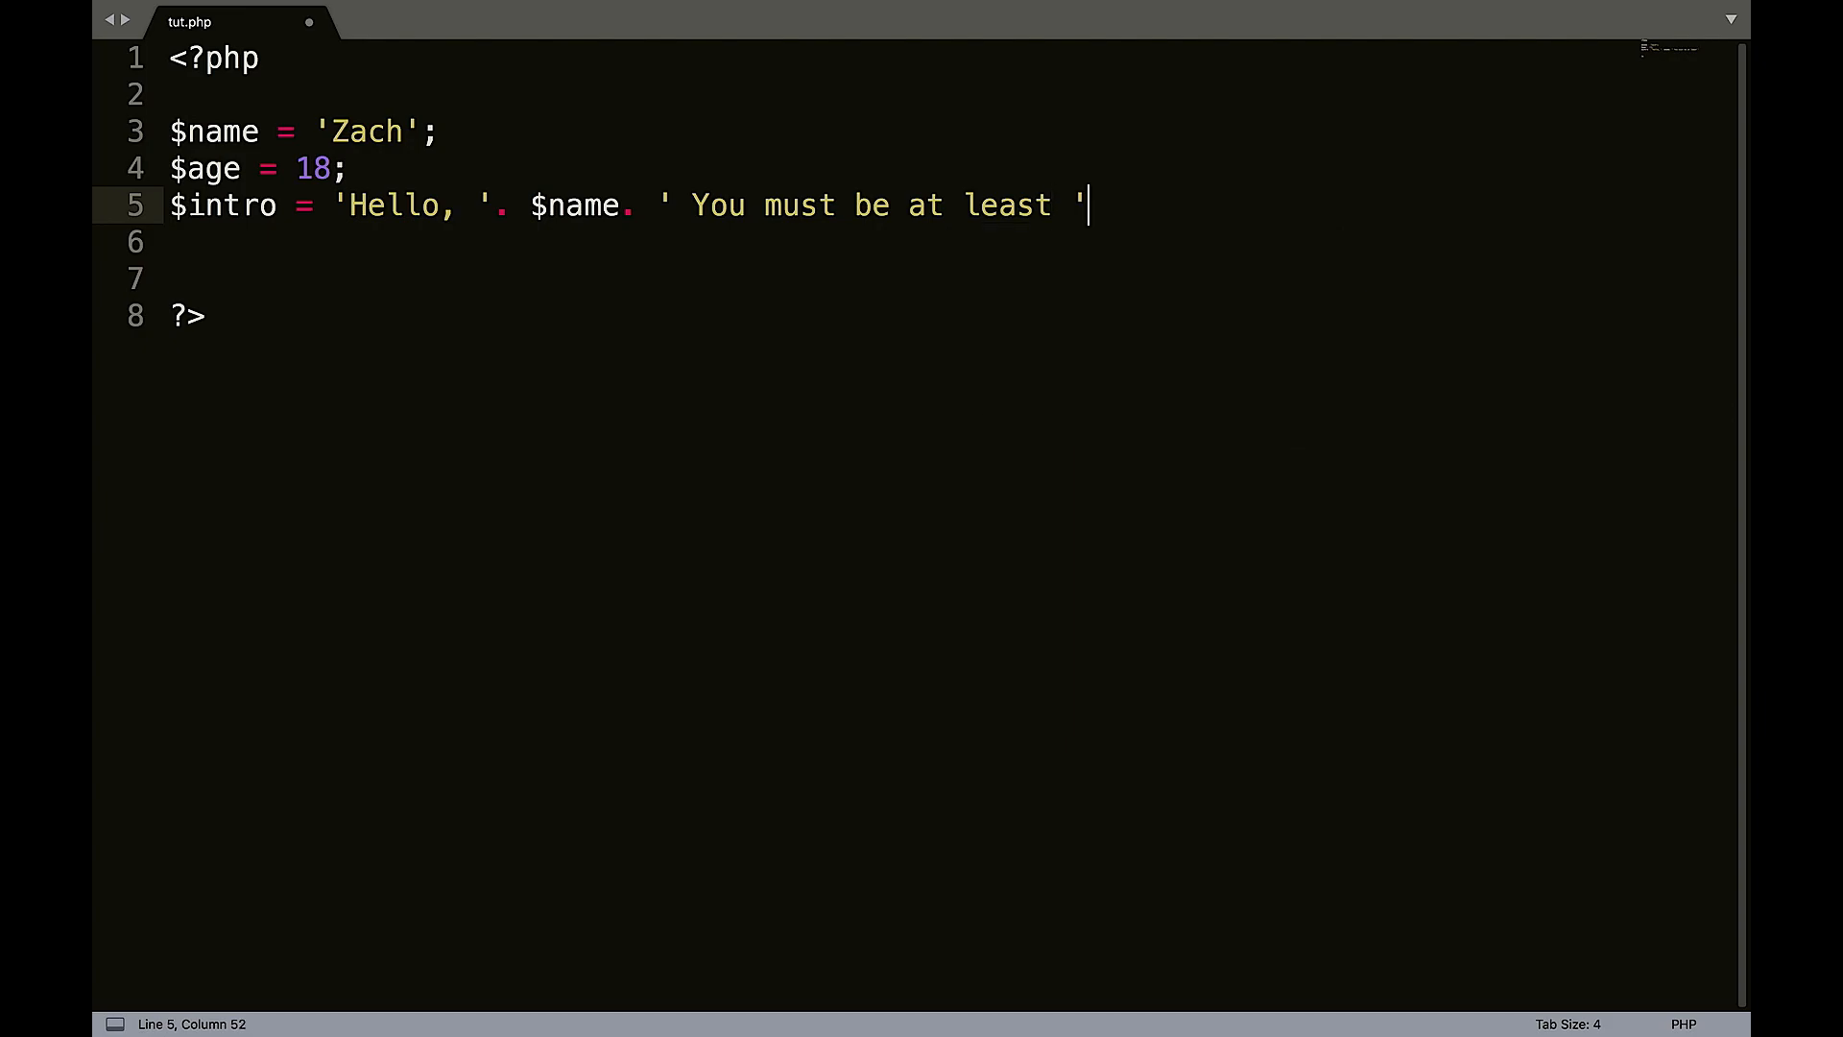
type(". $age.")
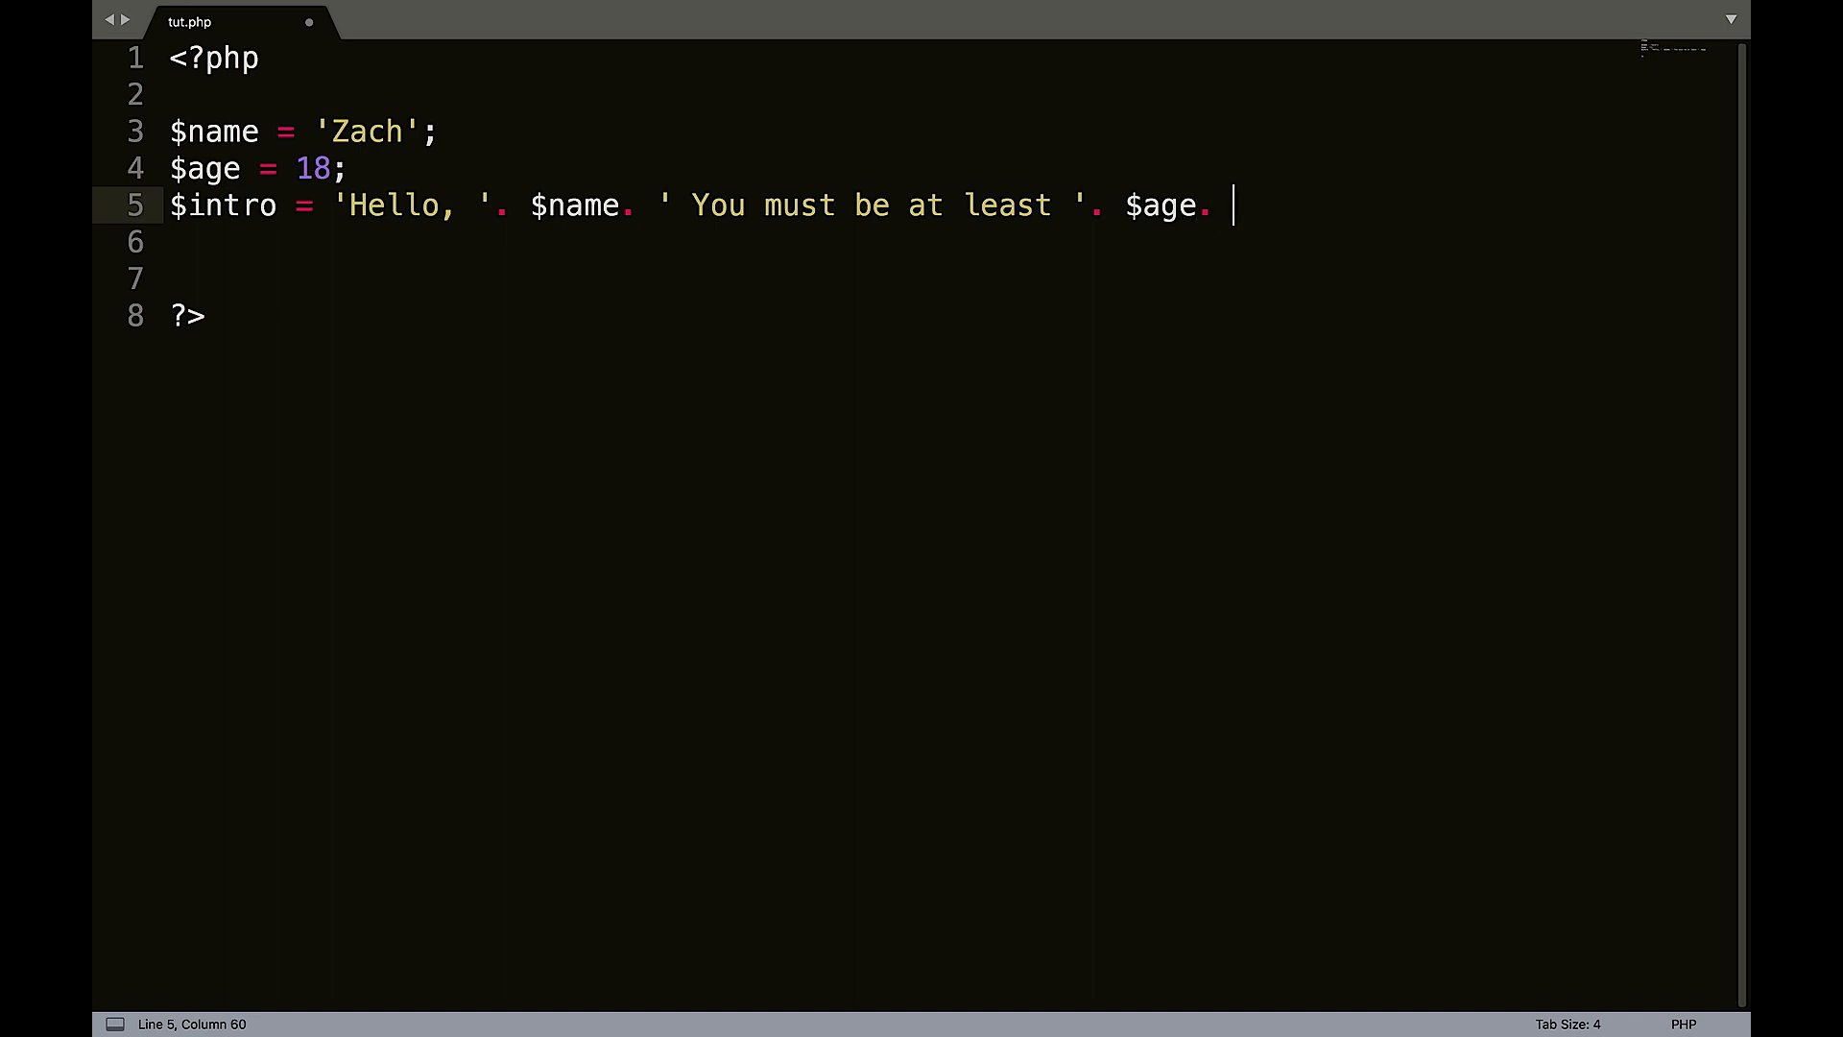
type("' '")
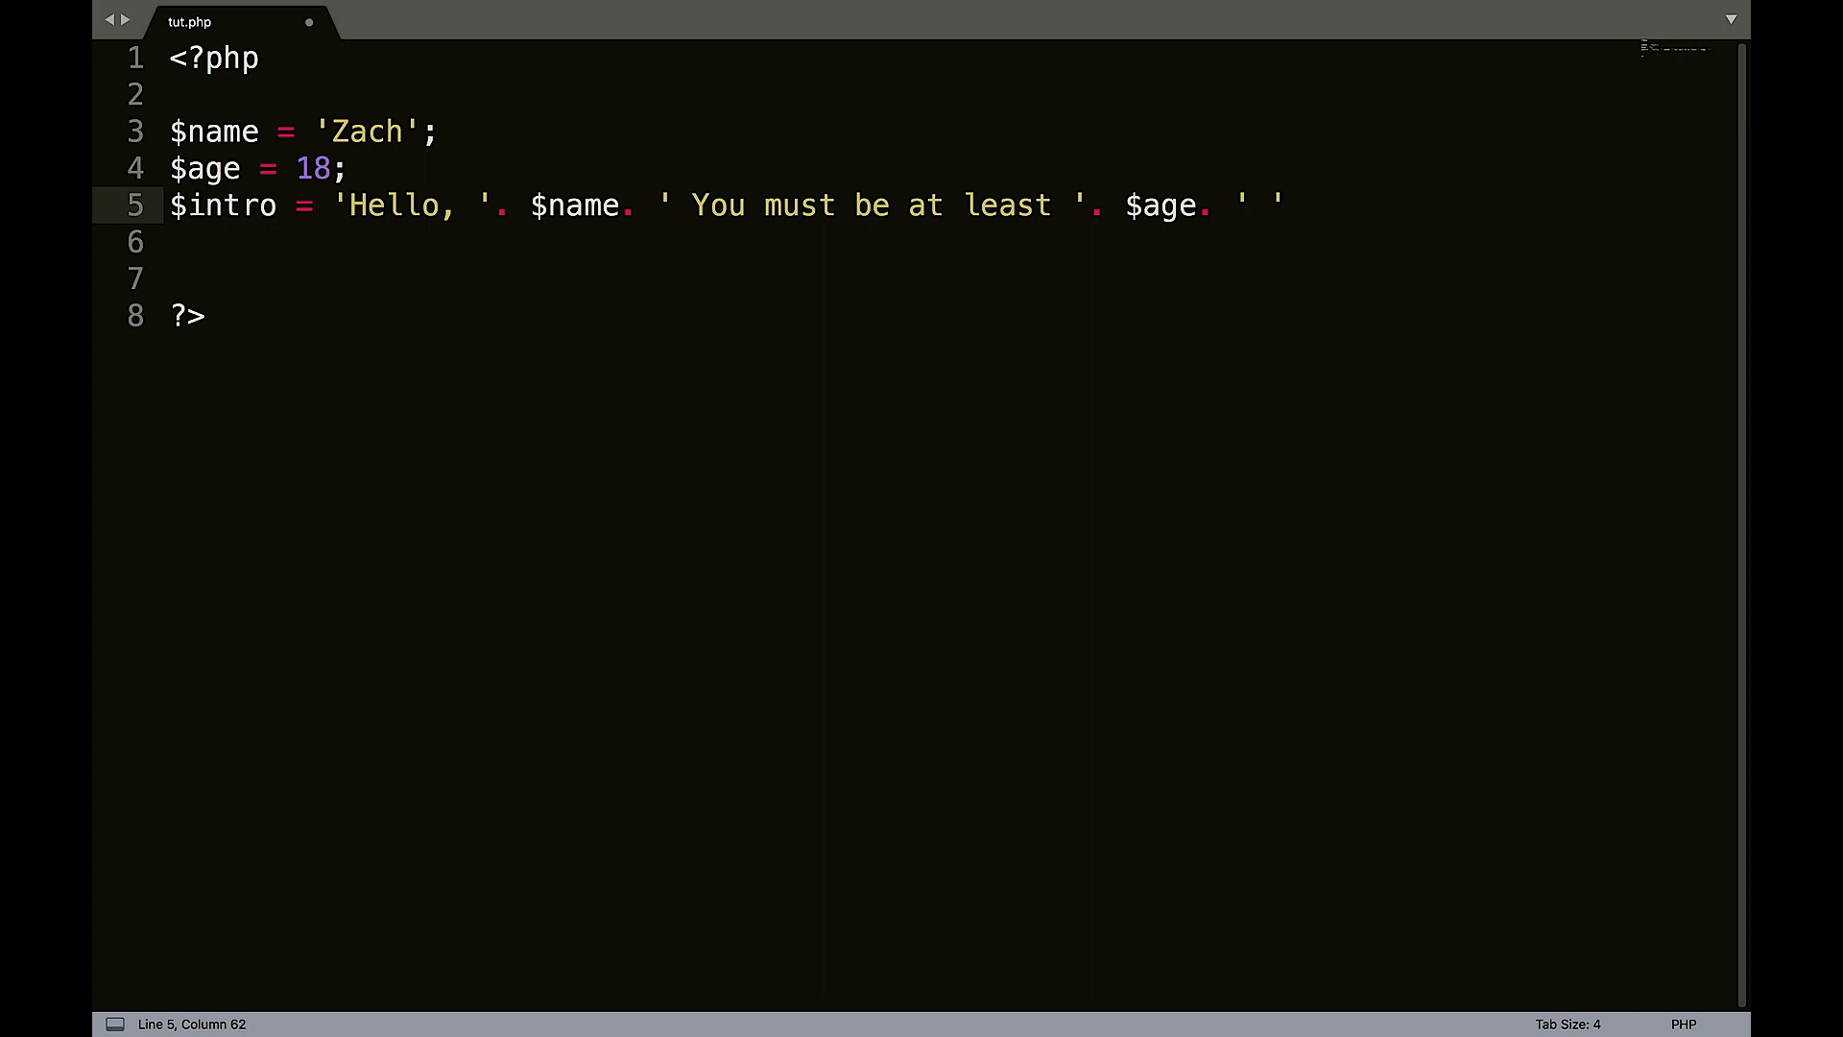
type("to enter")
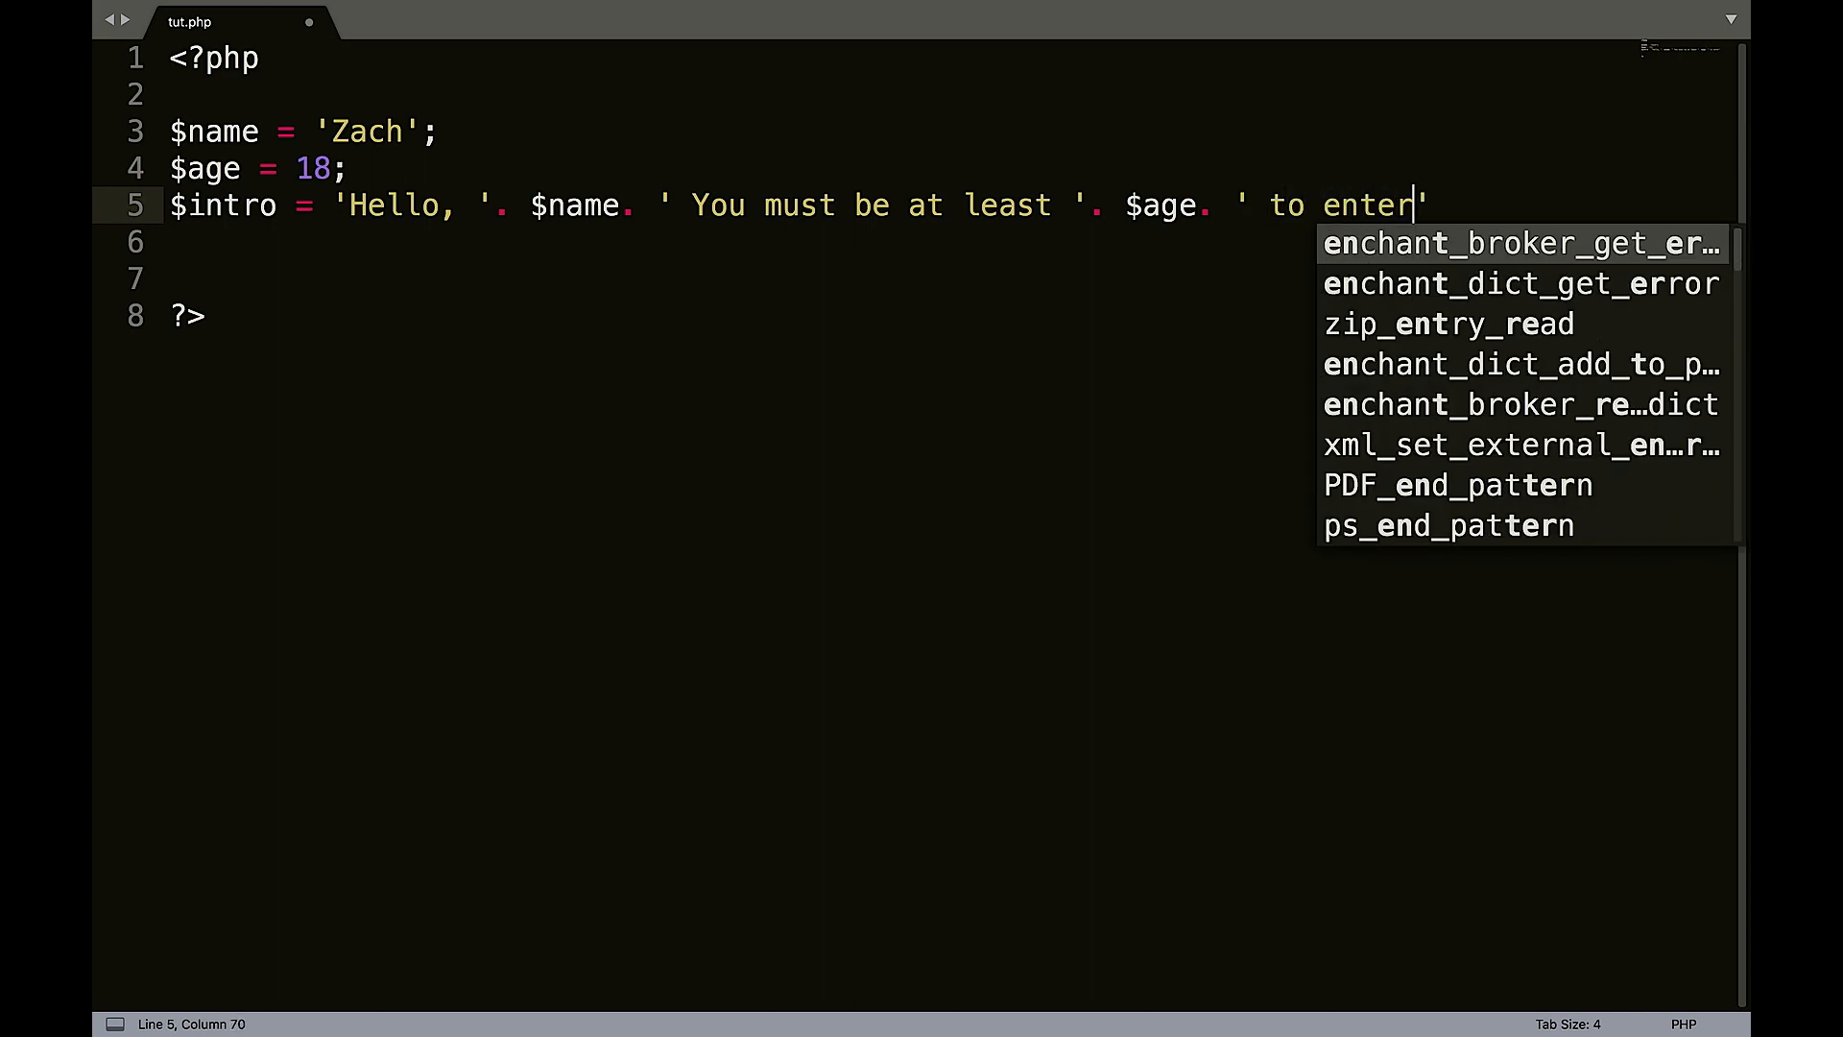
type("the site.'")
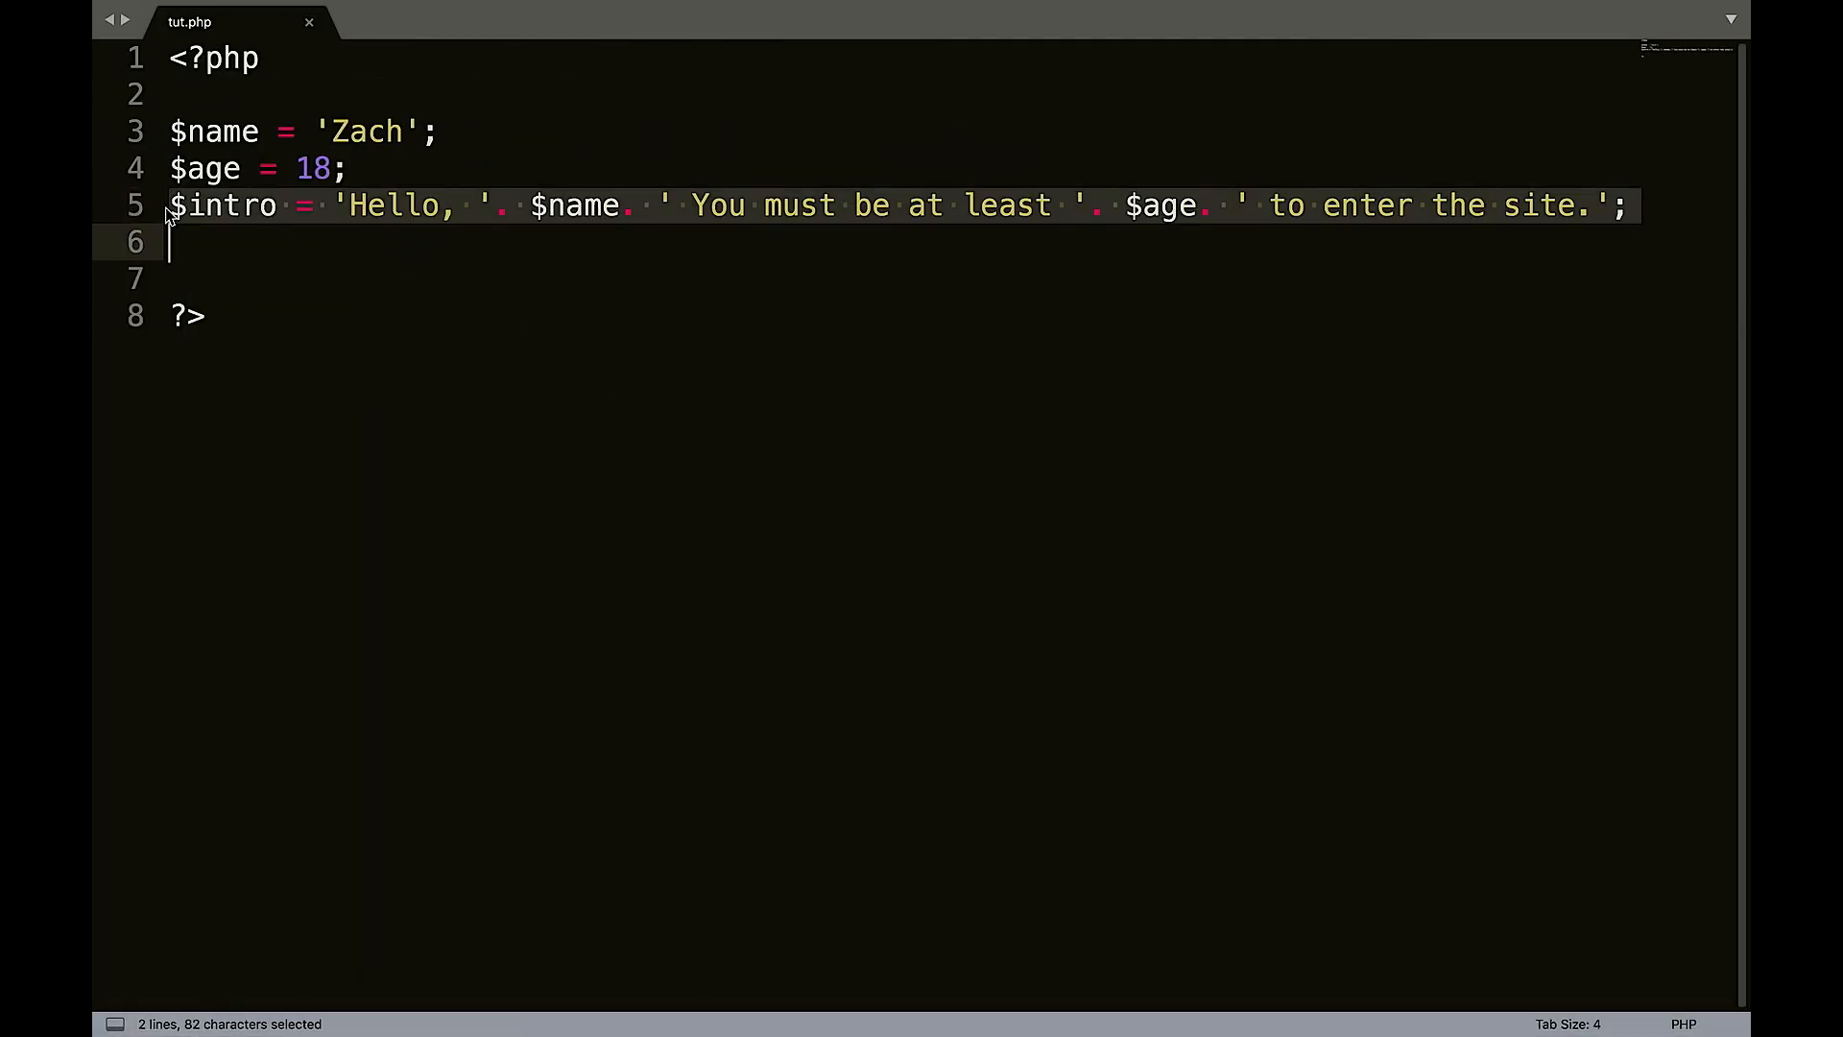
type("echo")
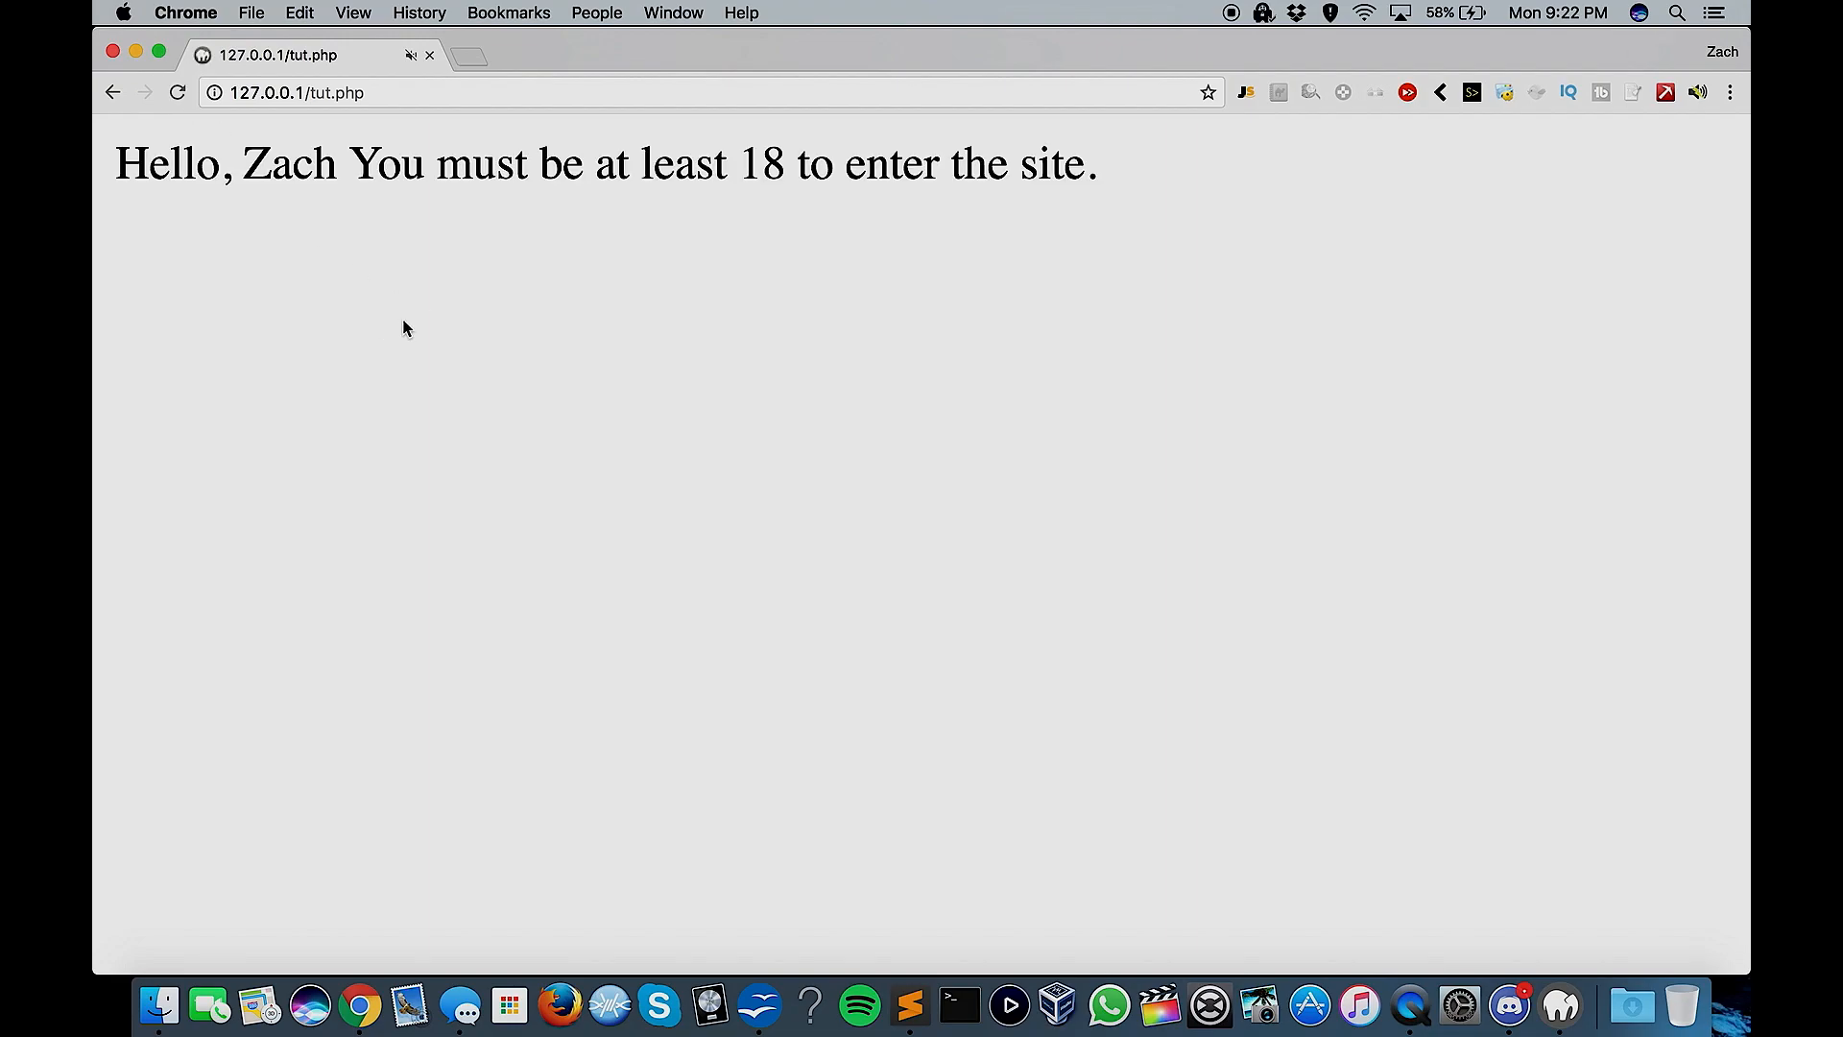
mouse_move(839, 191)
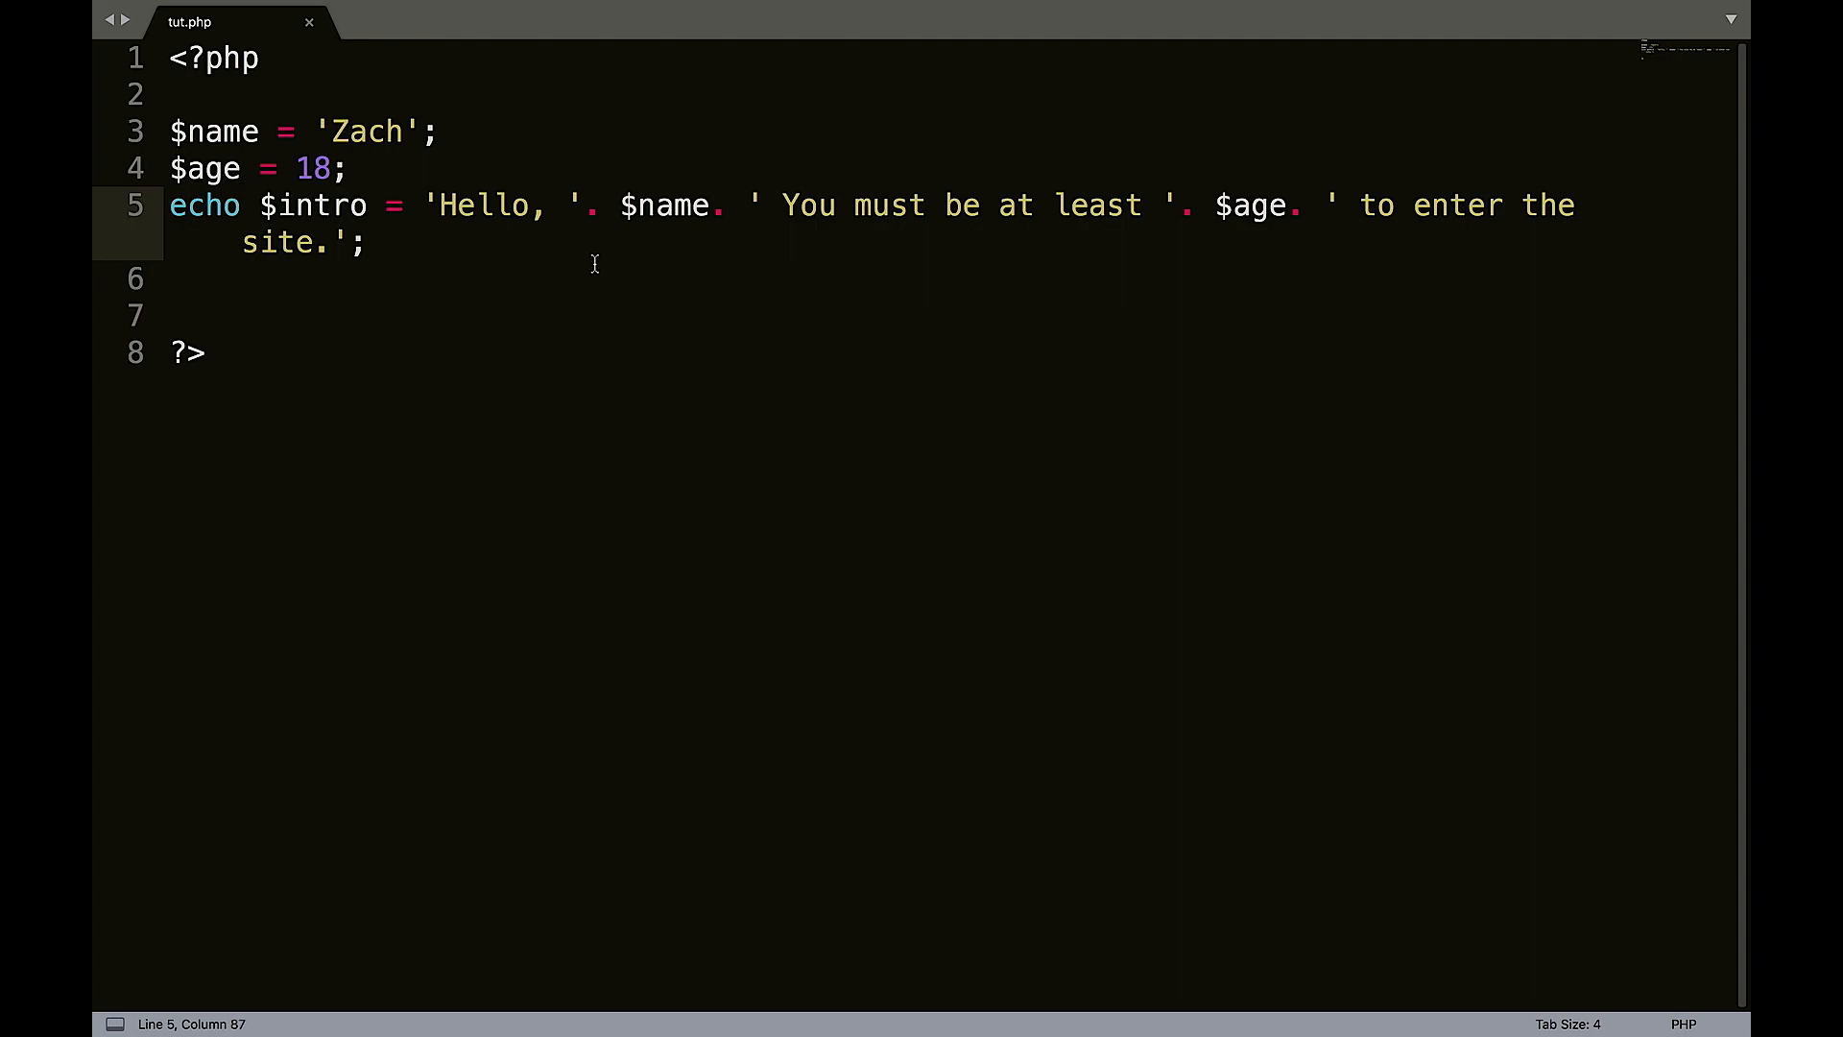
Add a new line increasing $age by 10 with +=.
key("enter")
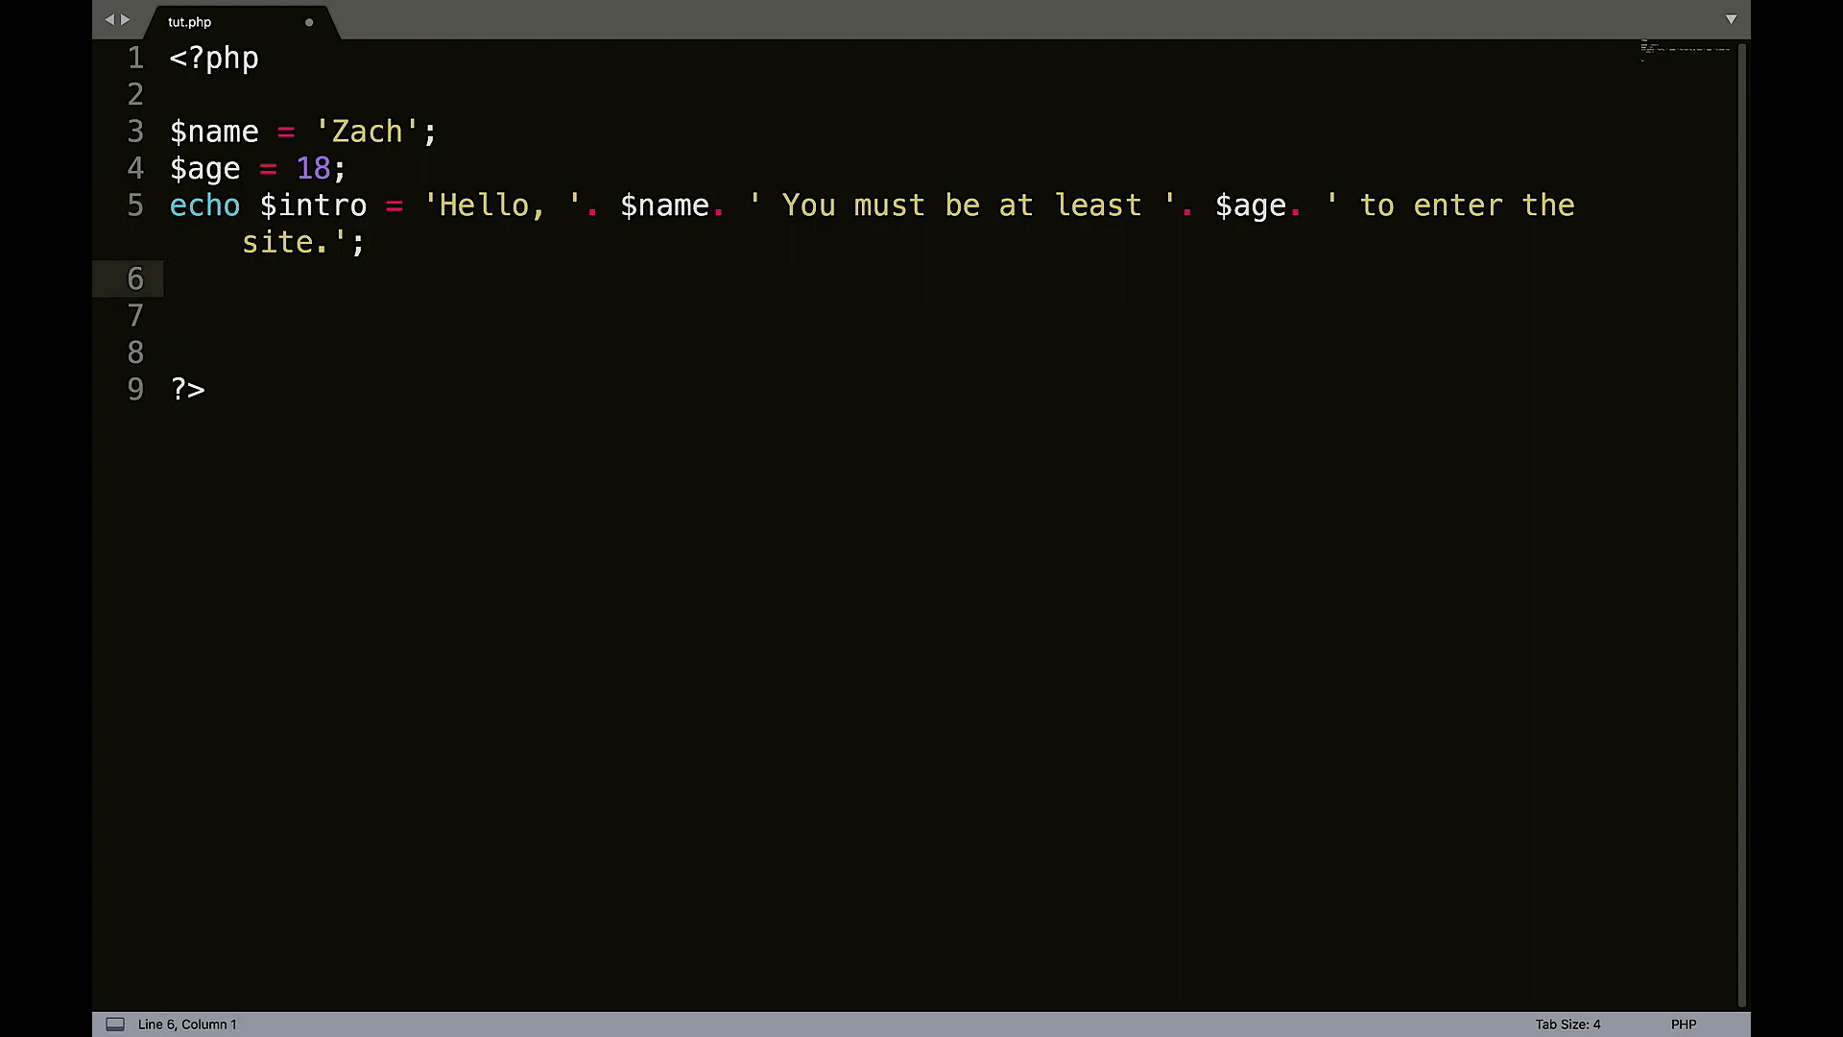
type("$ag")
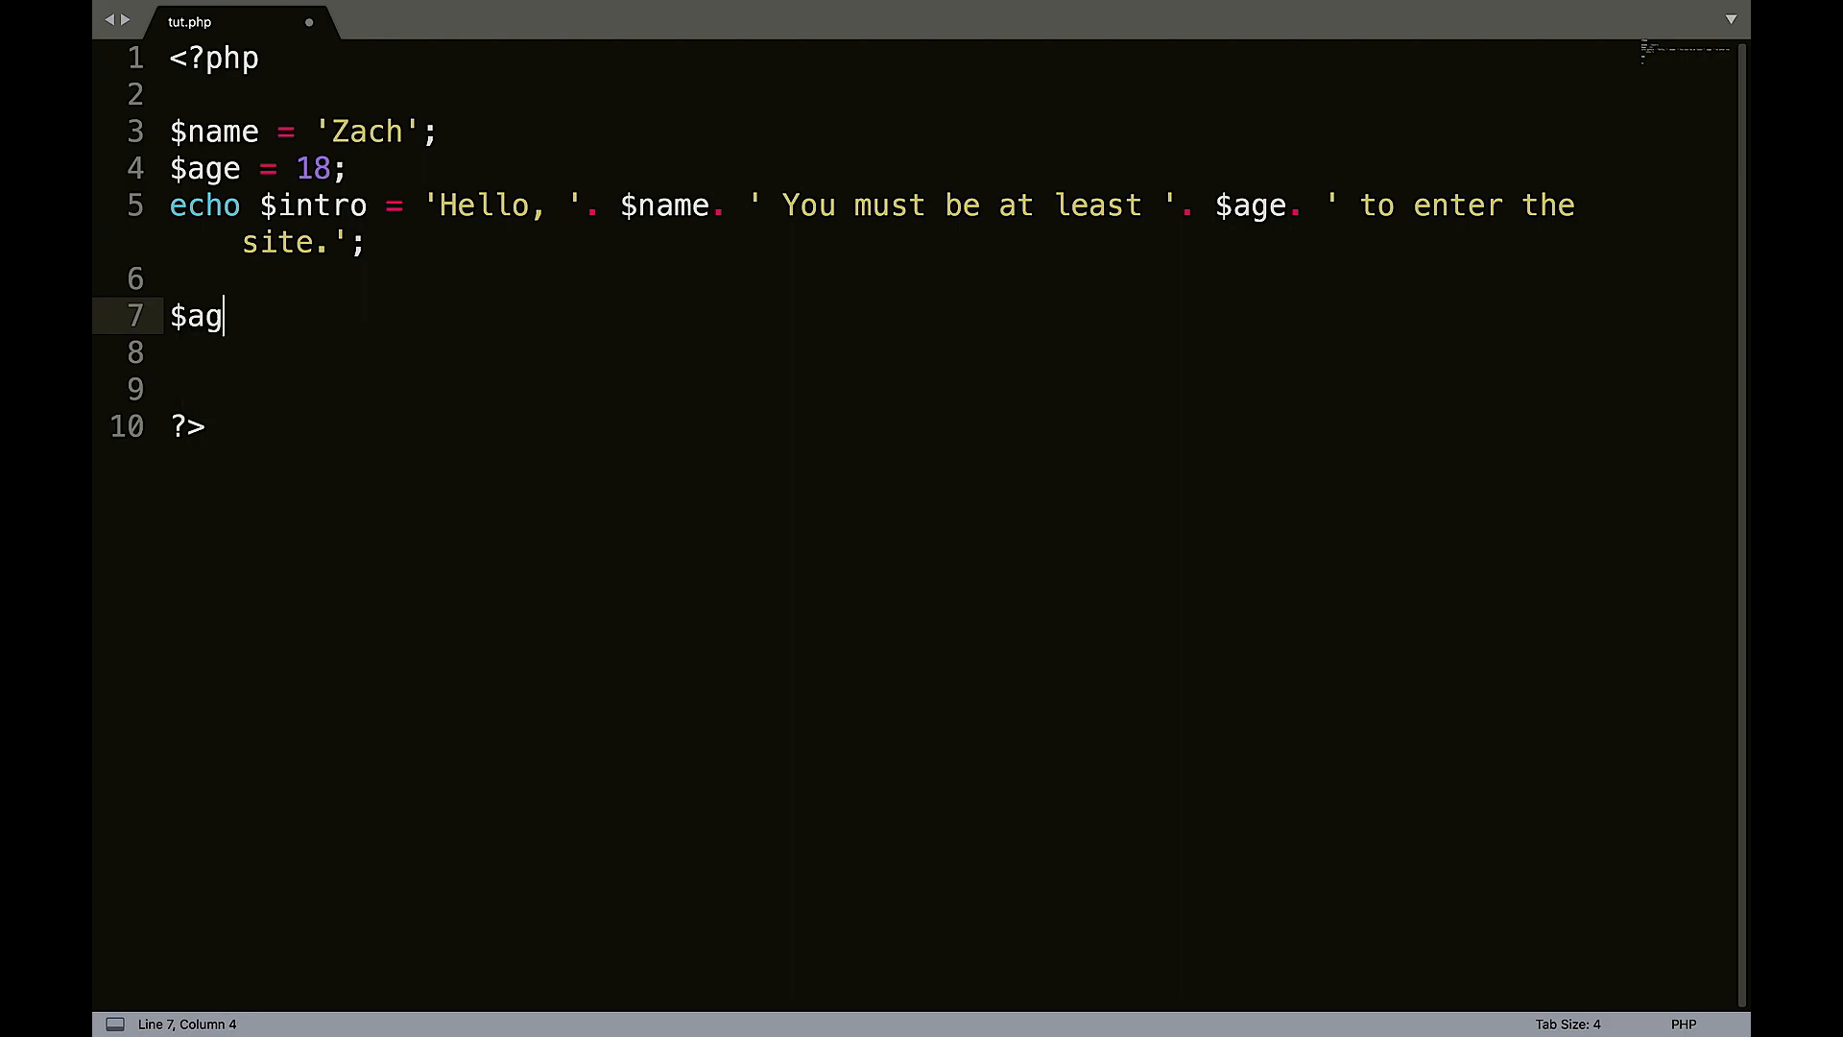
type("e =")
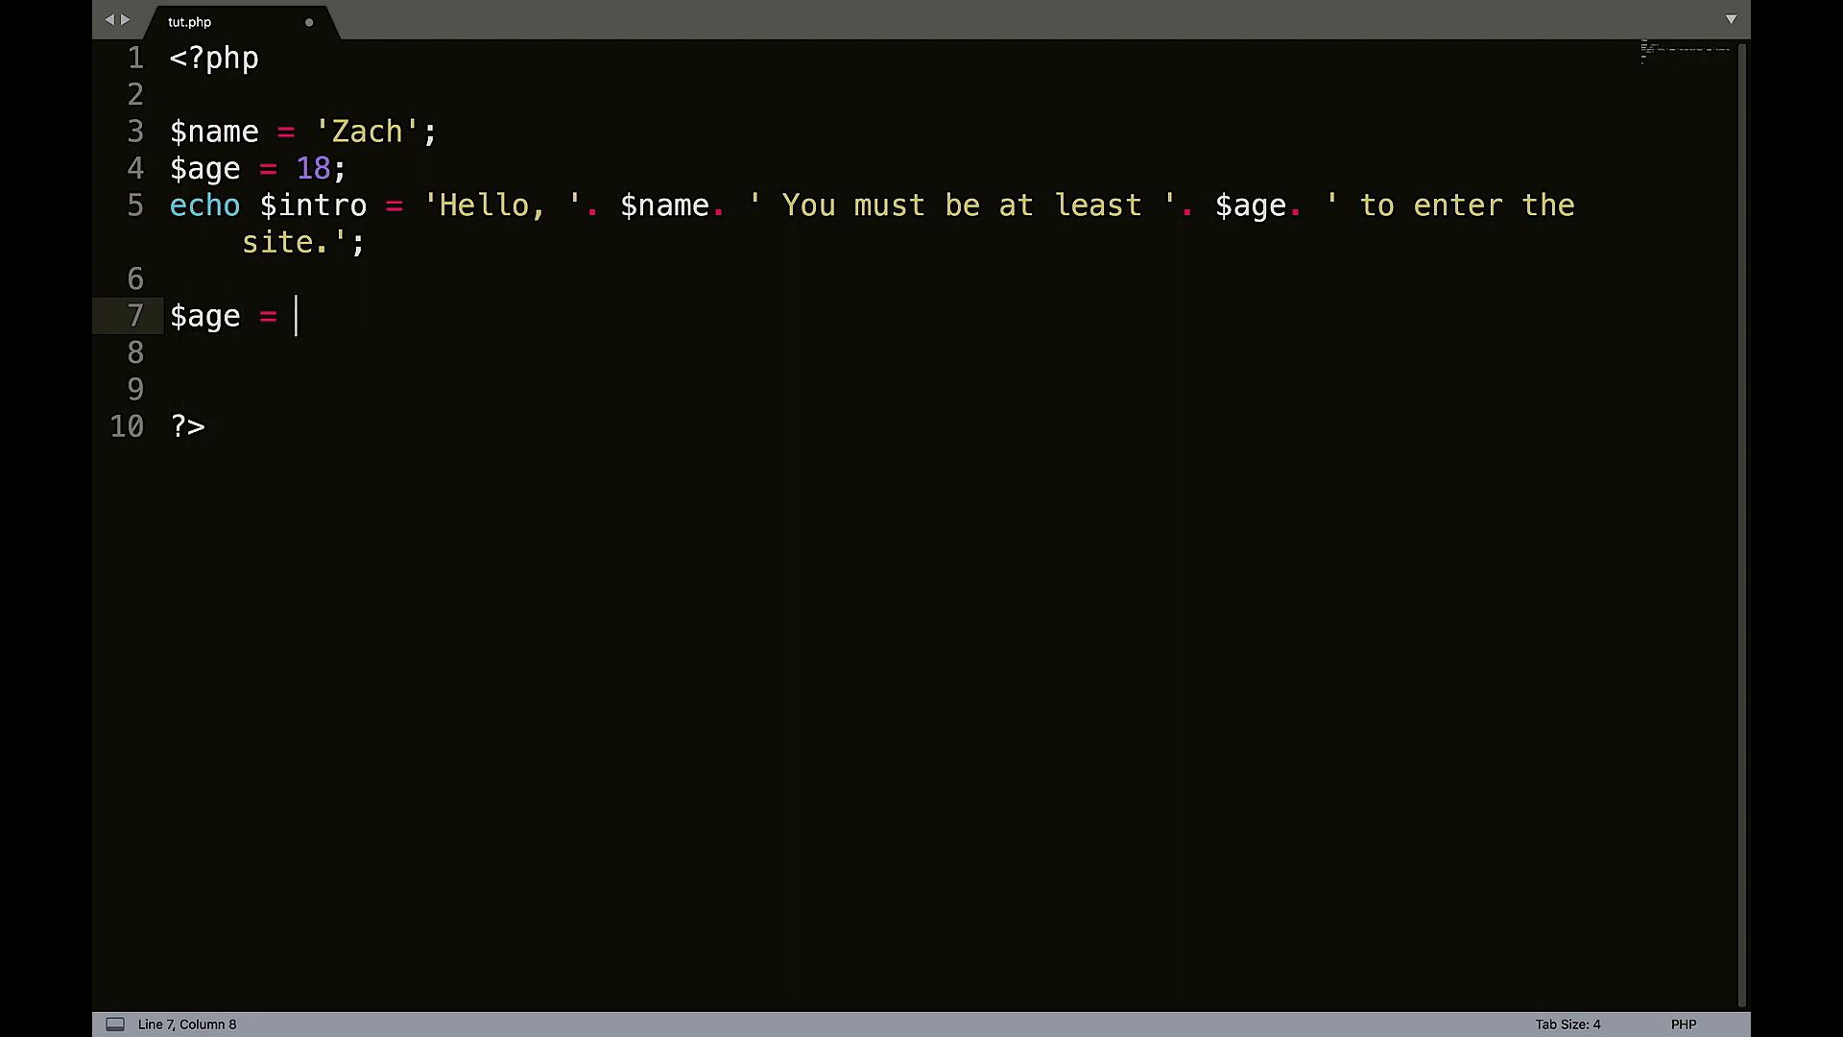
key("BackSpace")
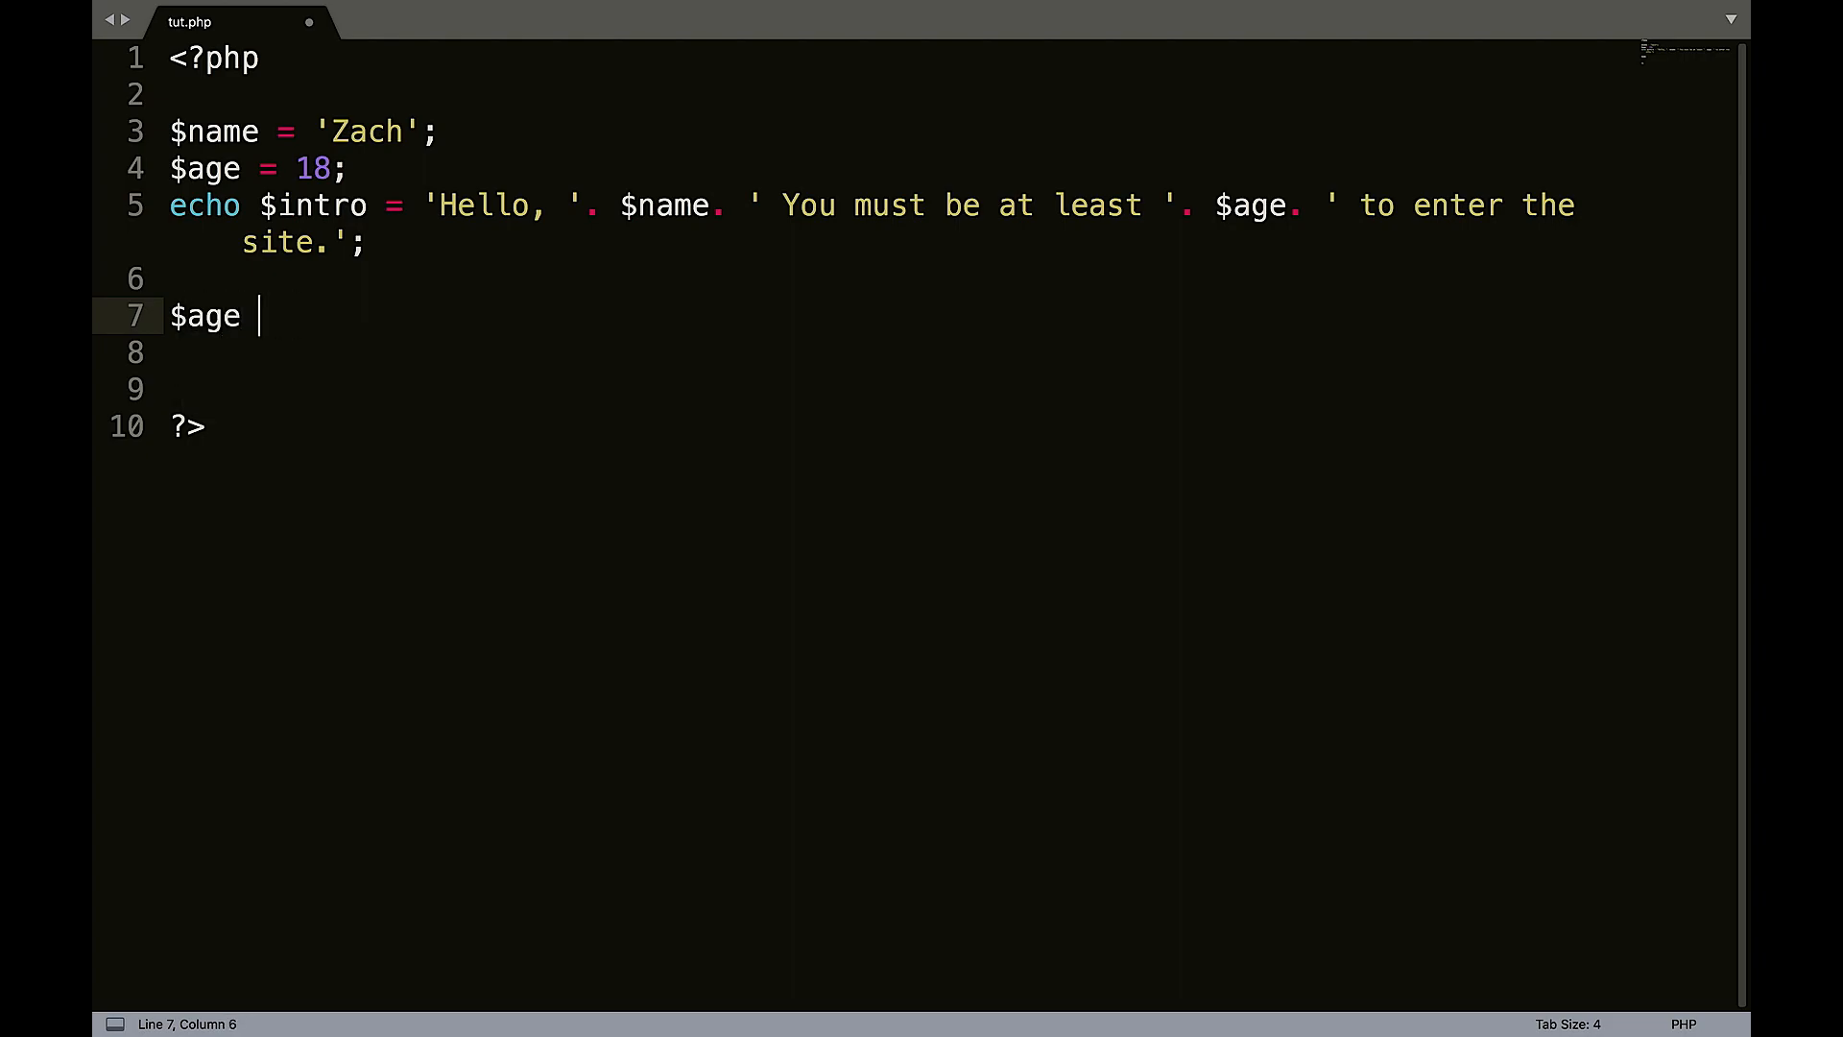
type("+10")
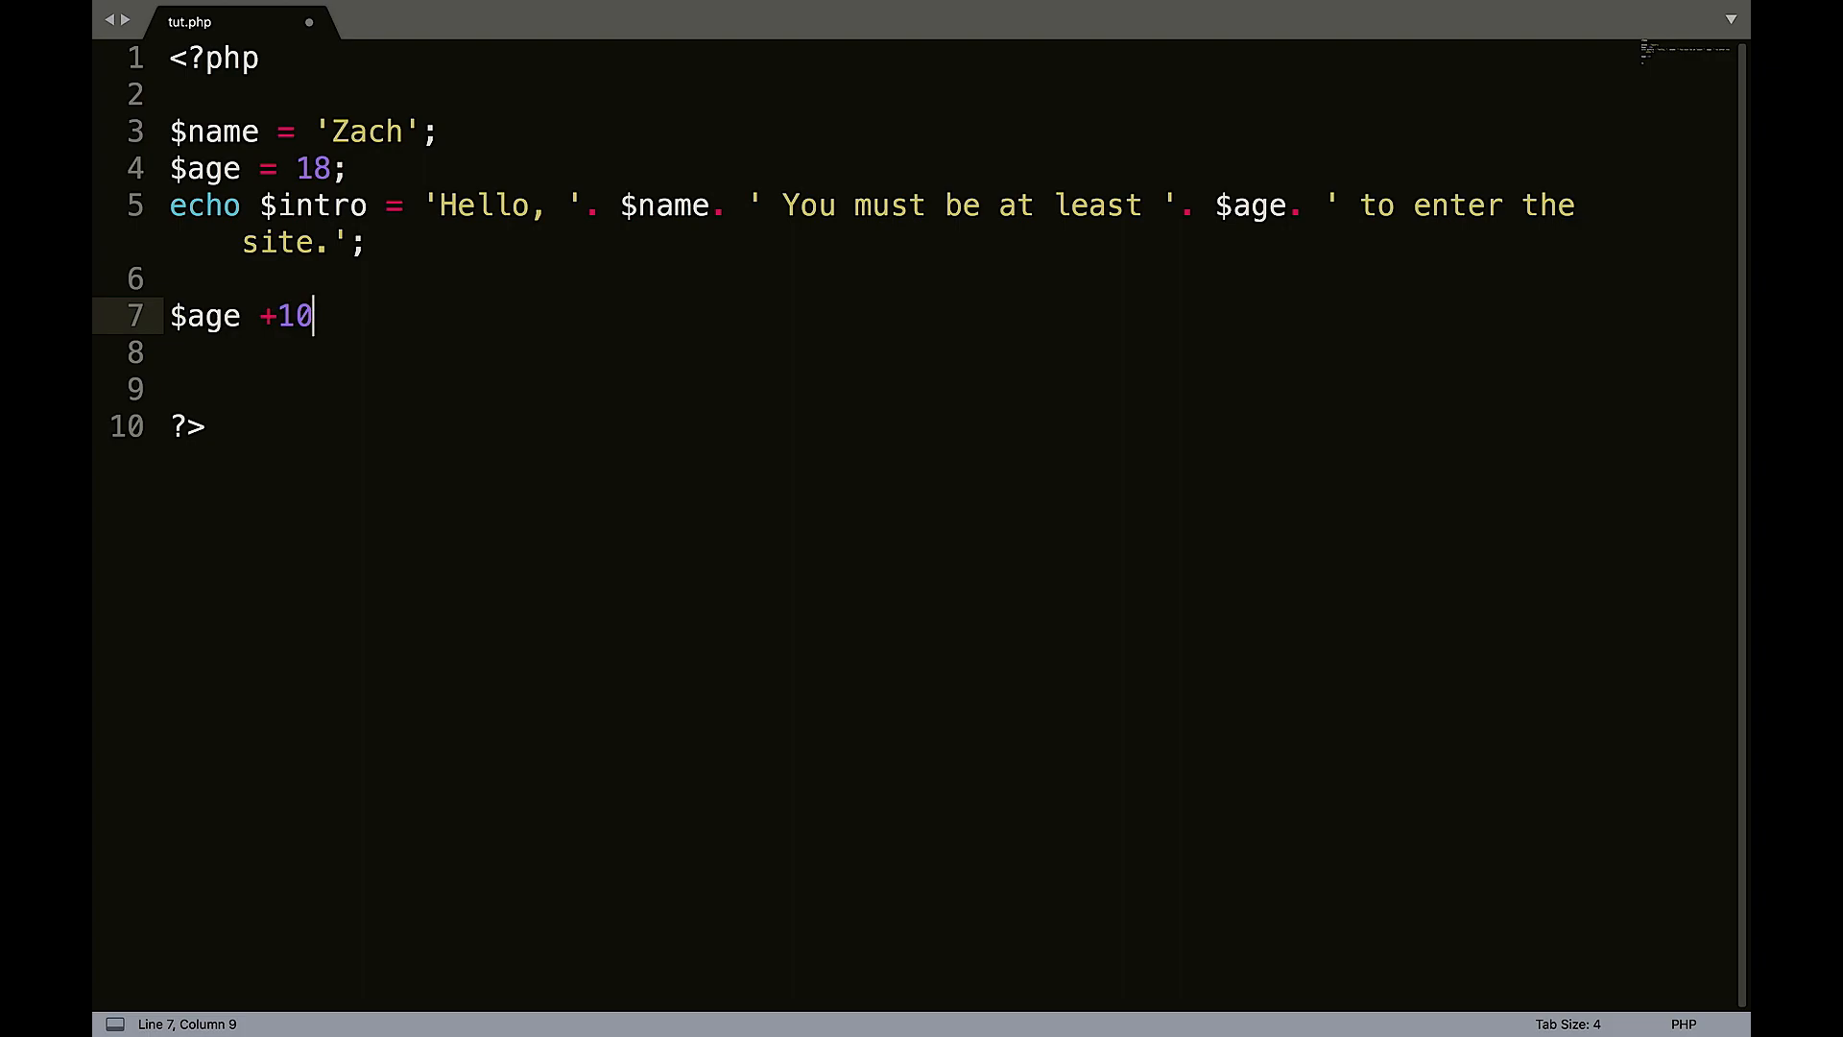
type("=;")
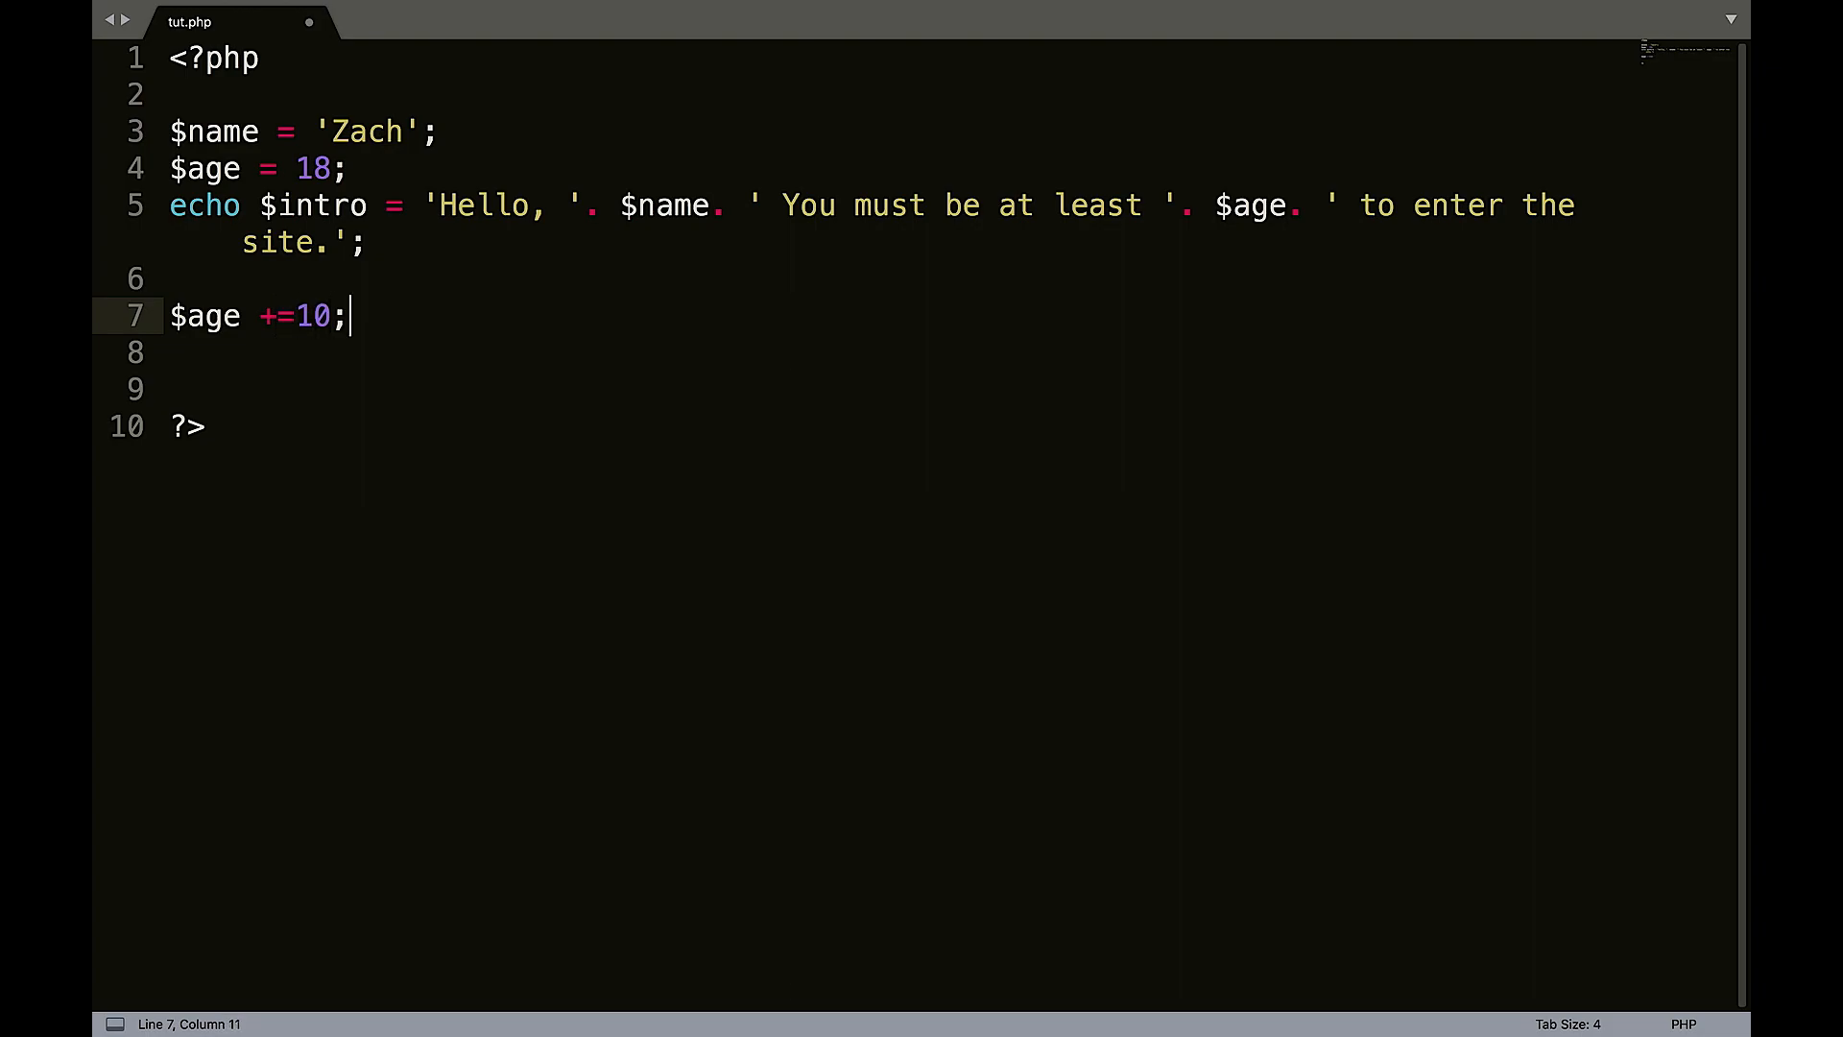
Start an echo of '<br>You\'re ' concatenated with $, then switch to Chrome.
key("Enter")
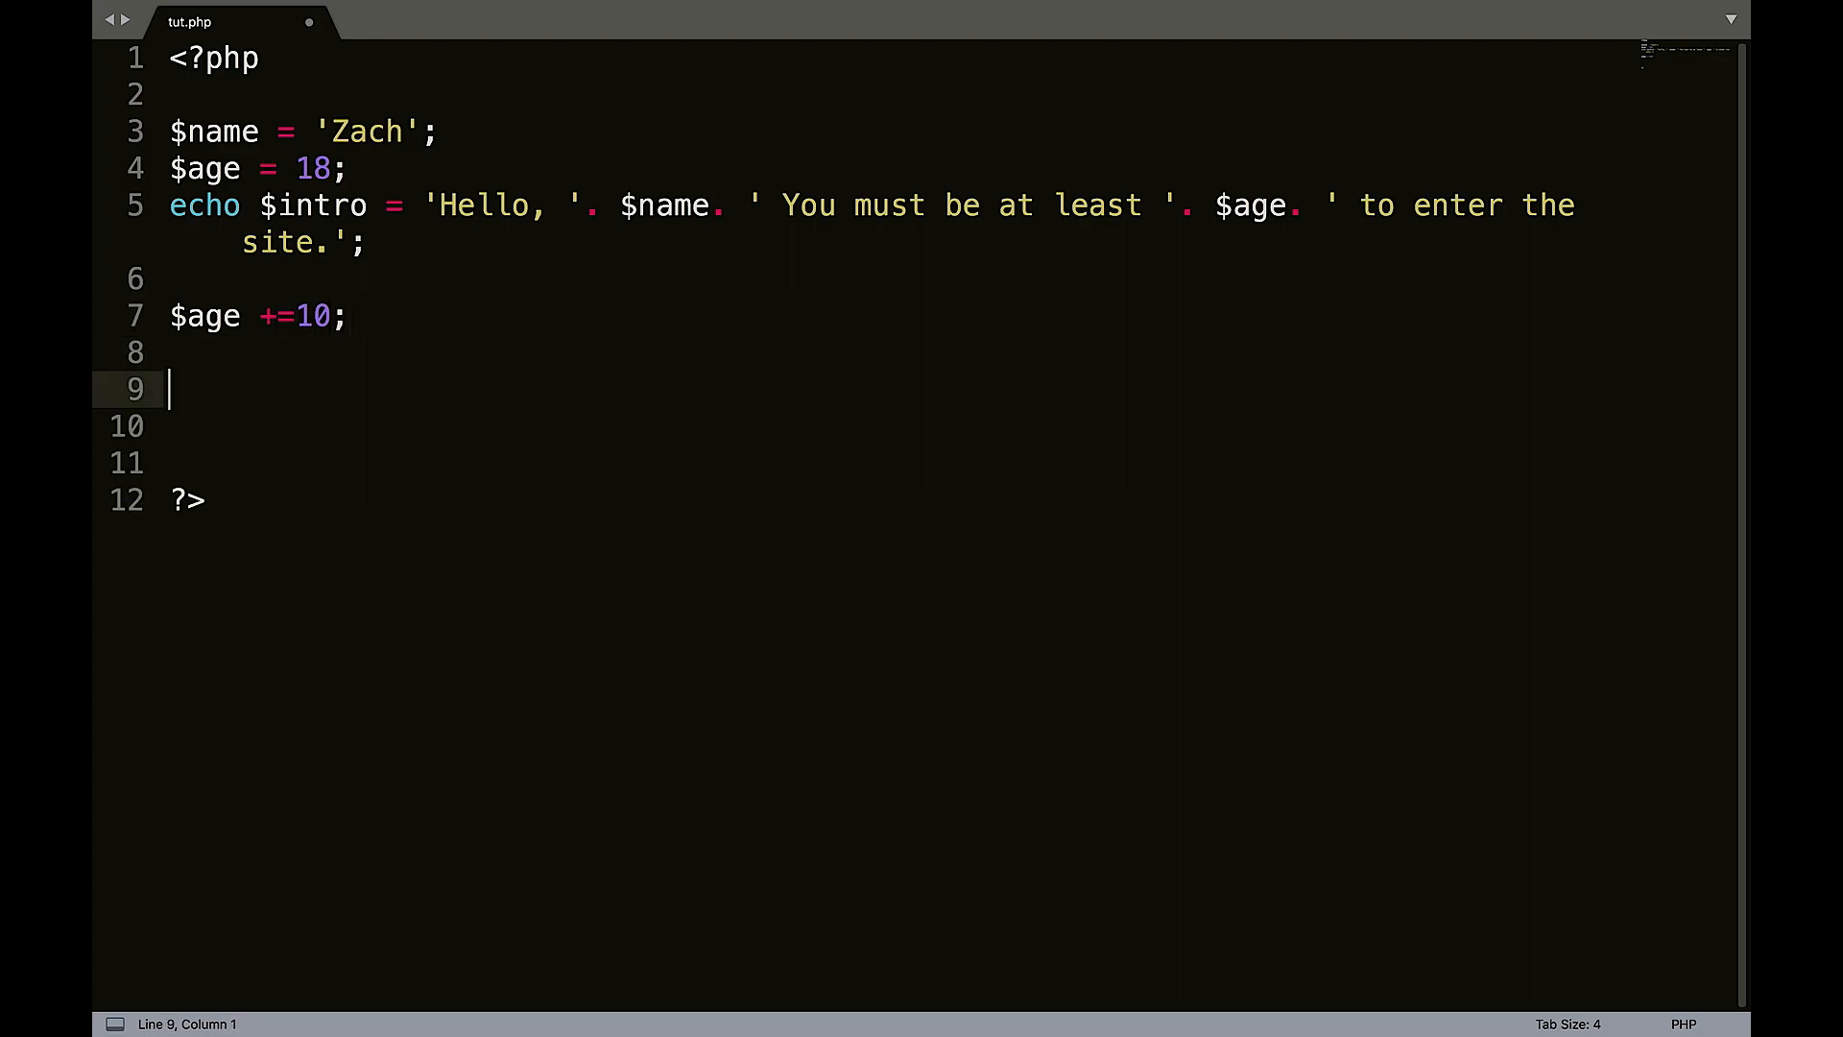
type("echo ''")
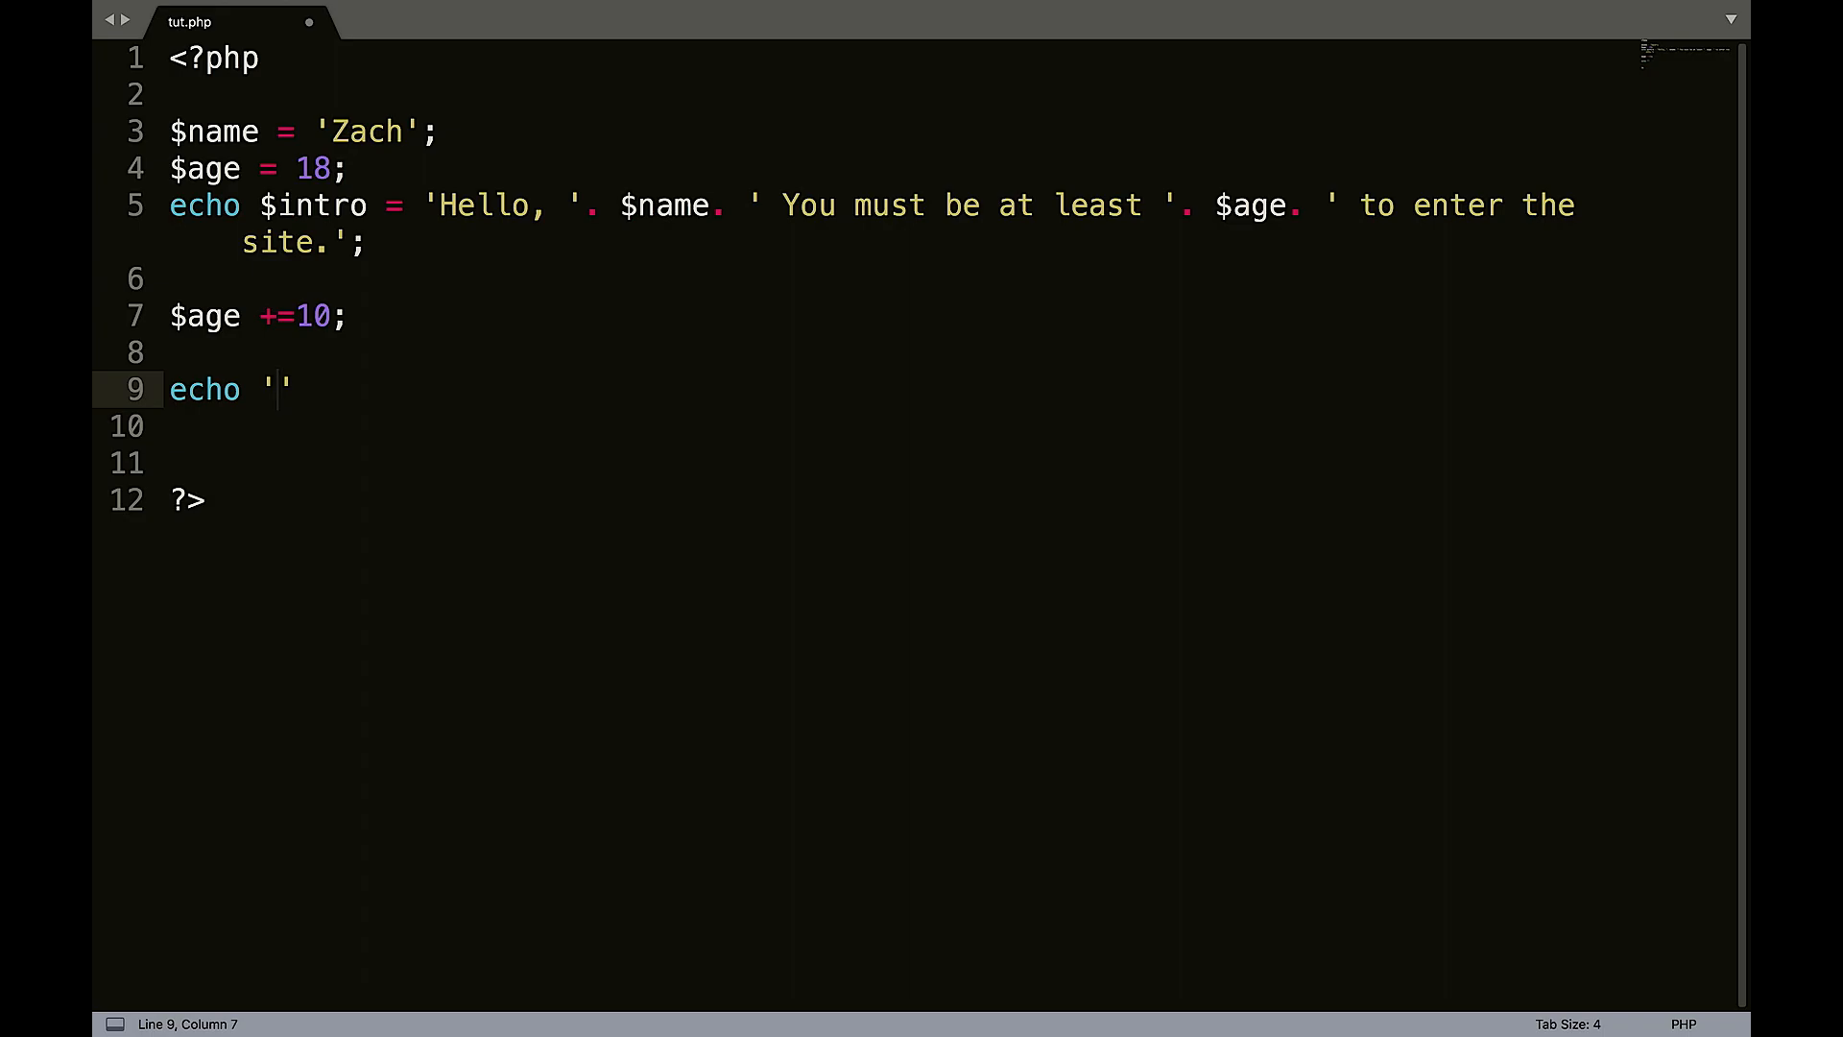
type("<br>")
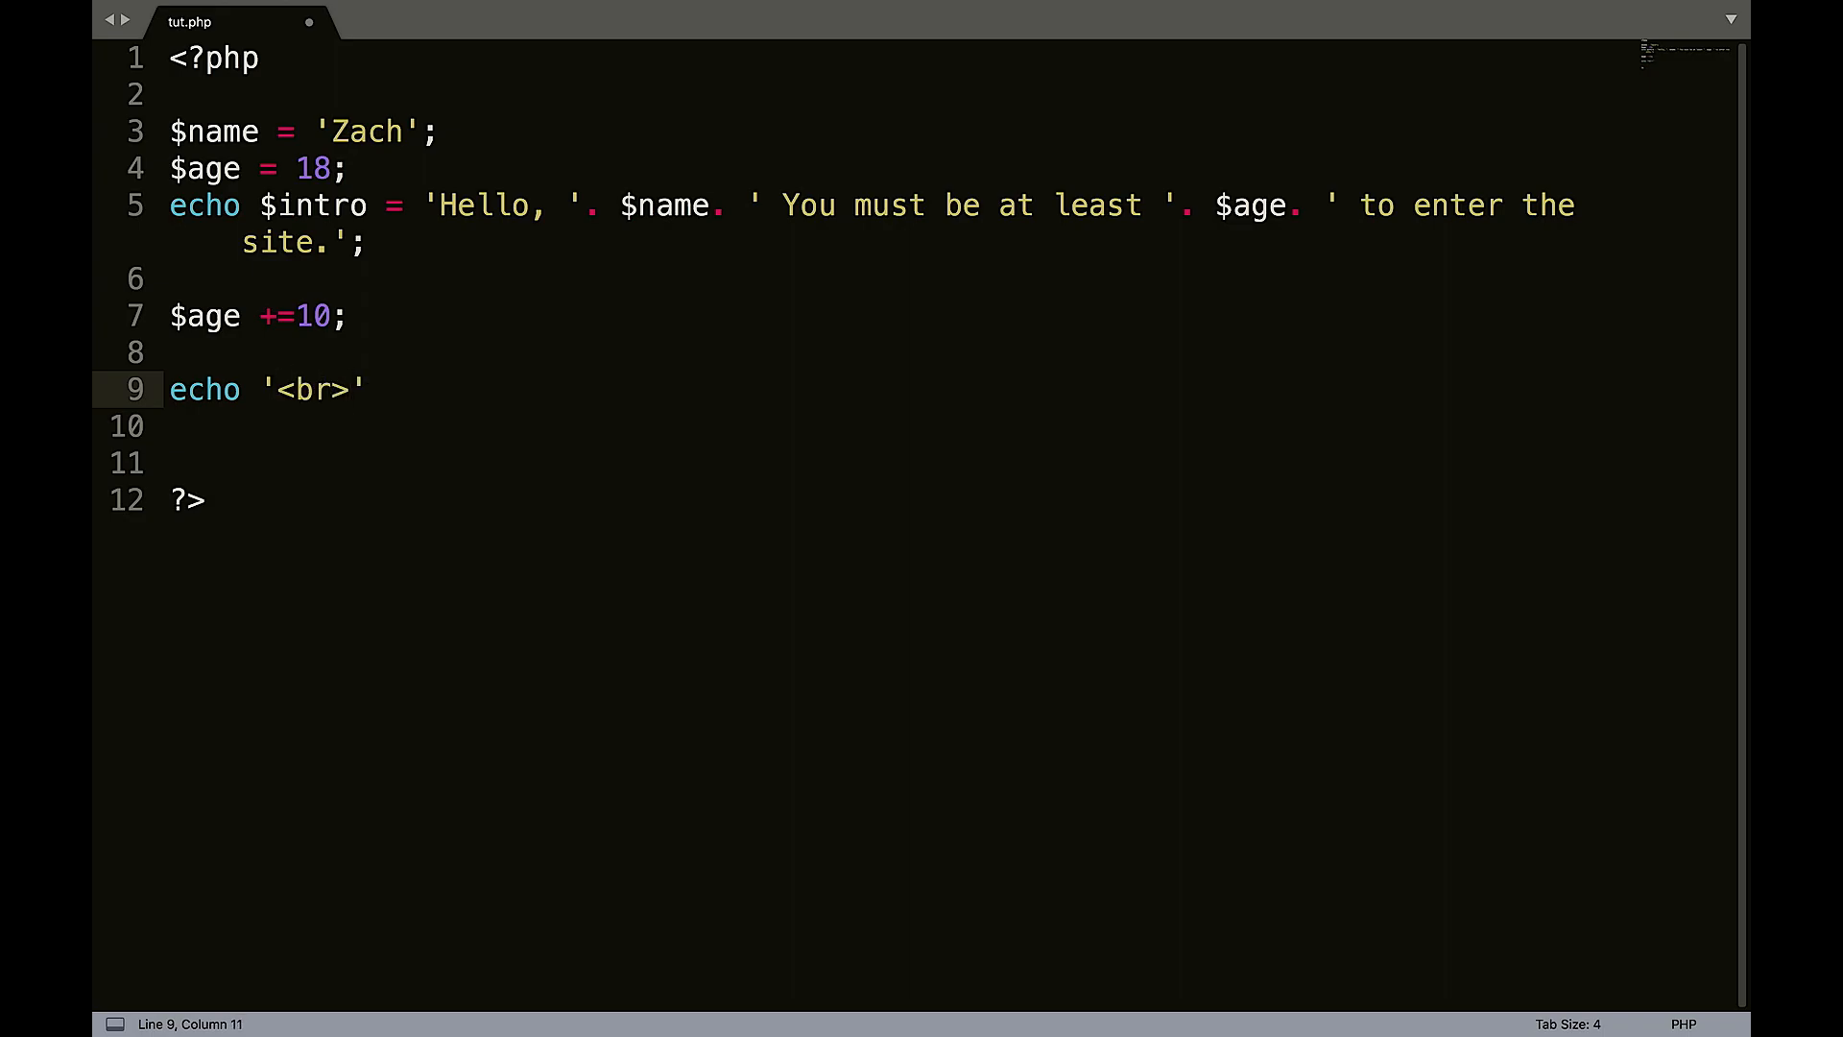
type("You")
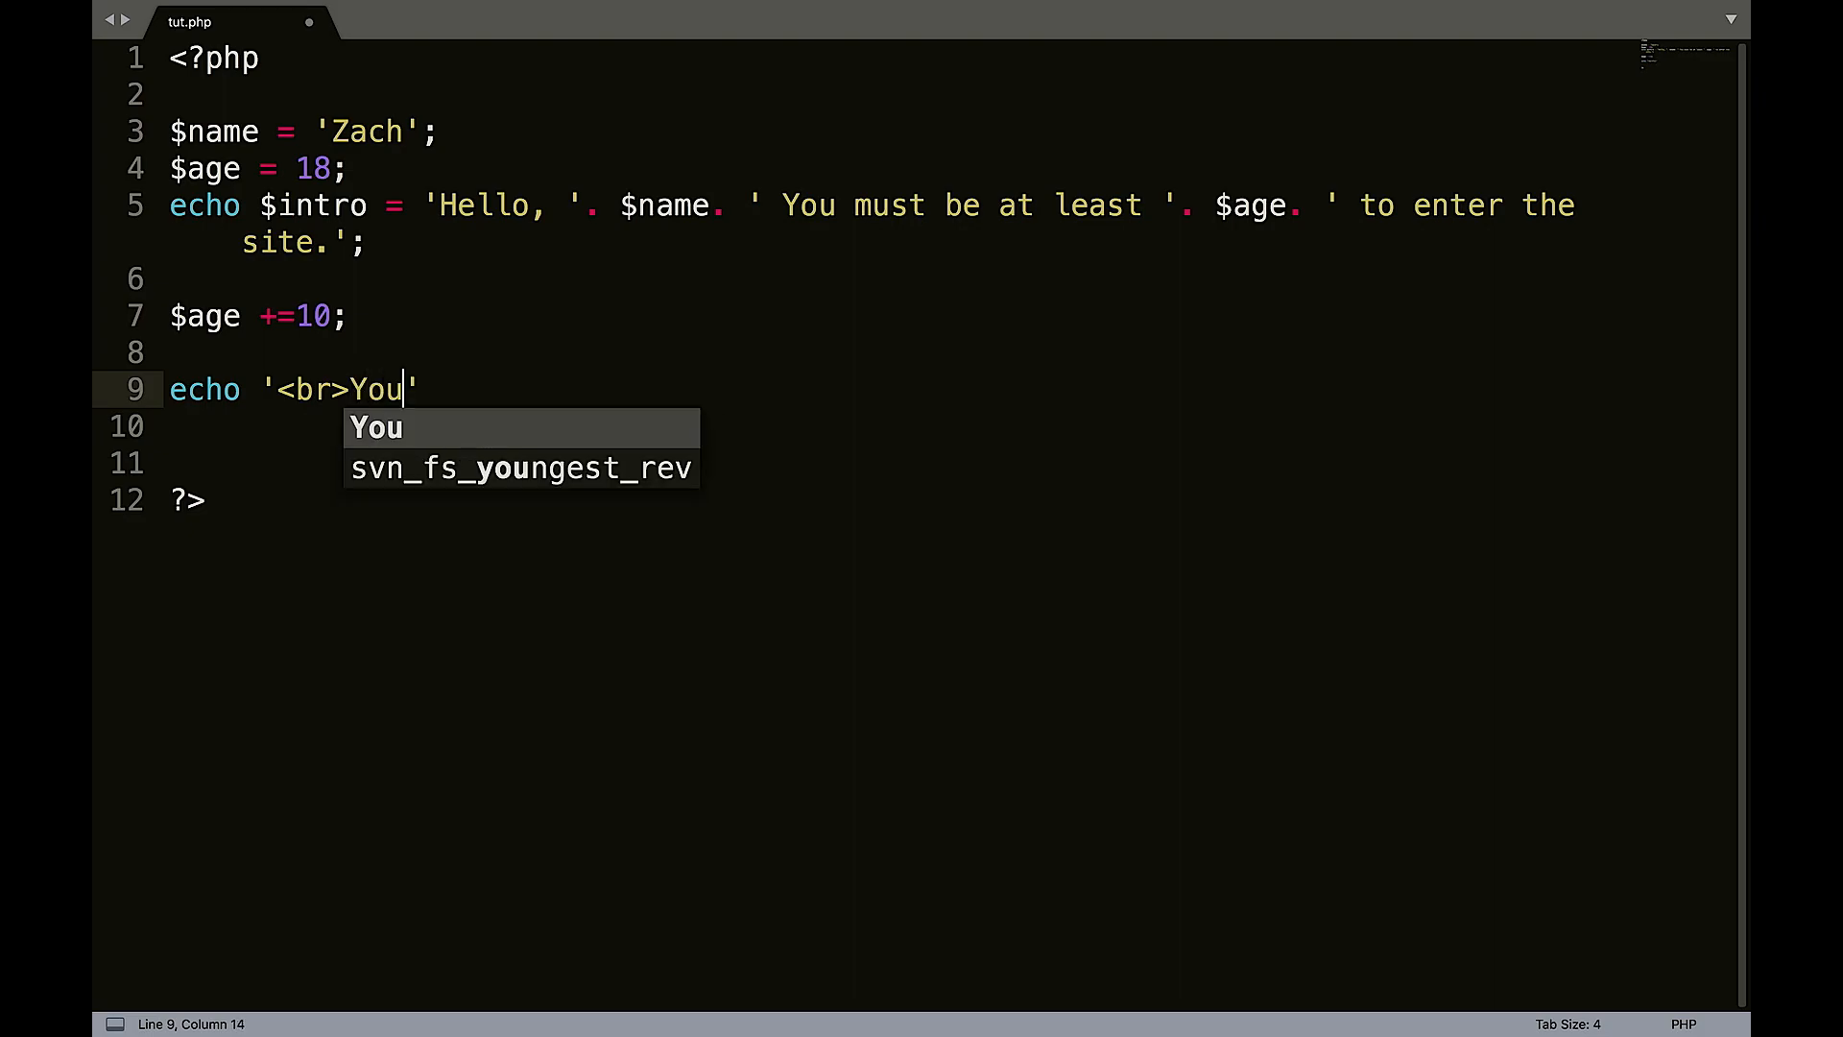
type("\\'re")
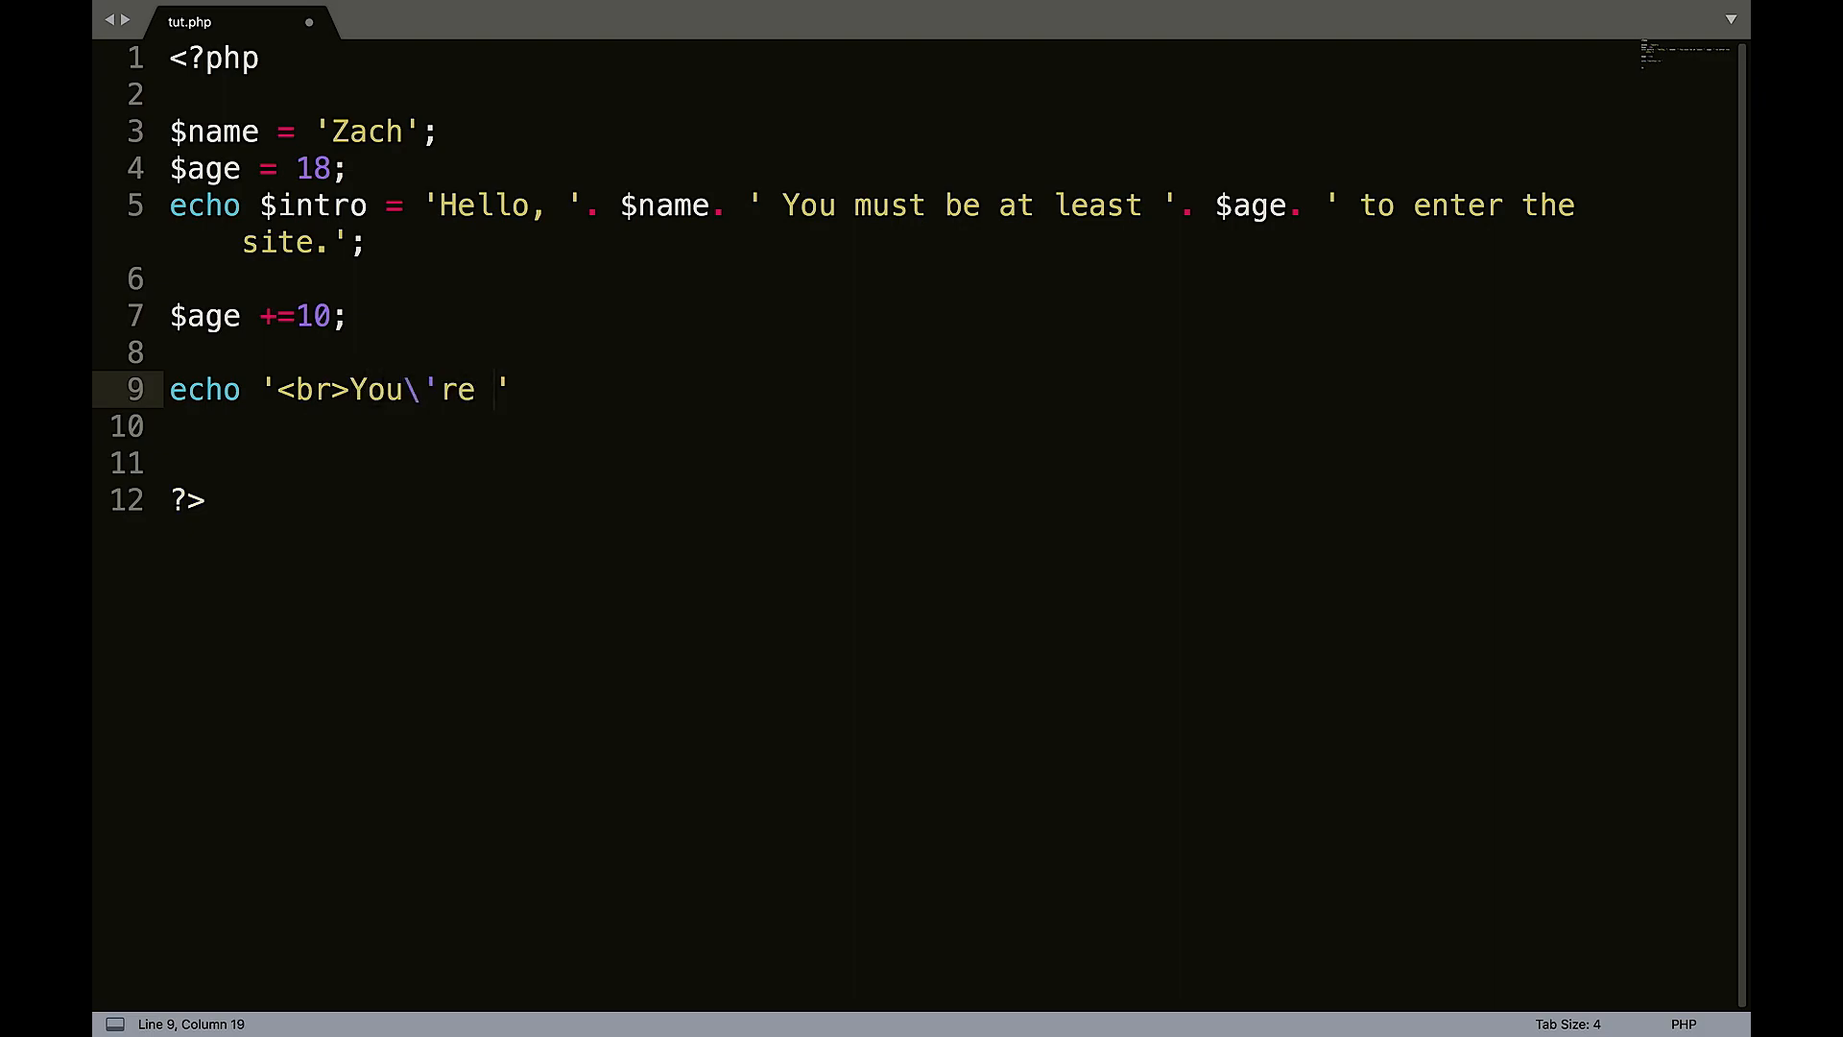
type(".")
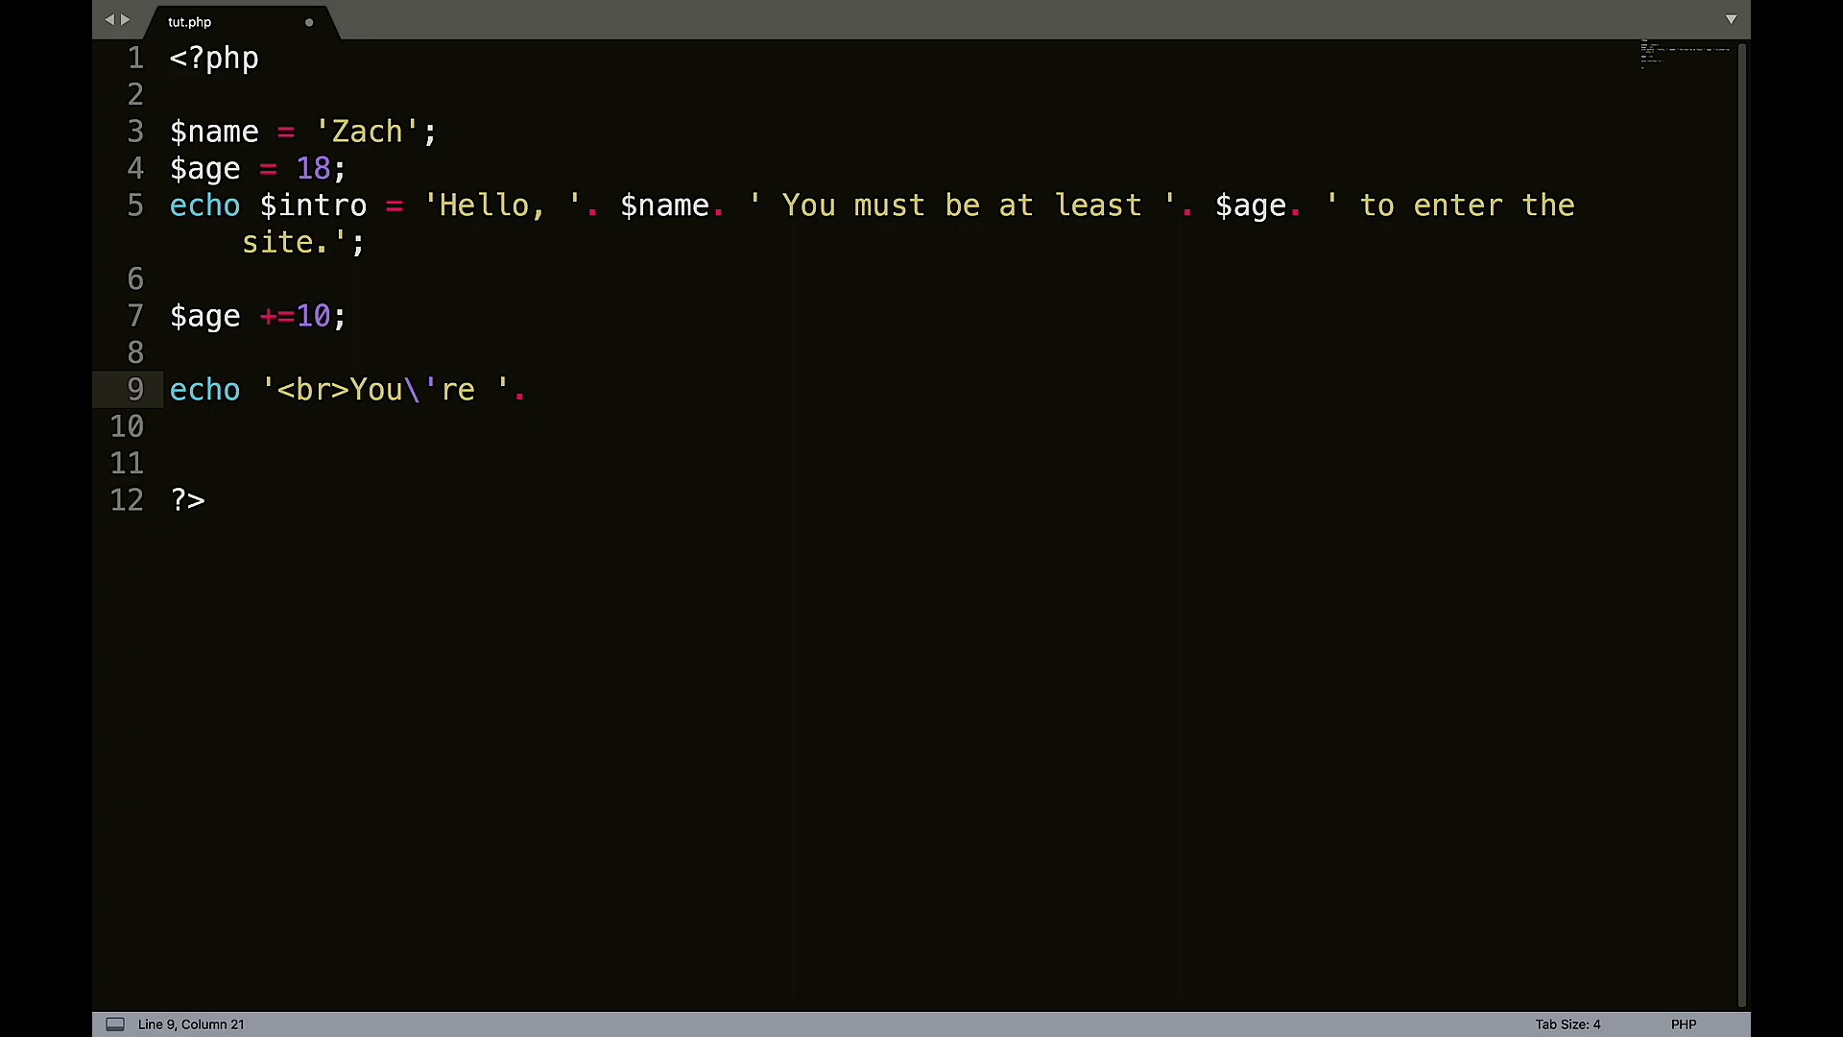
type("$")
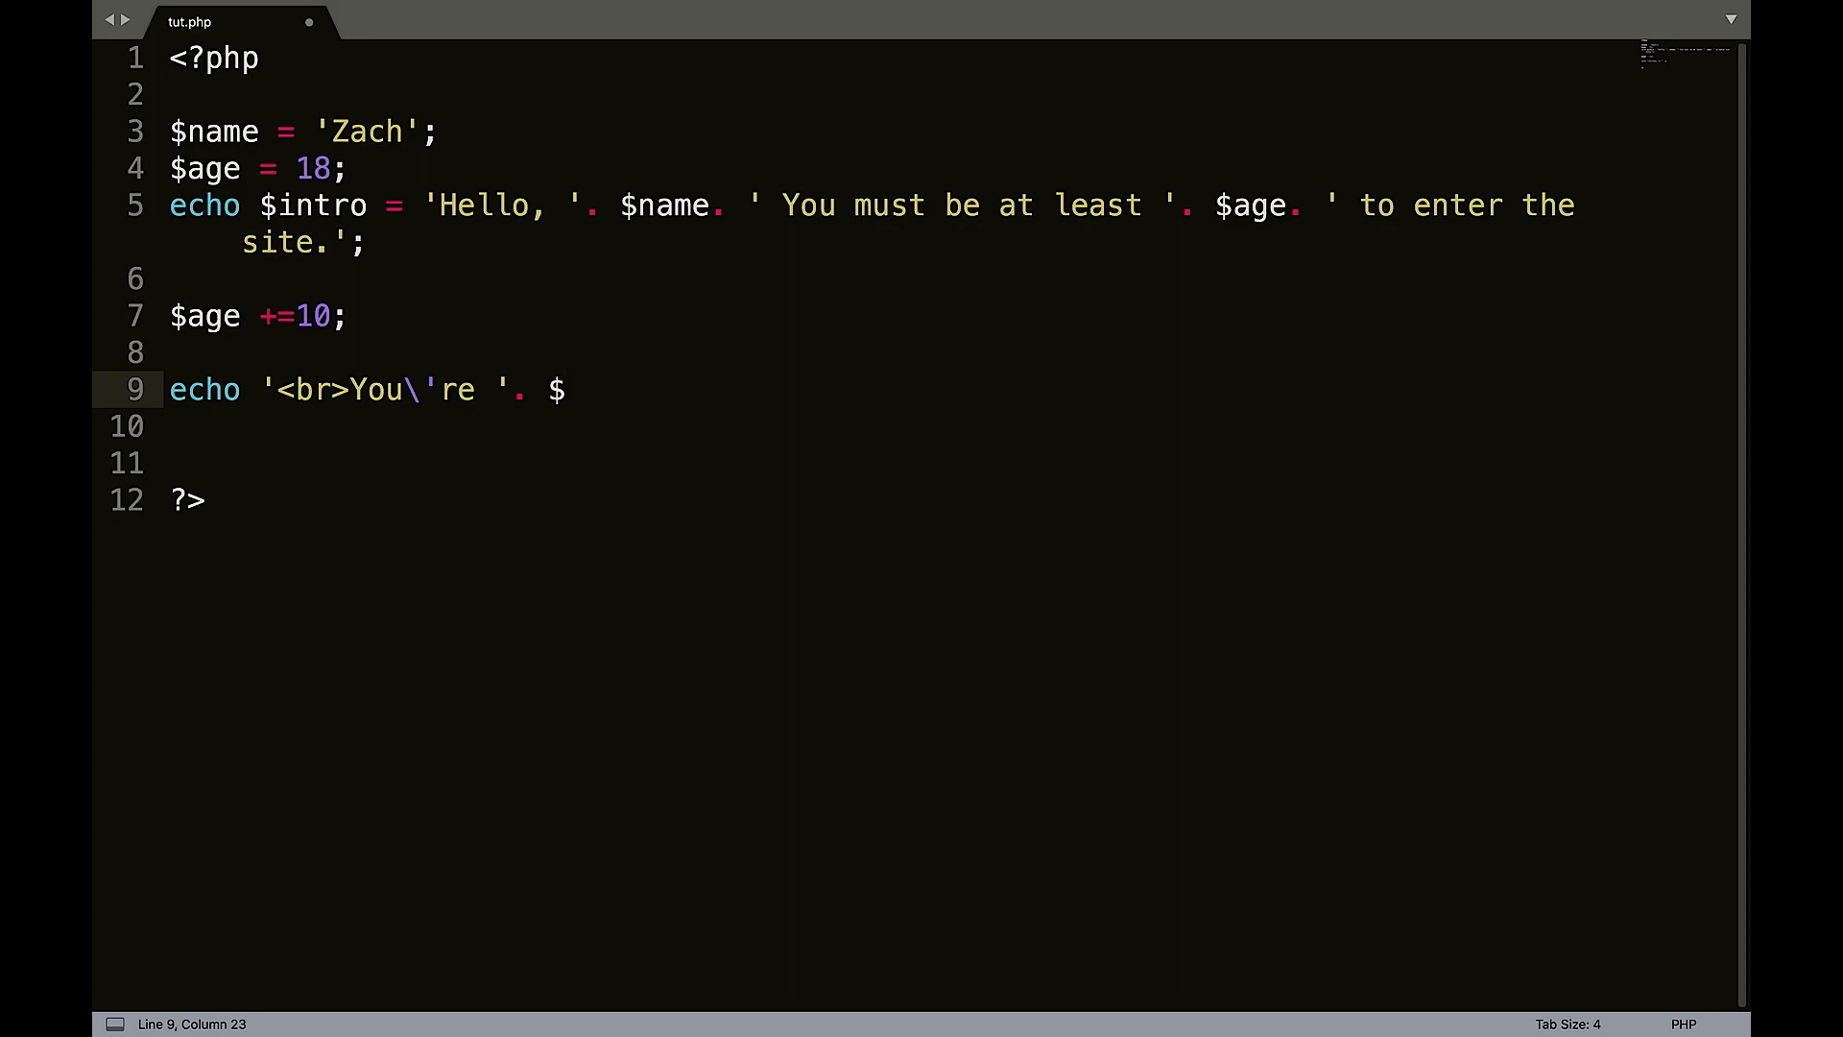
left_click(358, 1006)
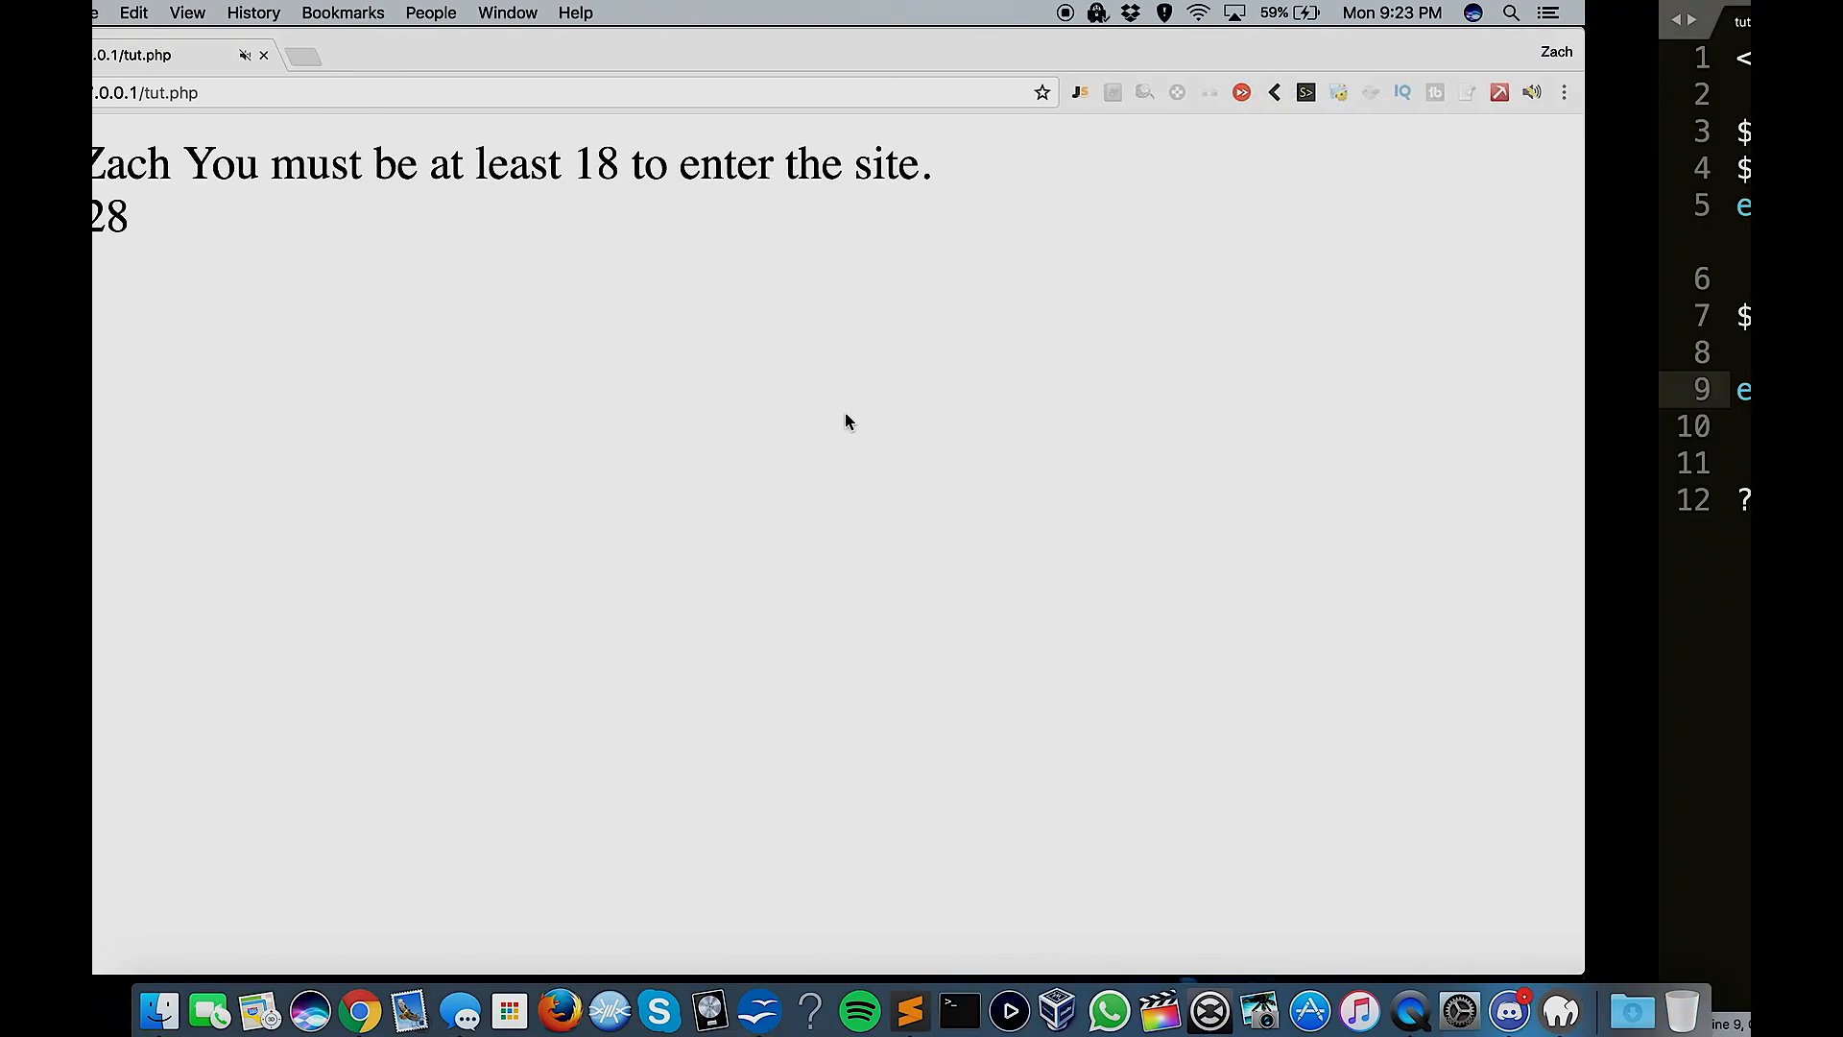
Check the reloaded page showing You're 28, then return to the code.
left_click(1705, 20)
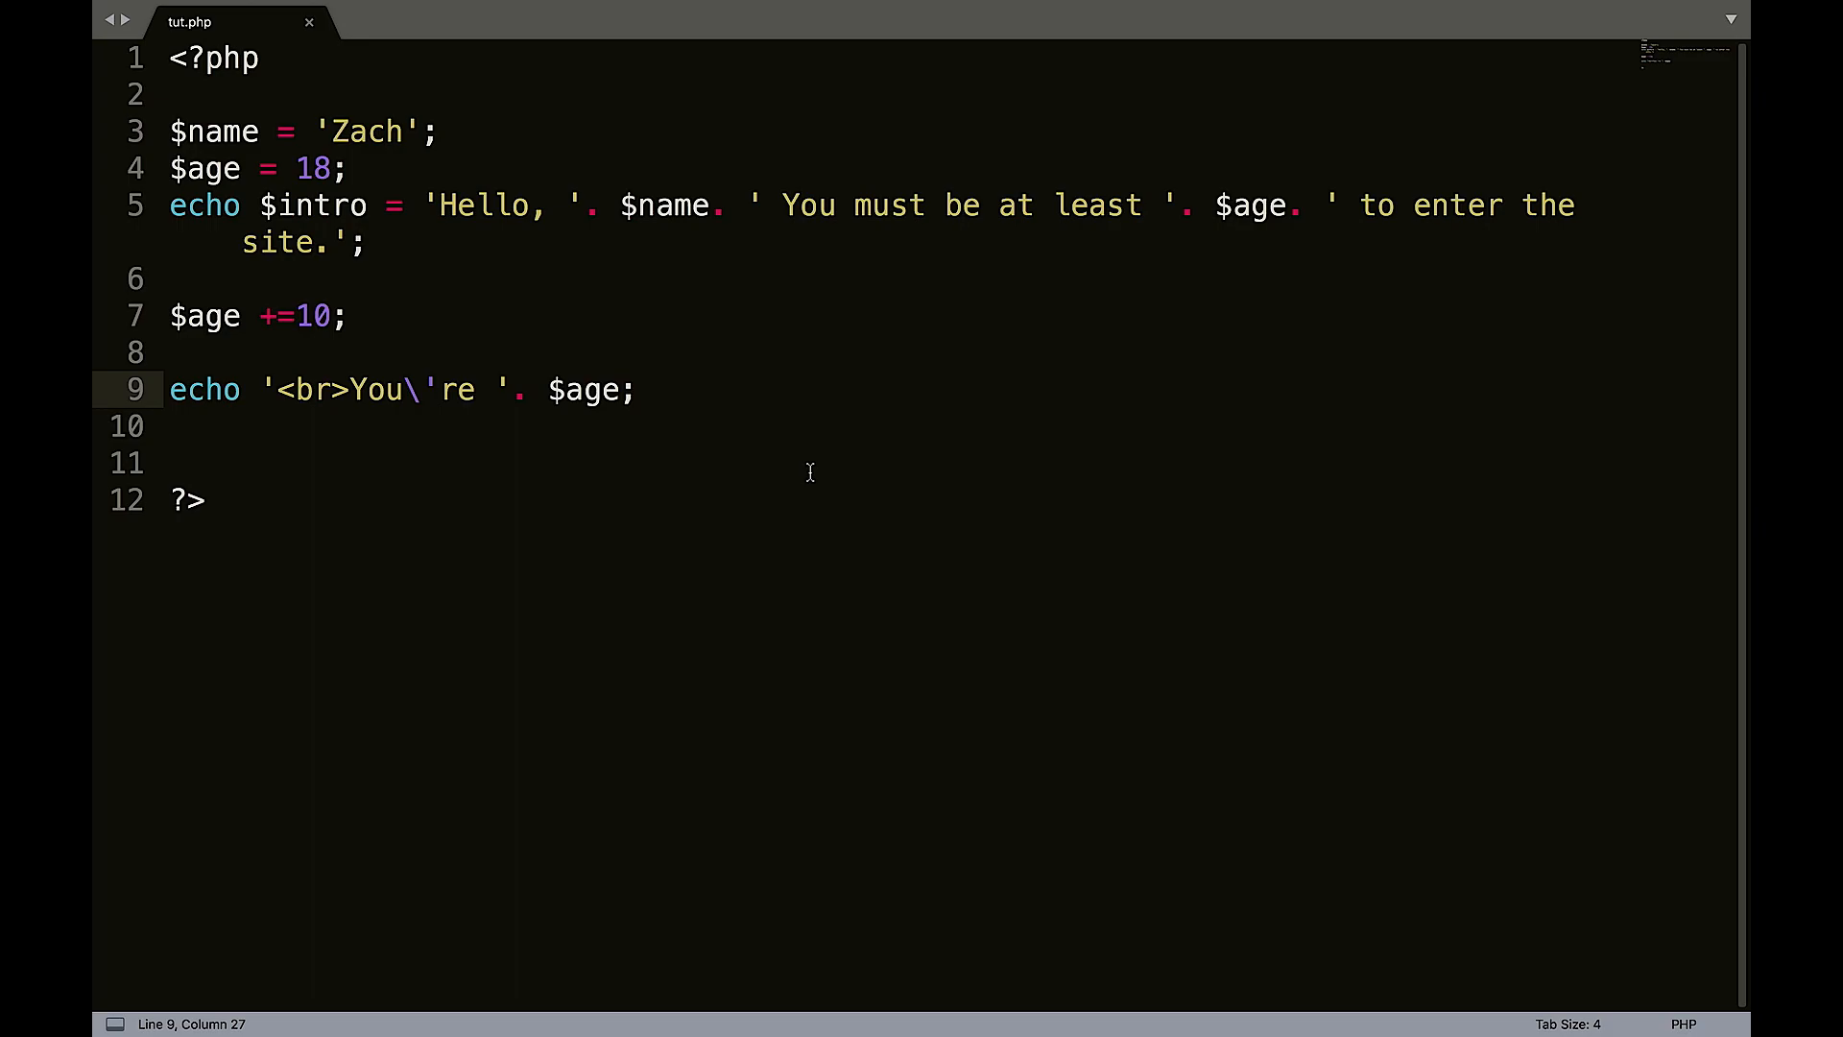
mouse_move(521, 272)
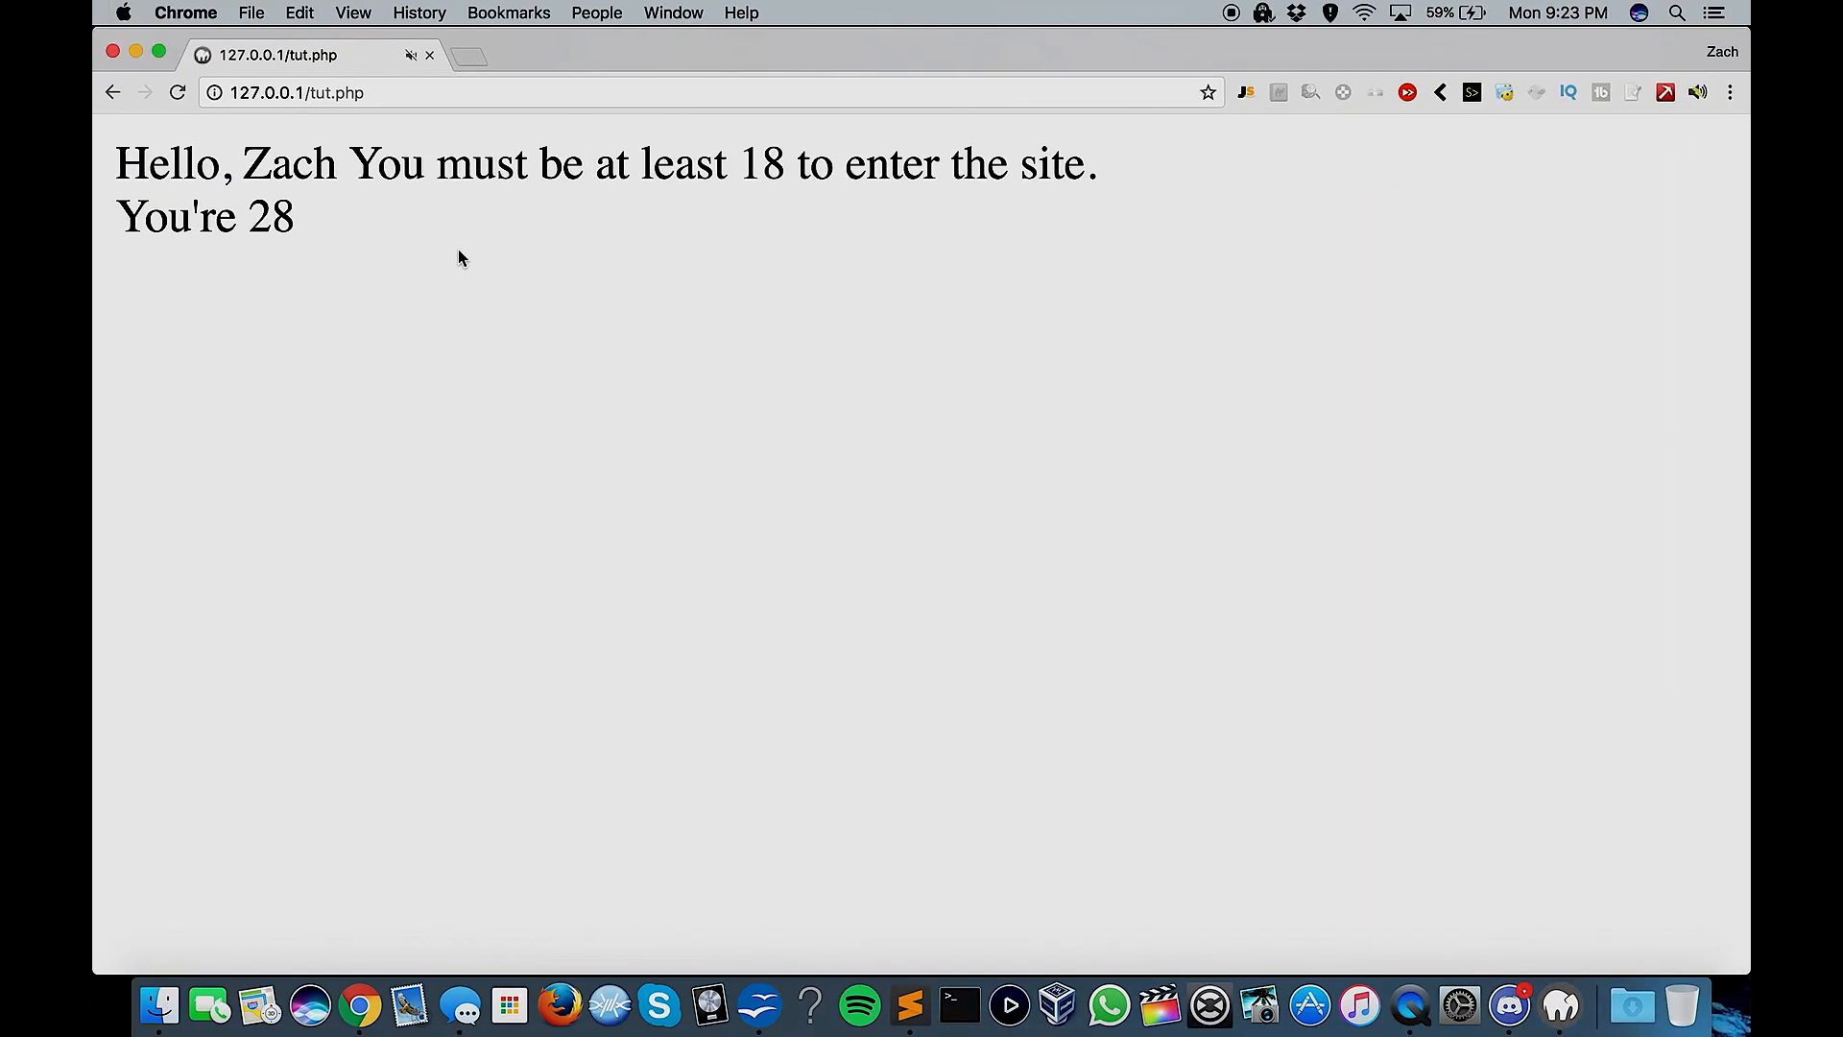
double_click(762, 163)
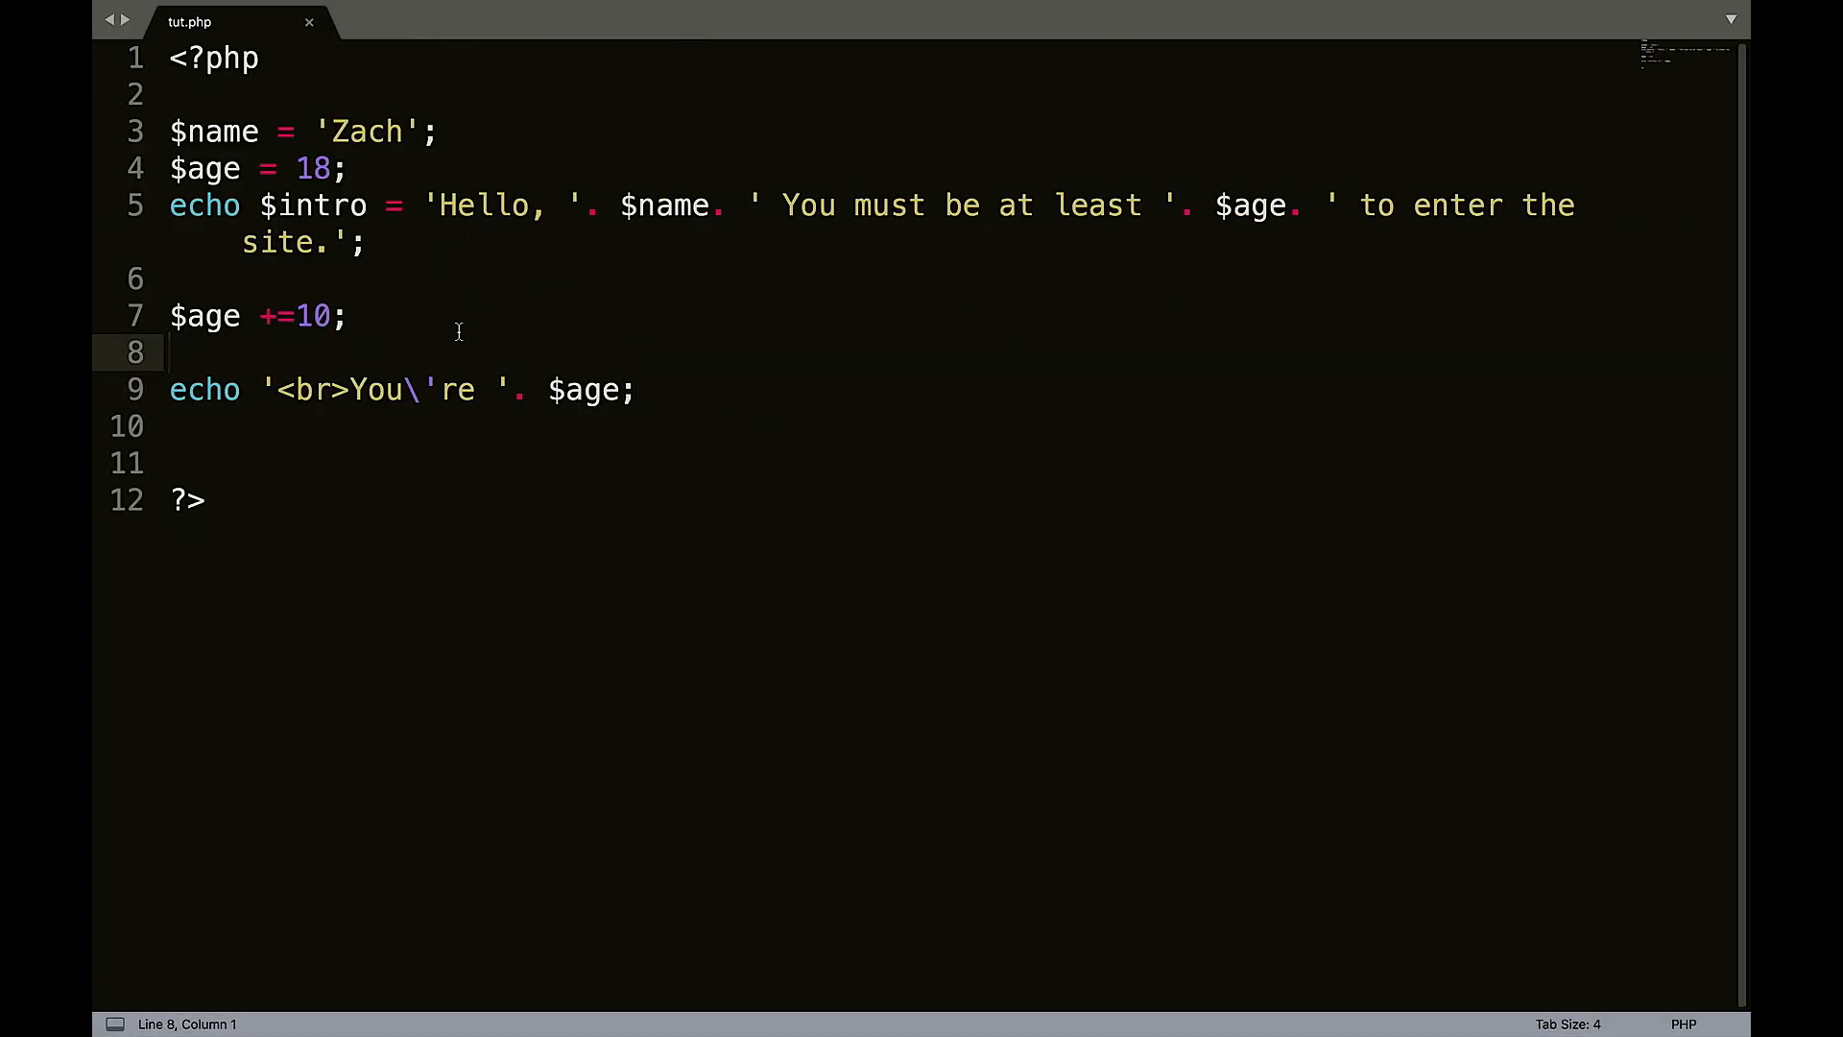
left_click(1256, 204)
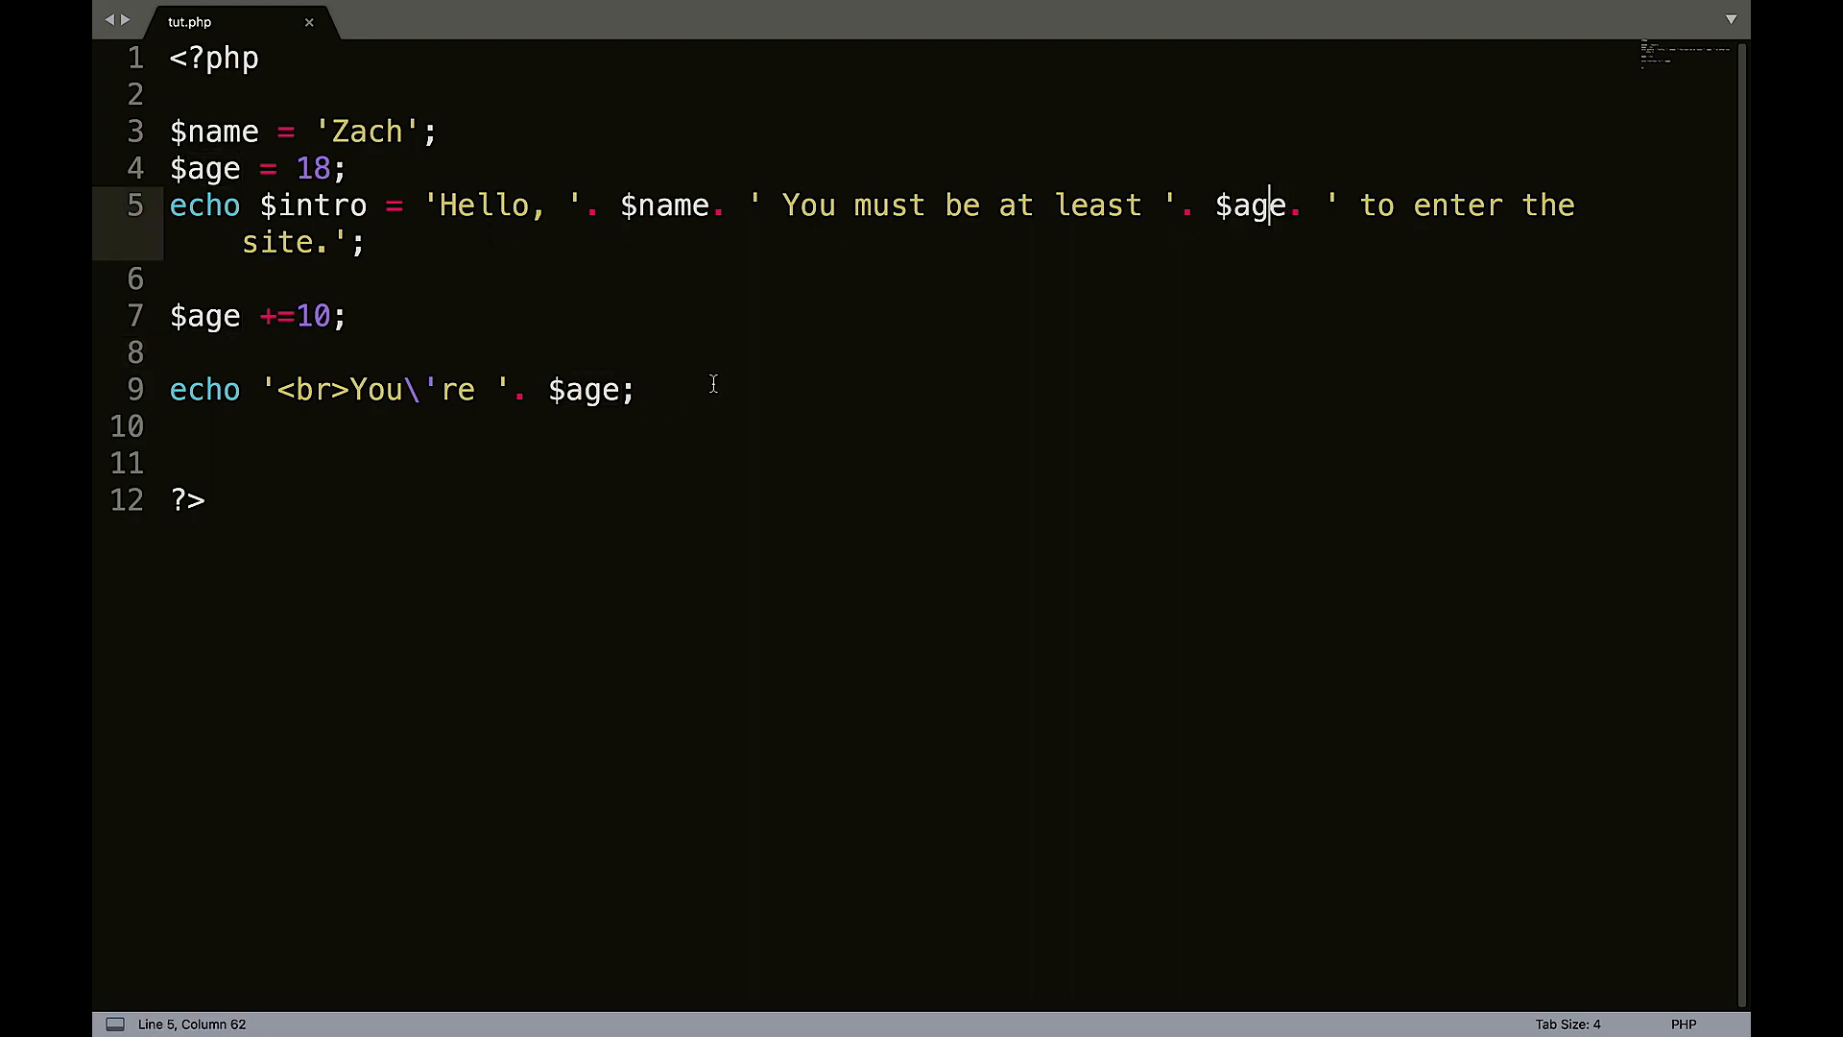
double_click(311, 316)
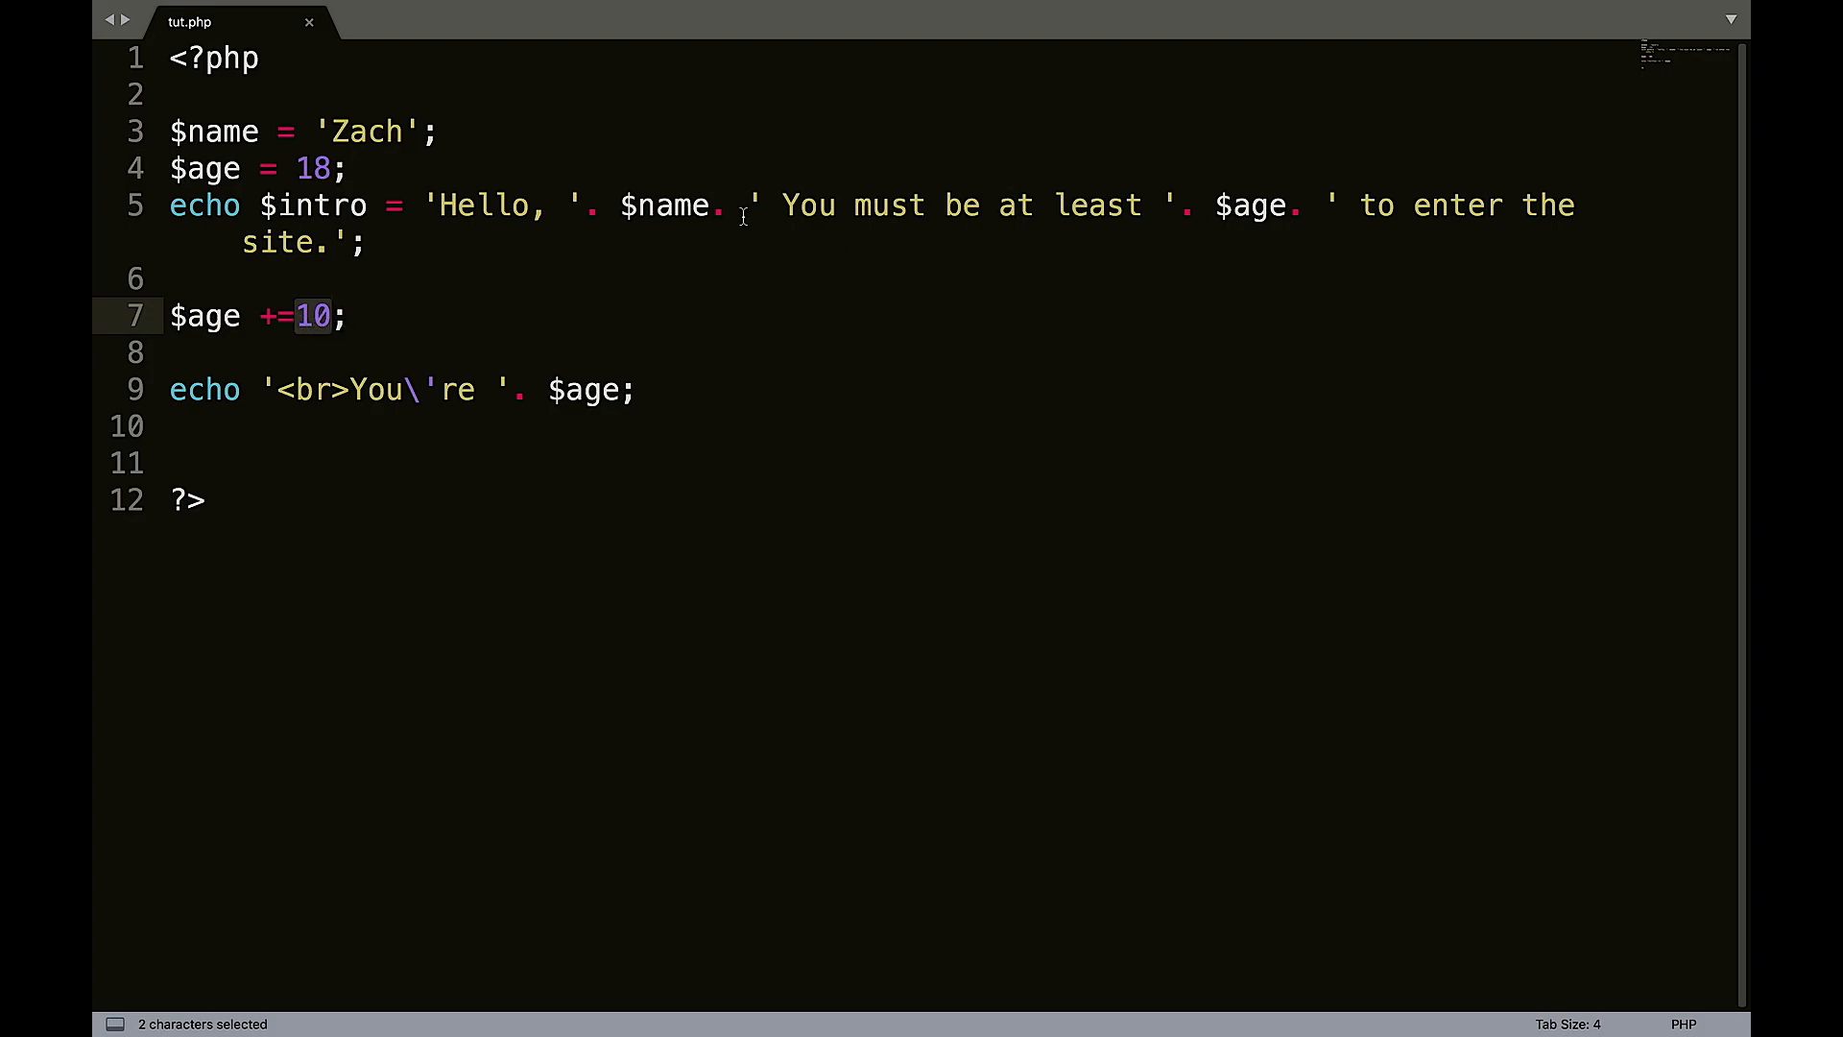
left_click(226, 131)
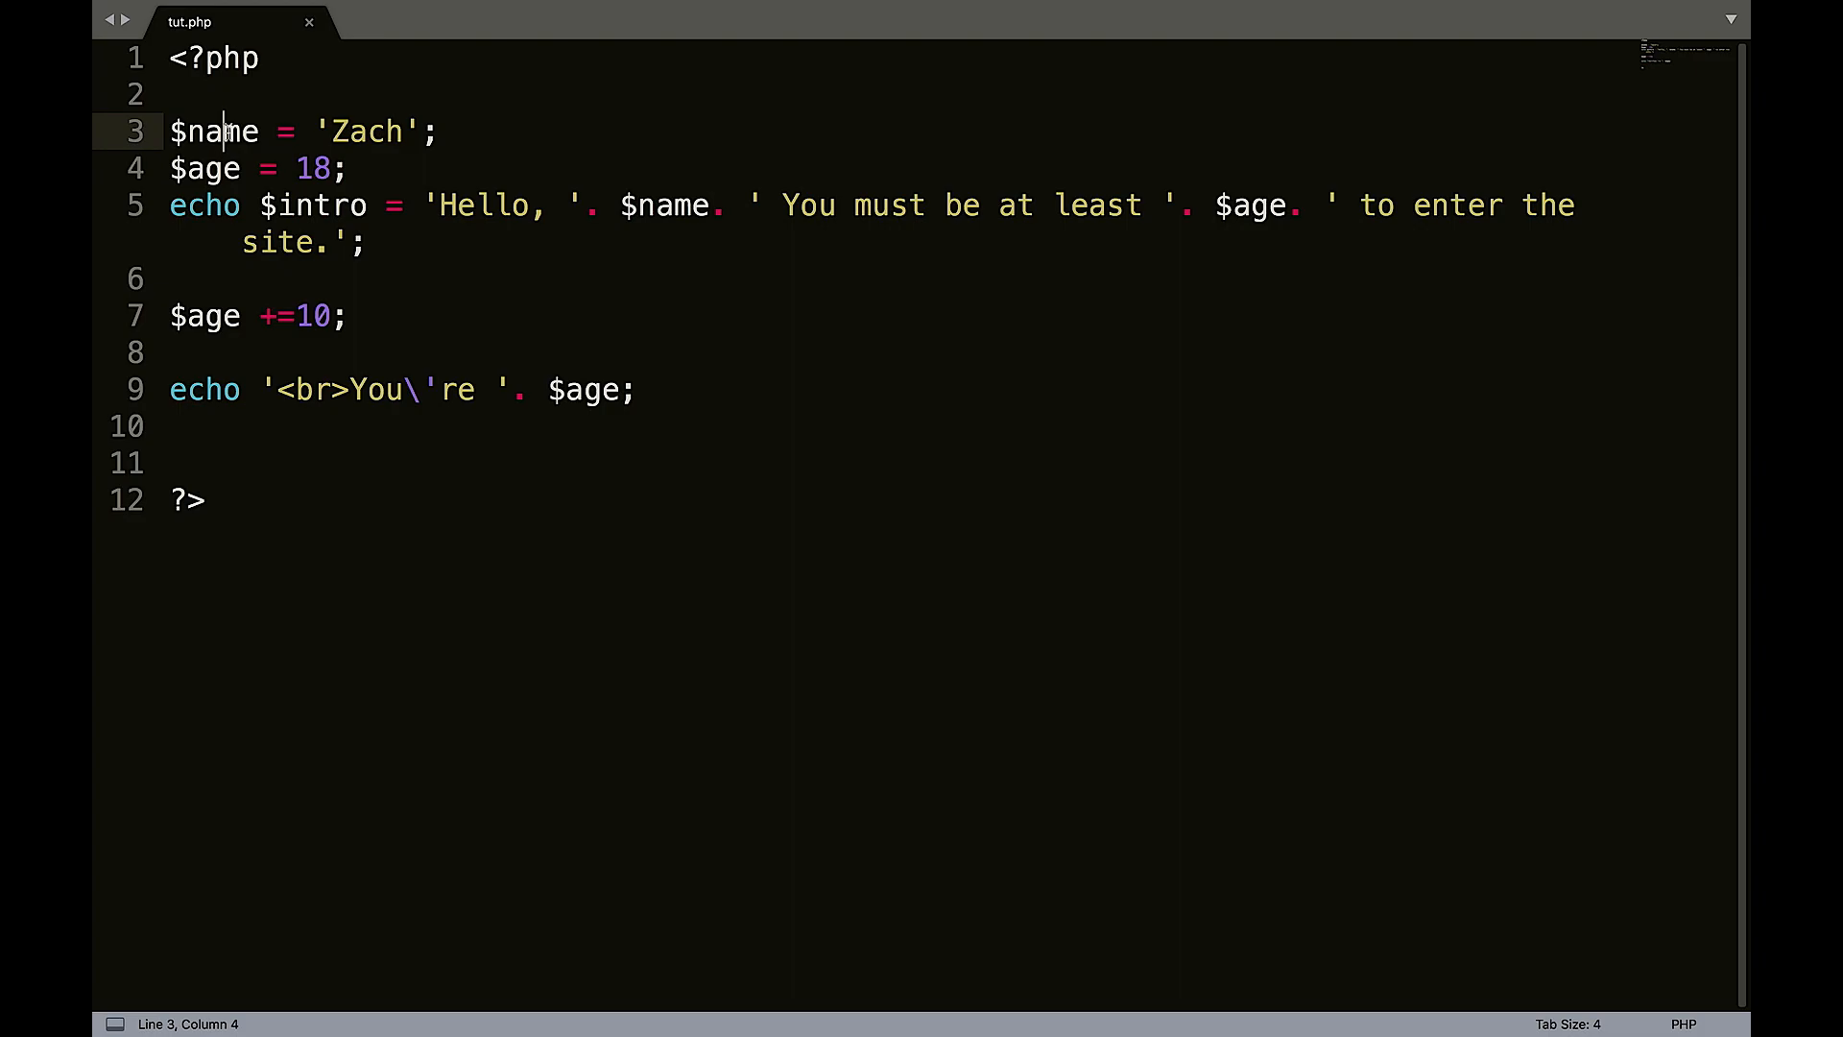
left_click(182, 168)
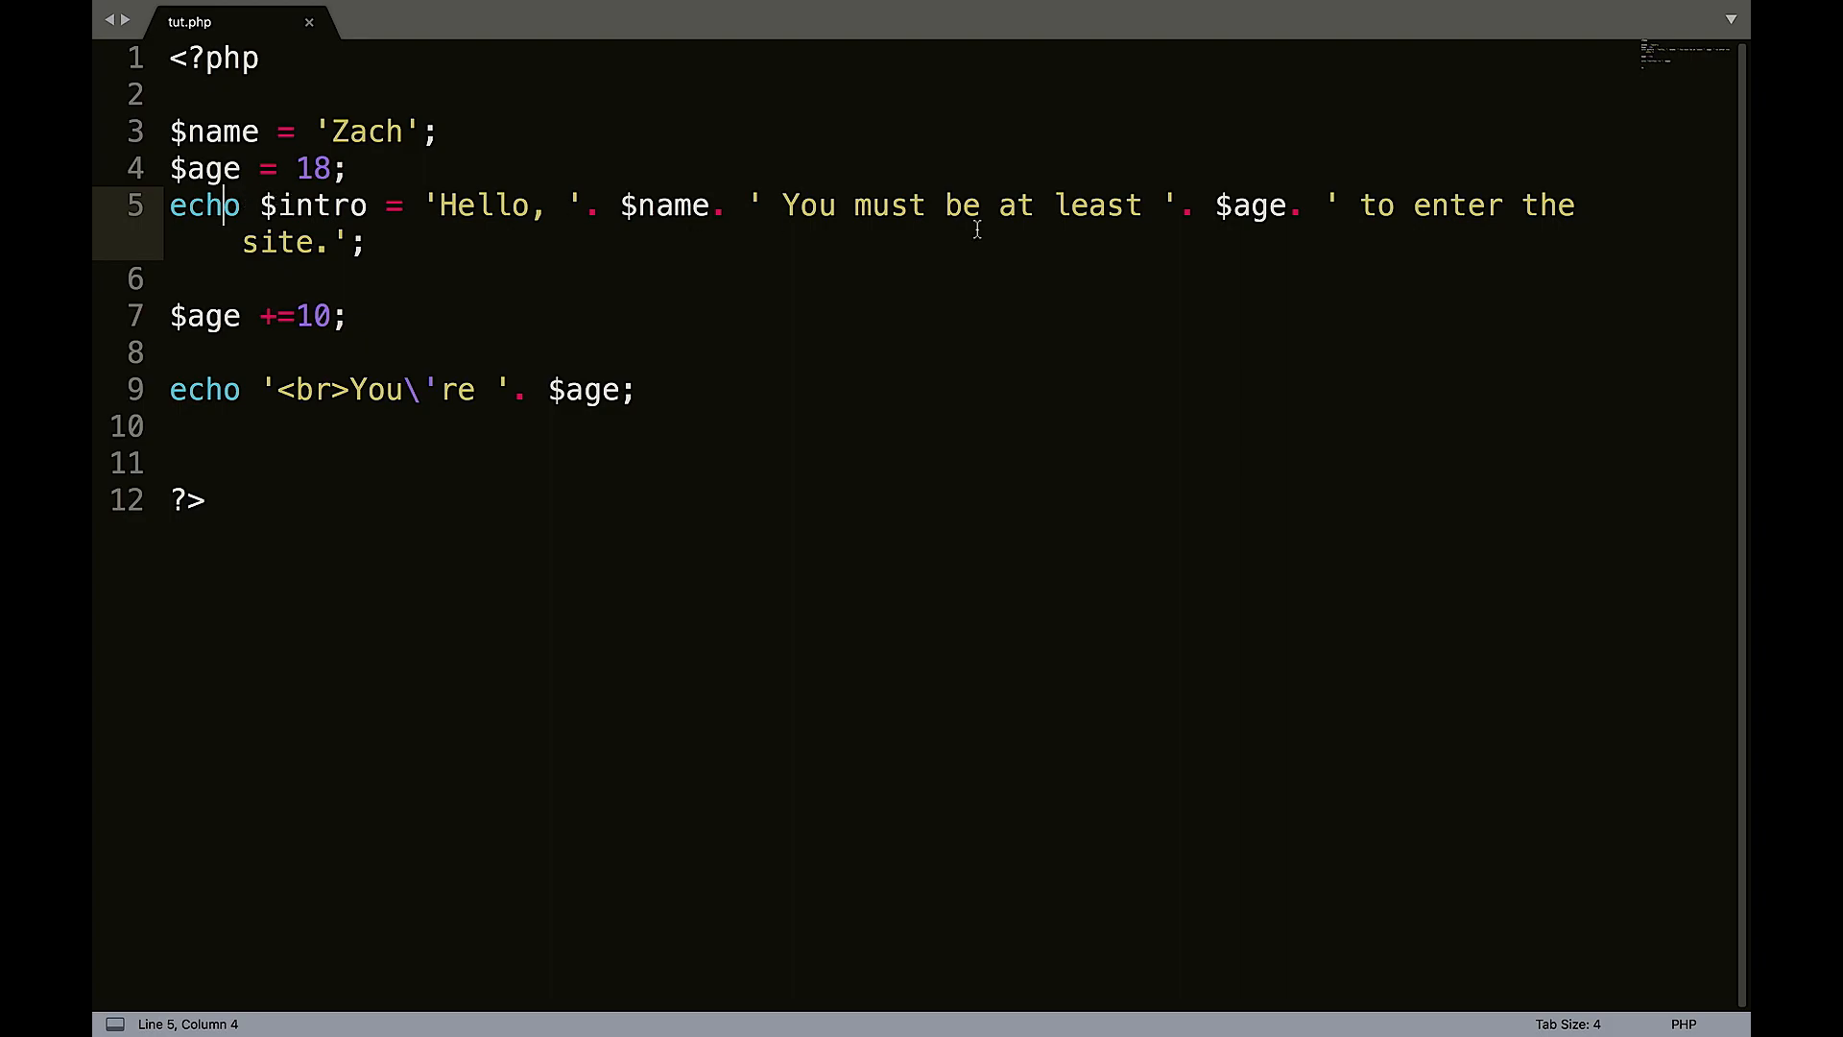
double_click(1255, 205)
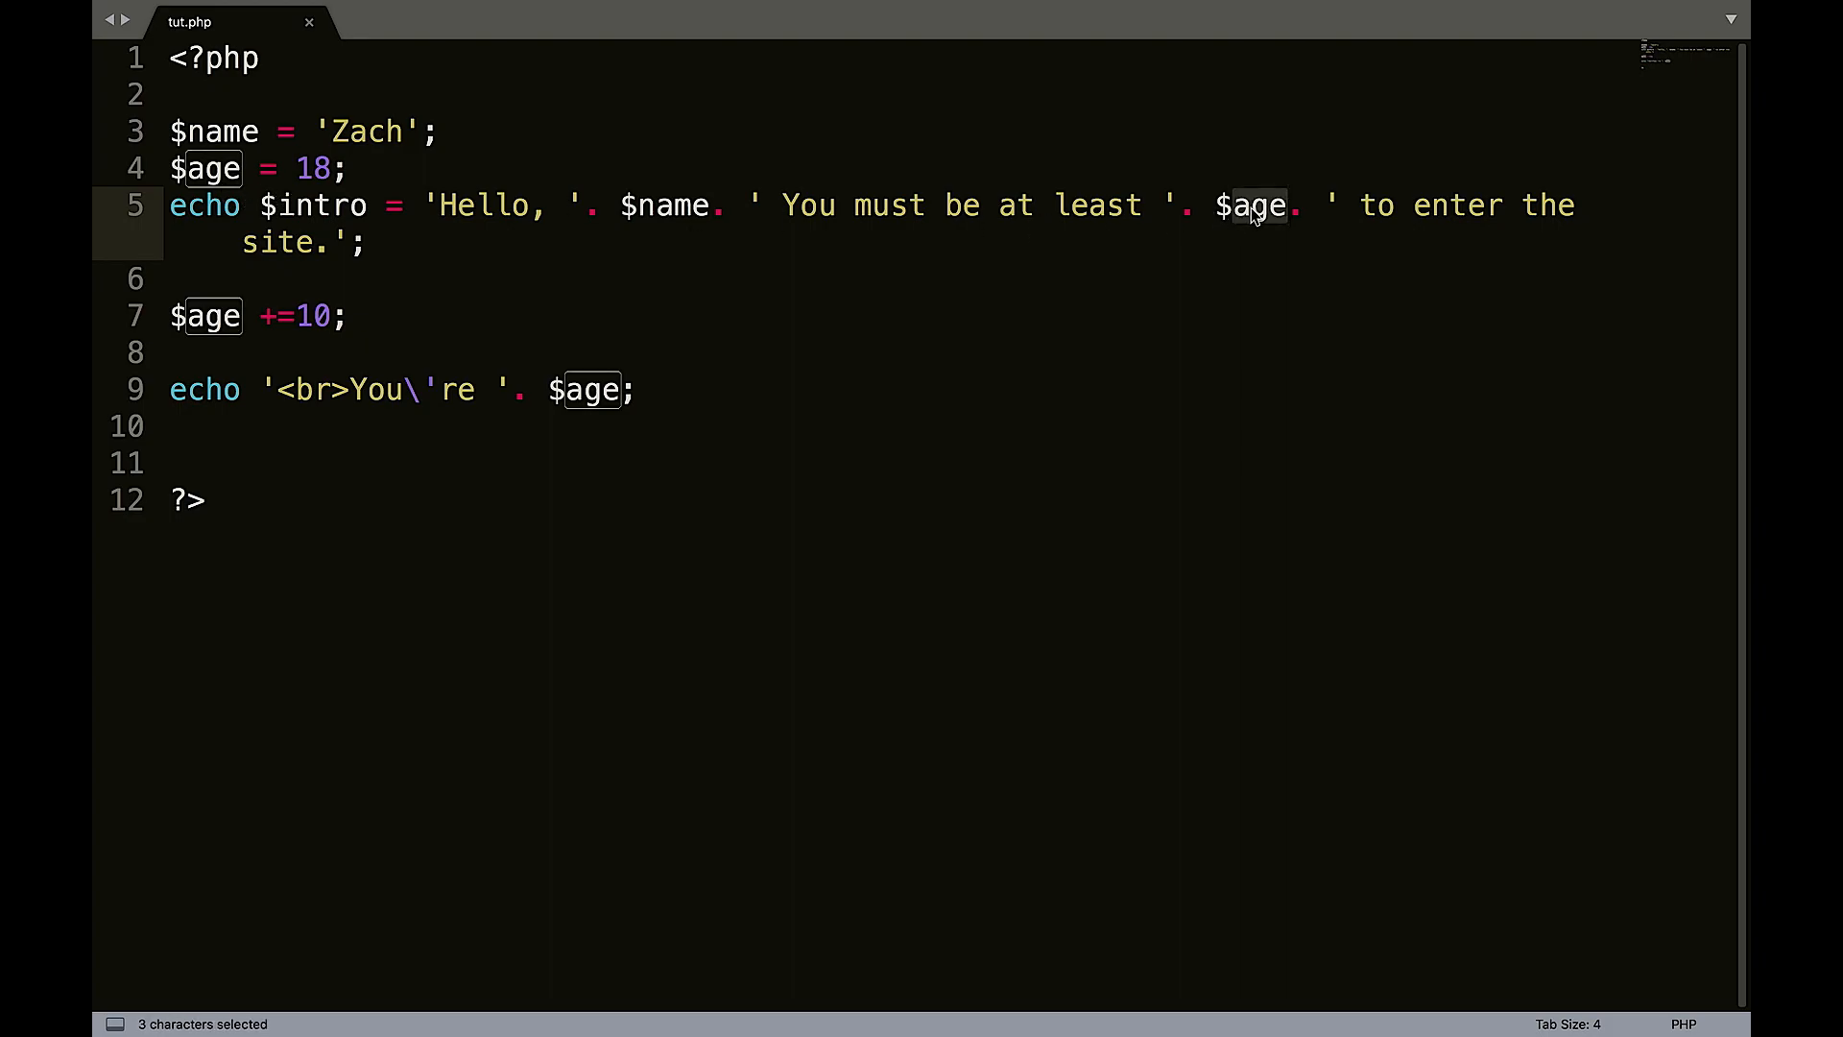
mouse_move(672, 336)
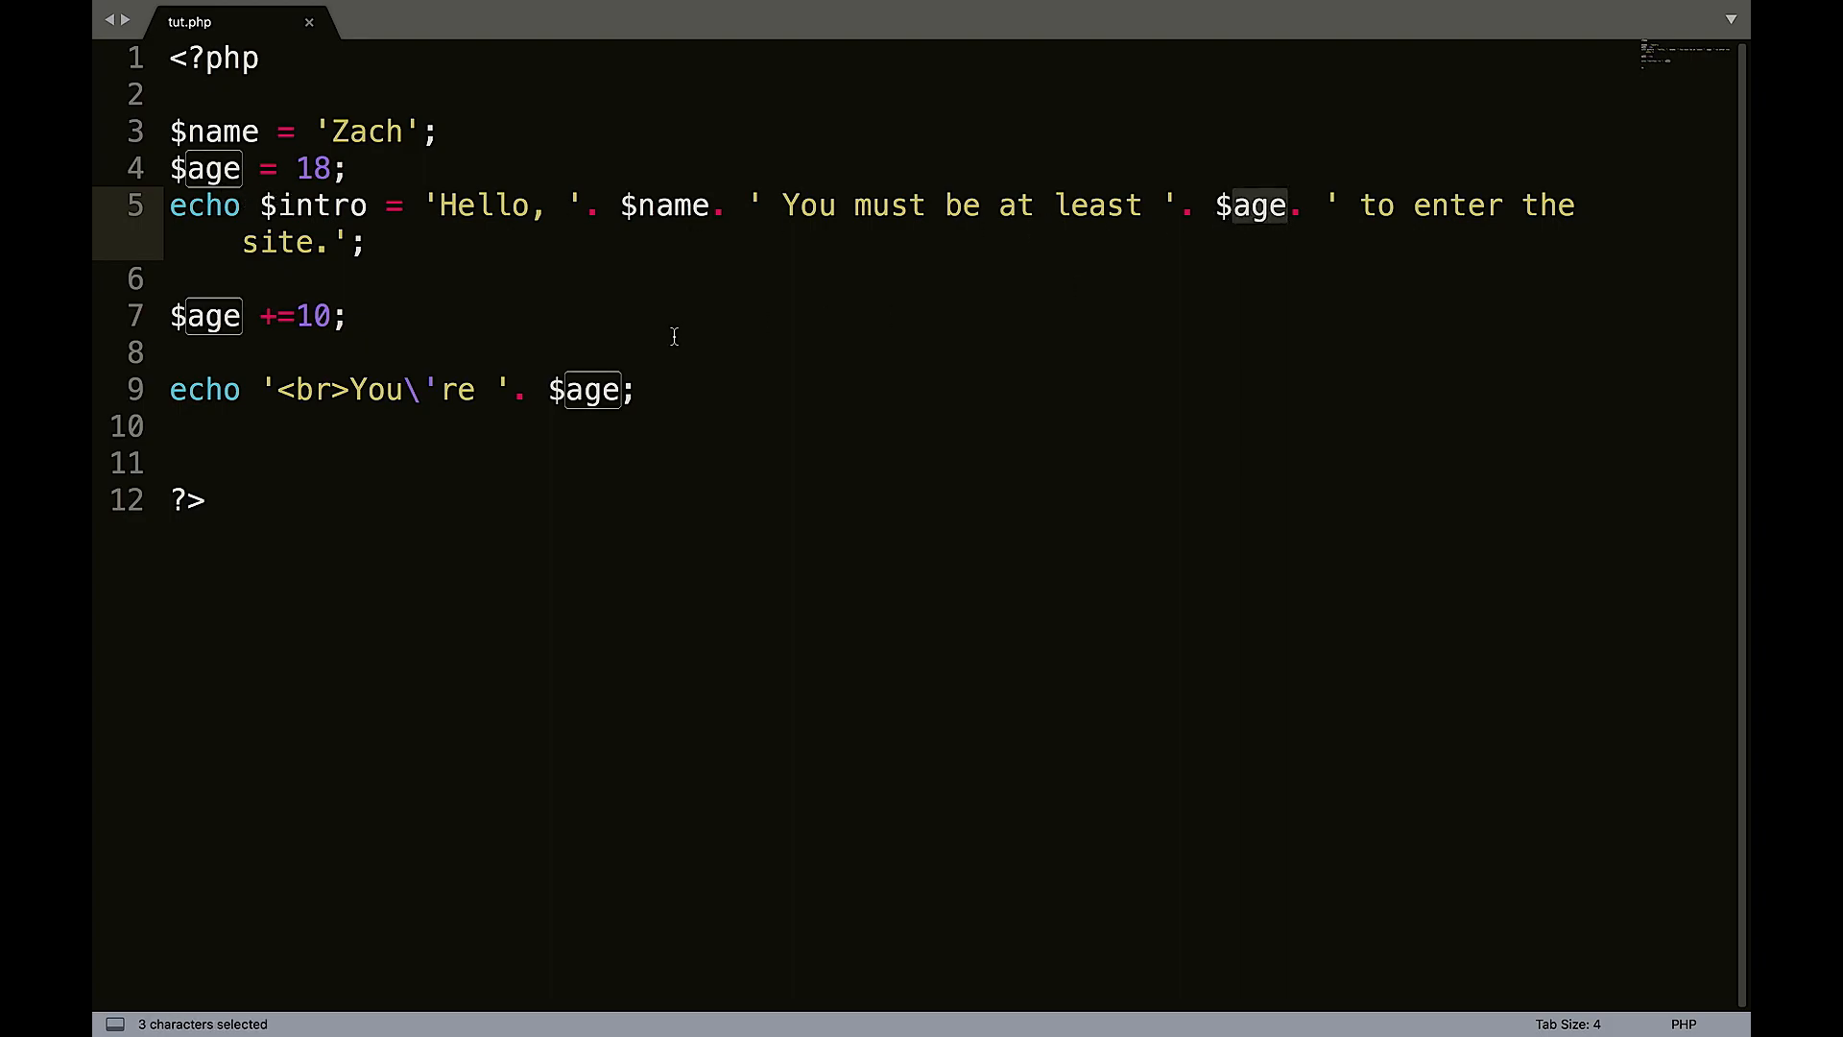
mouse_move(371, 319)
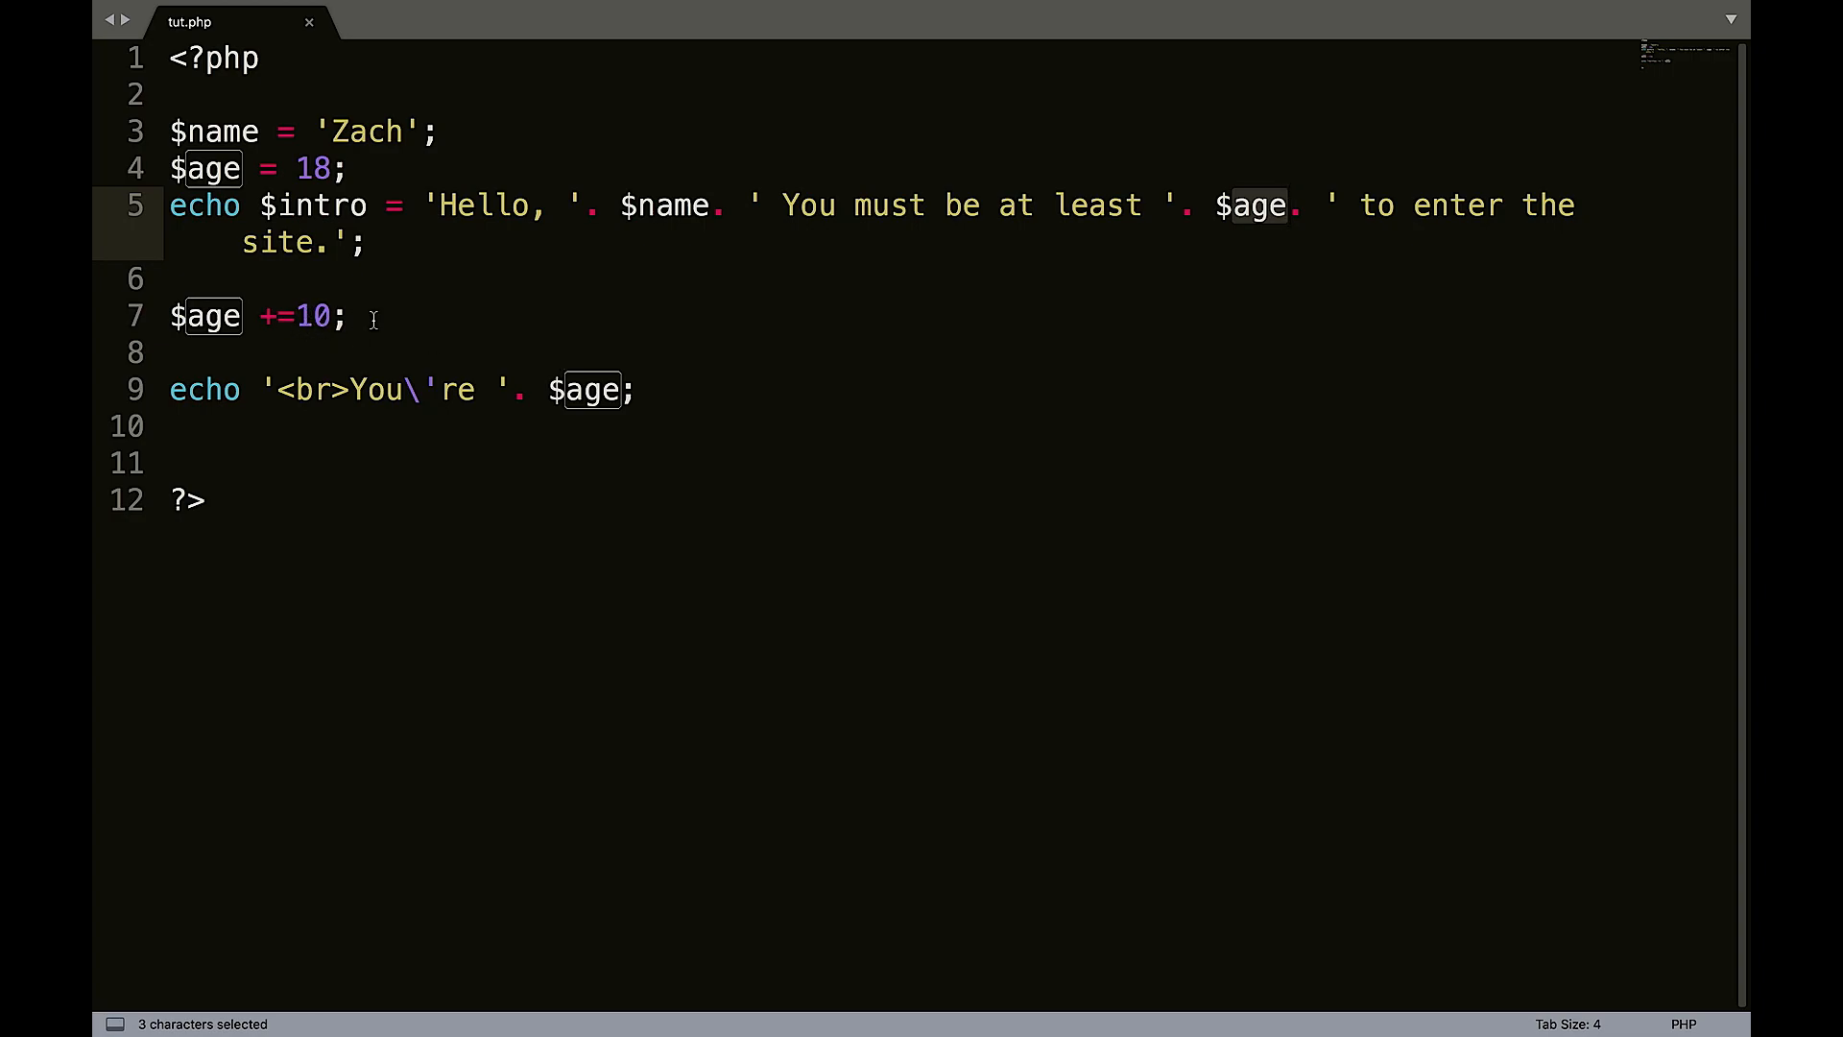
left_click(640, 389)
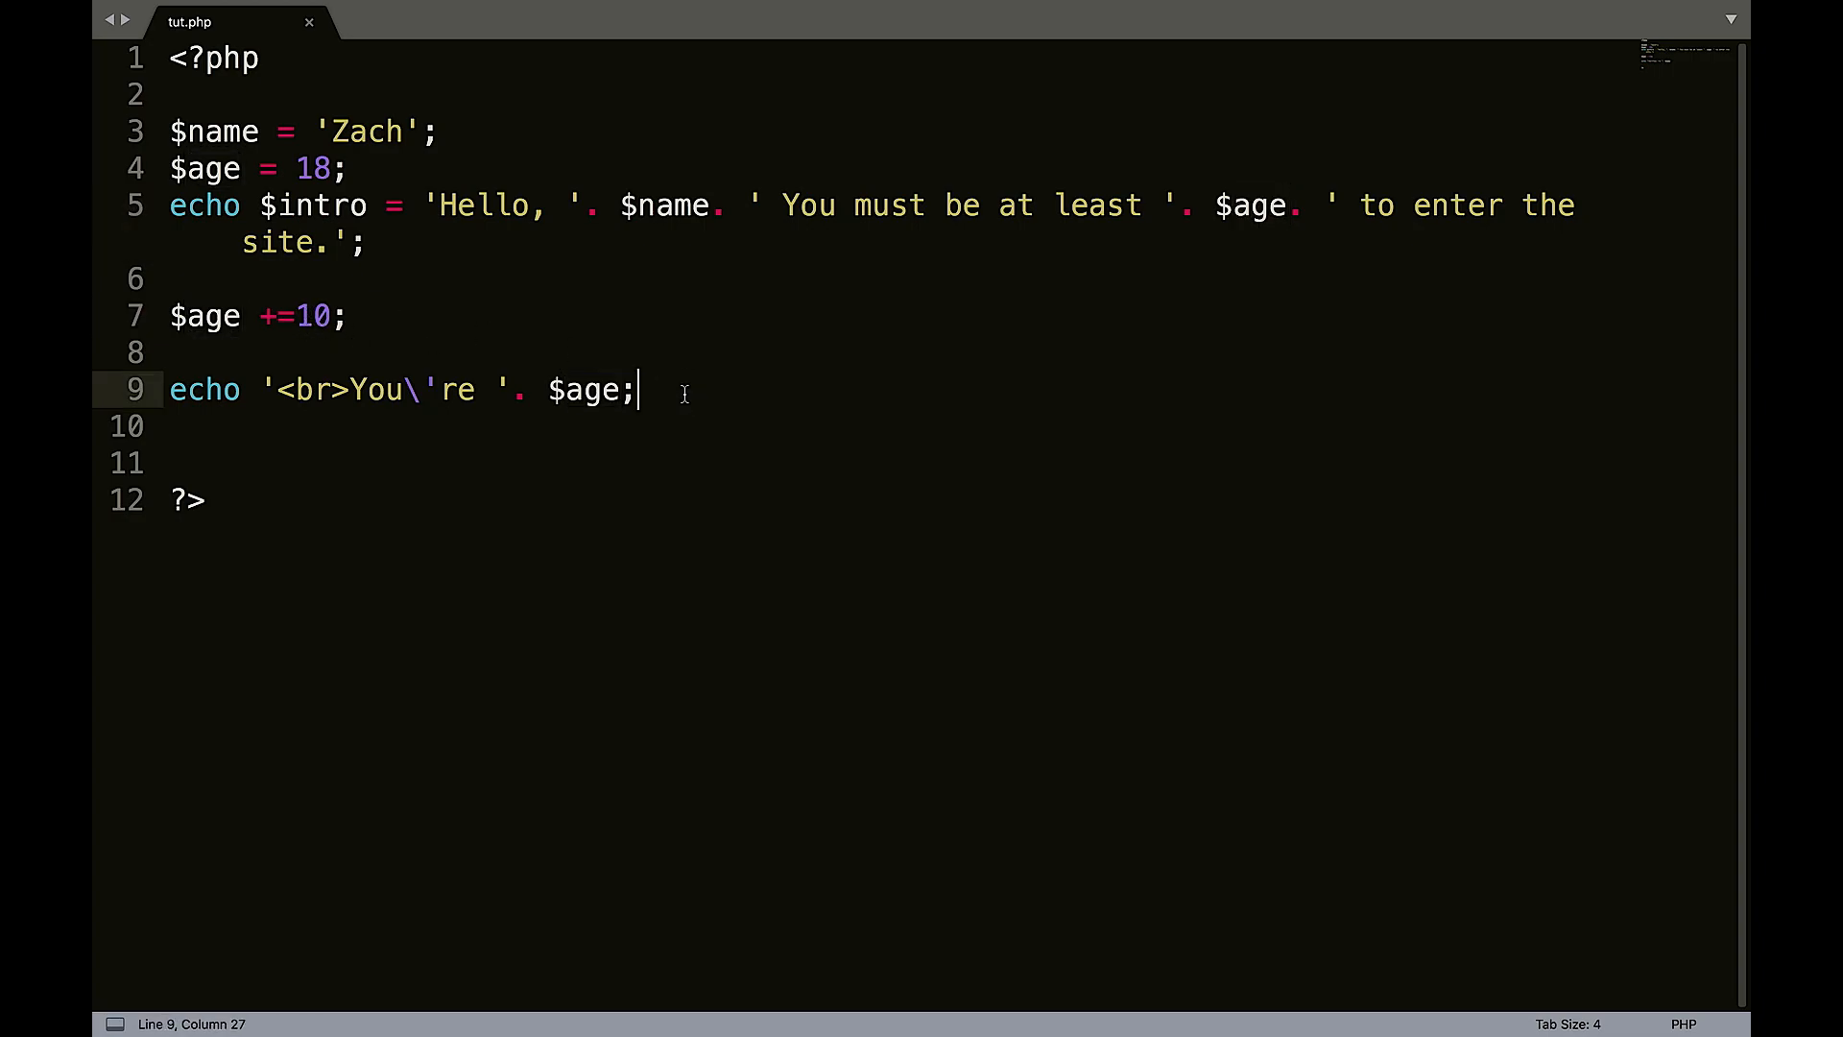